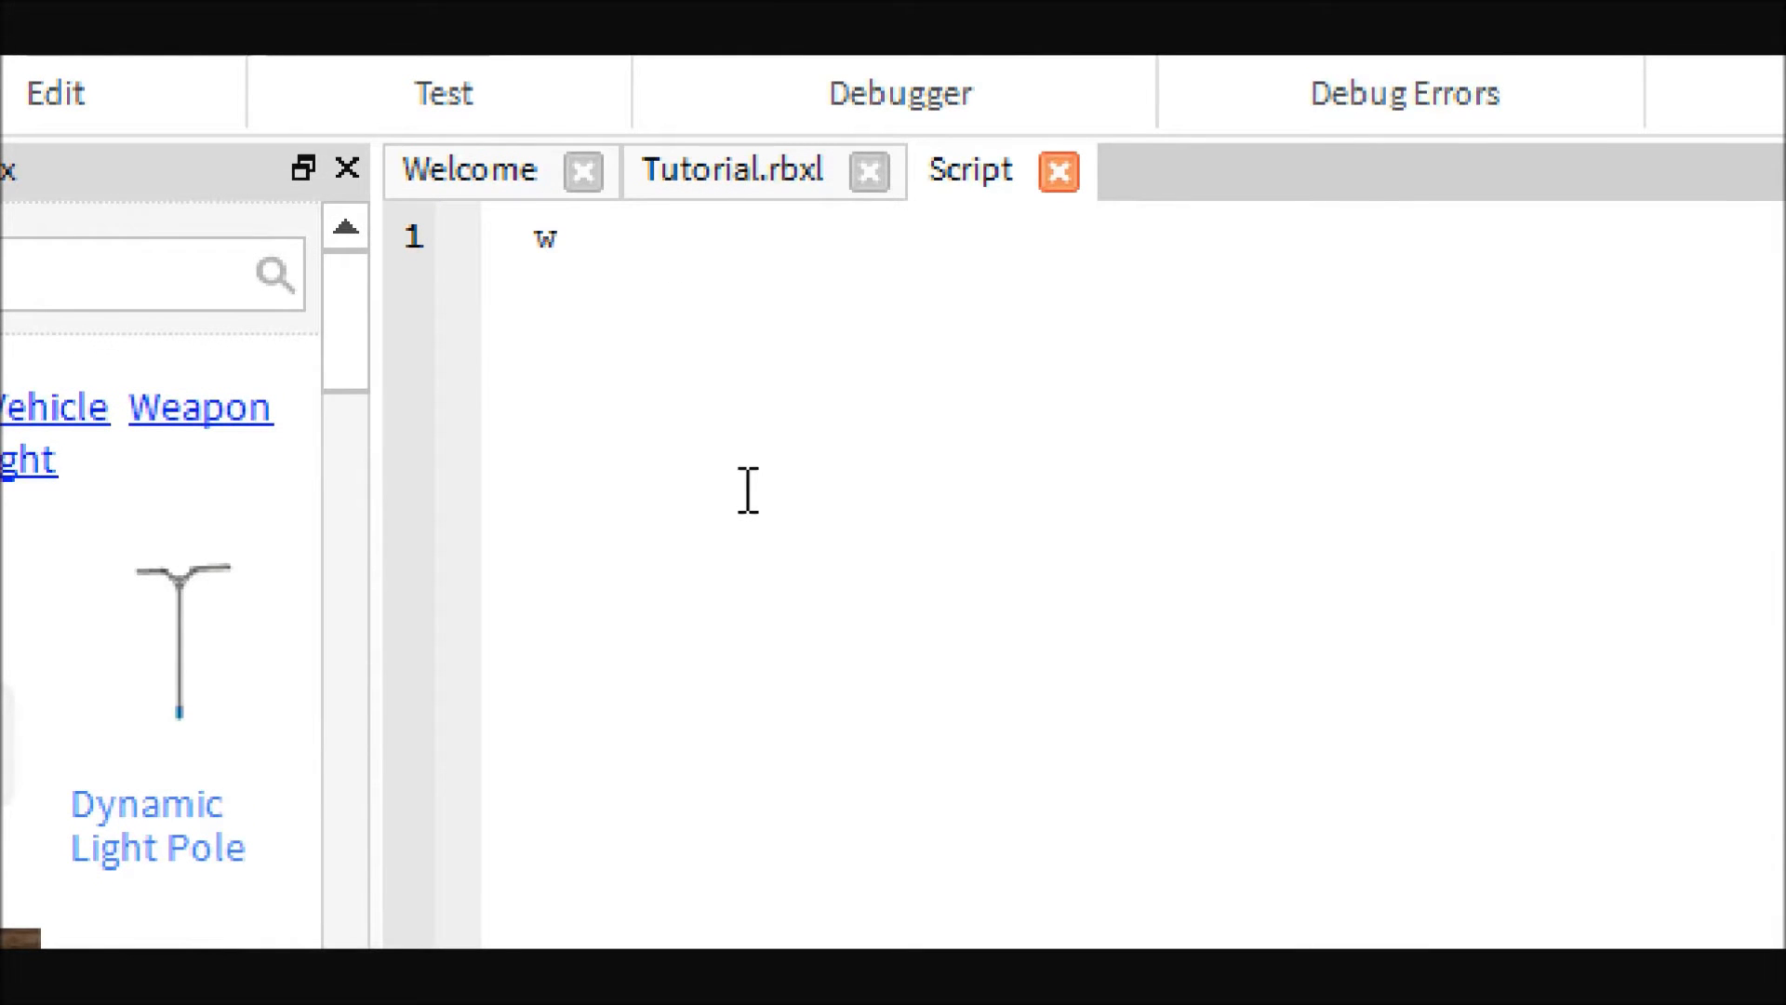
Write the loop header 'while wait(5) do' so the body repeats every 5 seconds.
type("hile")
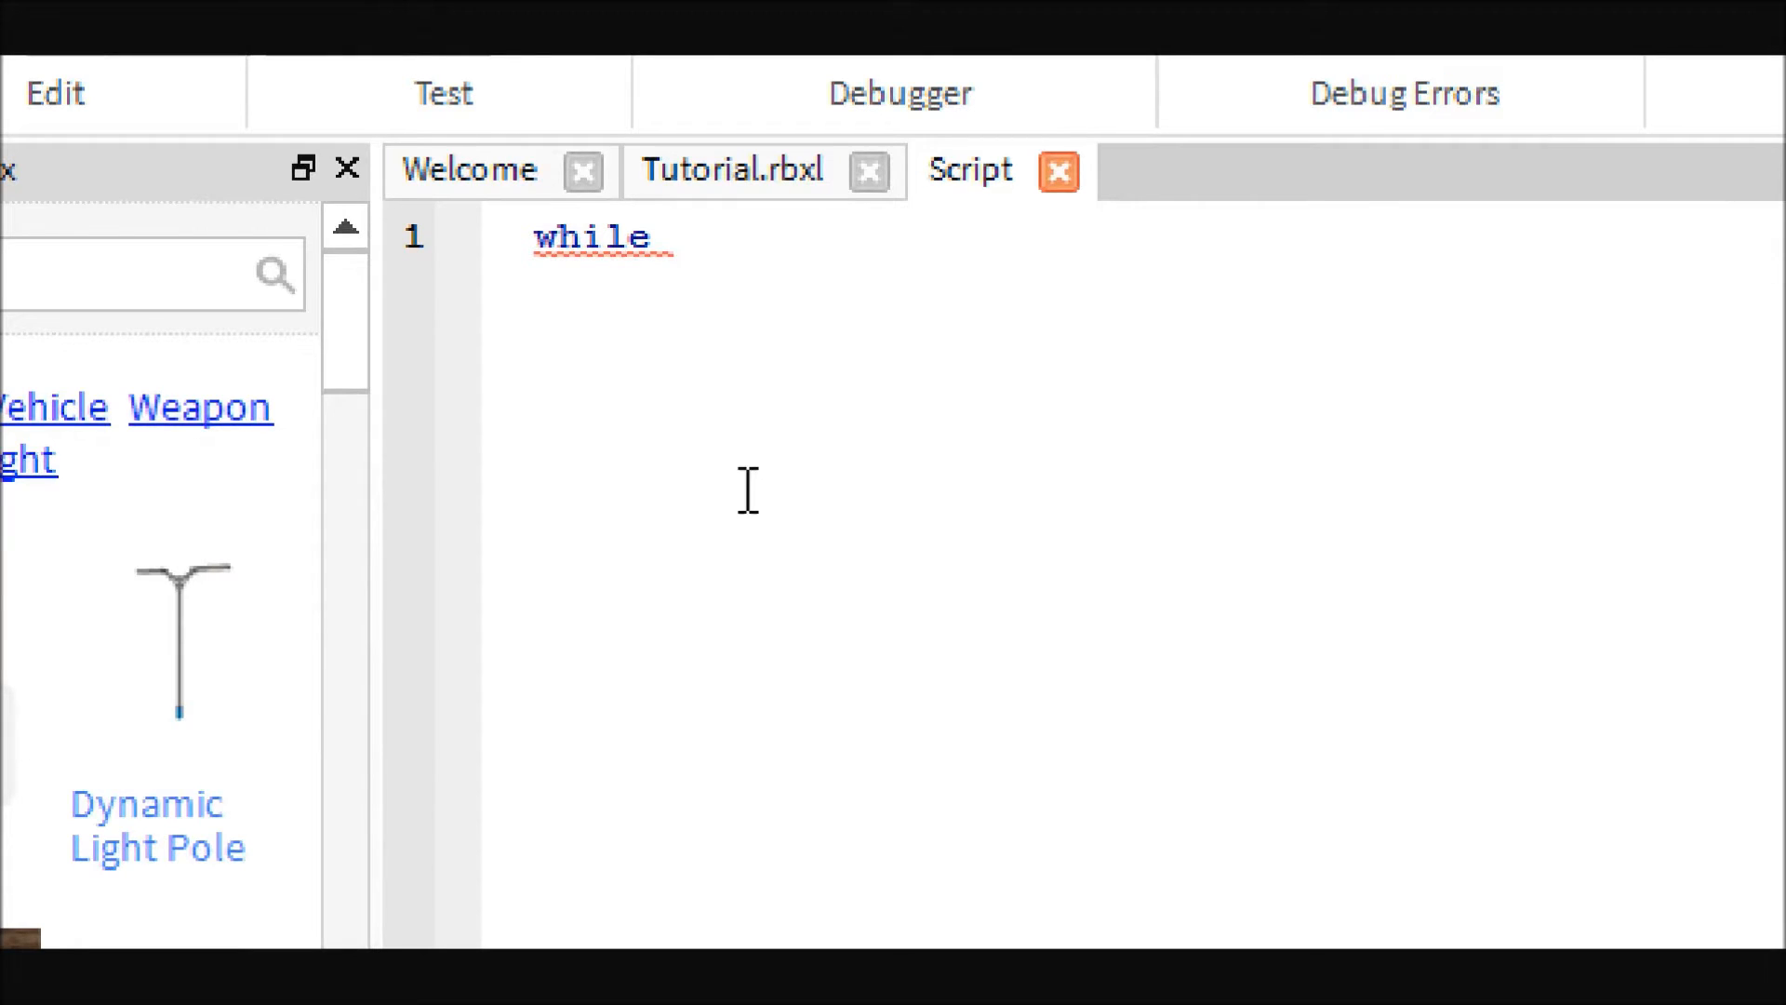
type("wait(")
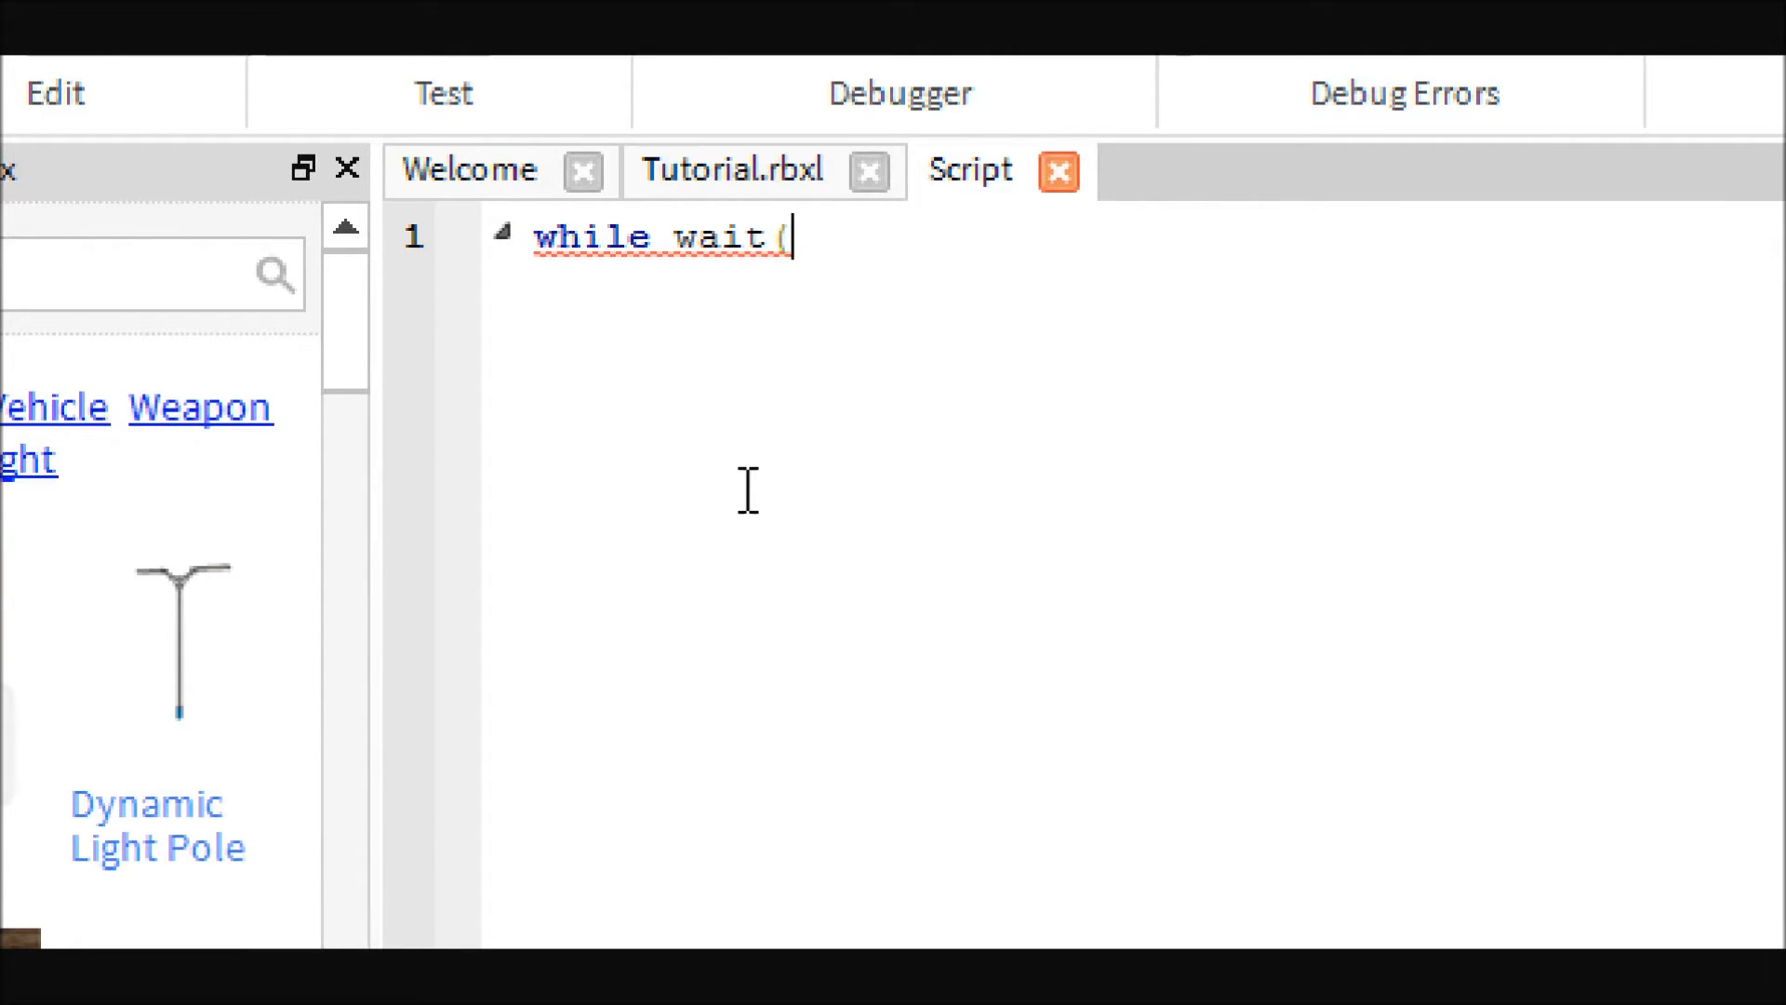
type("5) do")
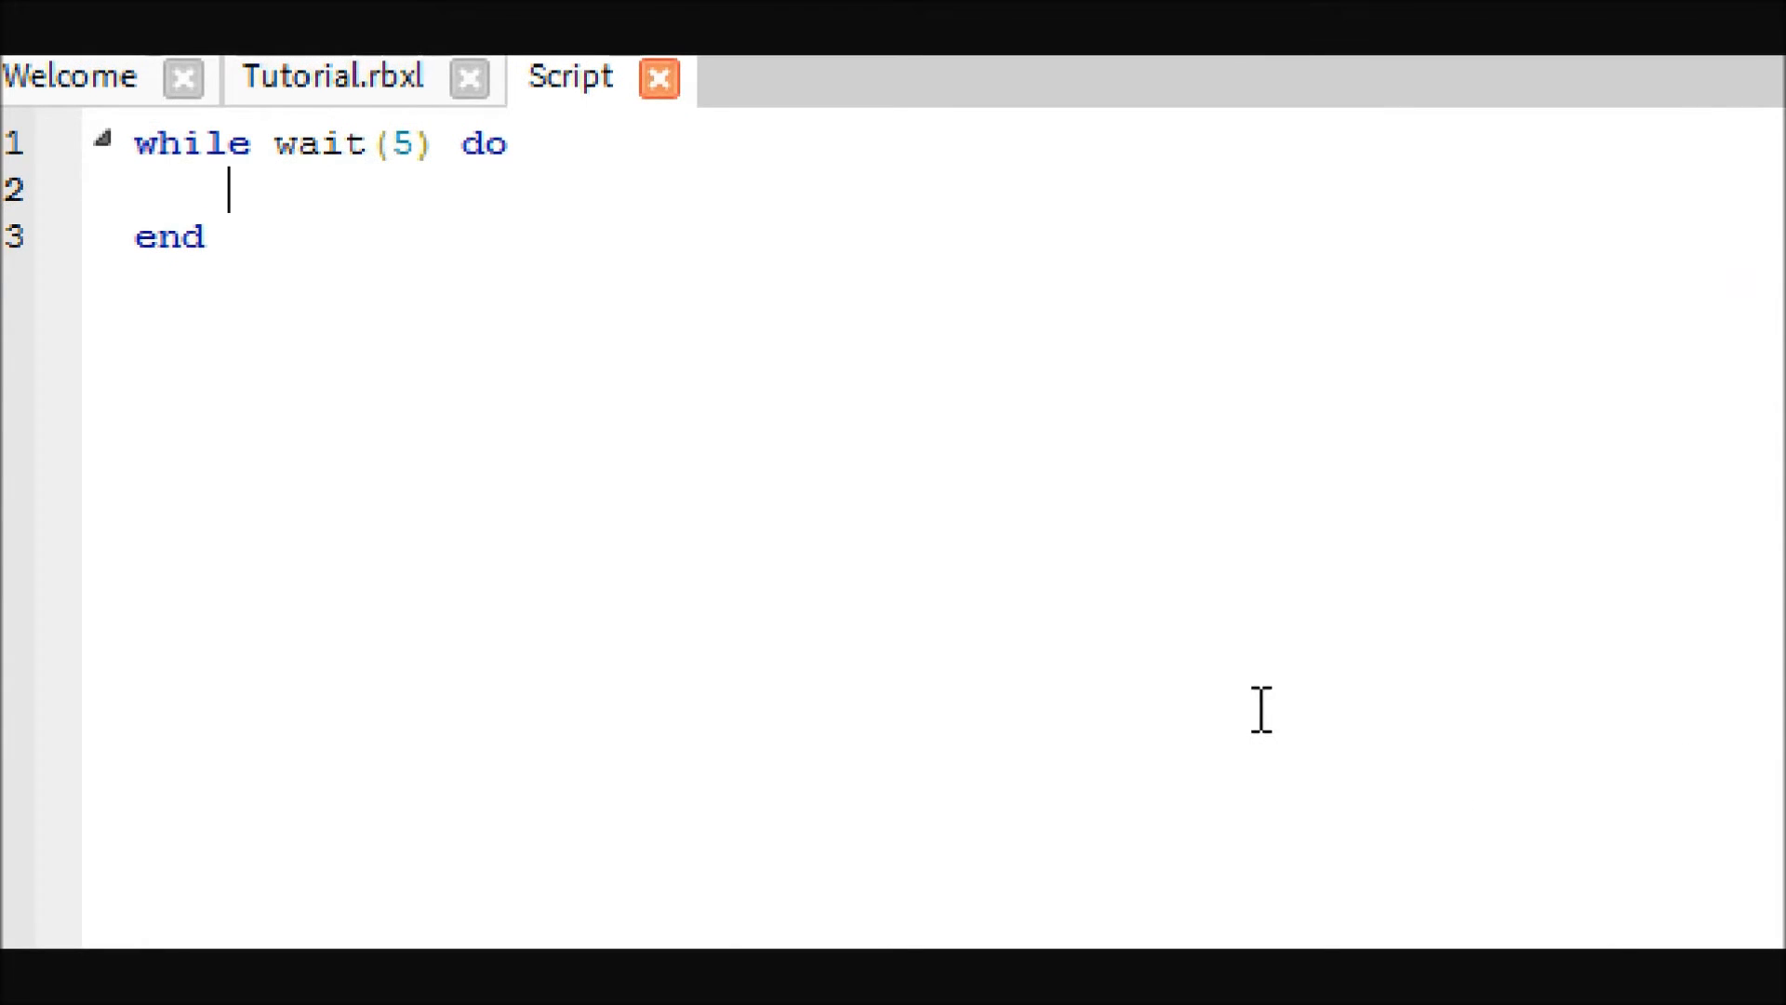
Add 'local players = game.Players:GetChildren()' inside the loop to collect all players.
type("local")
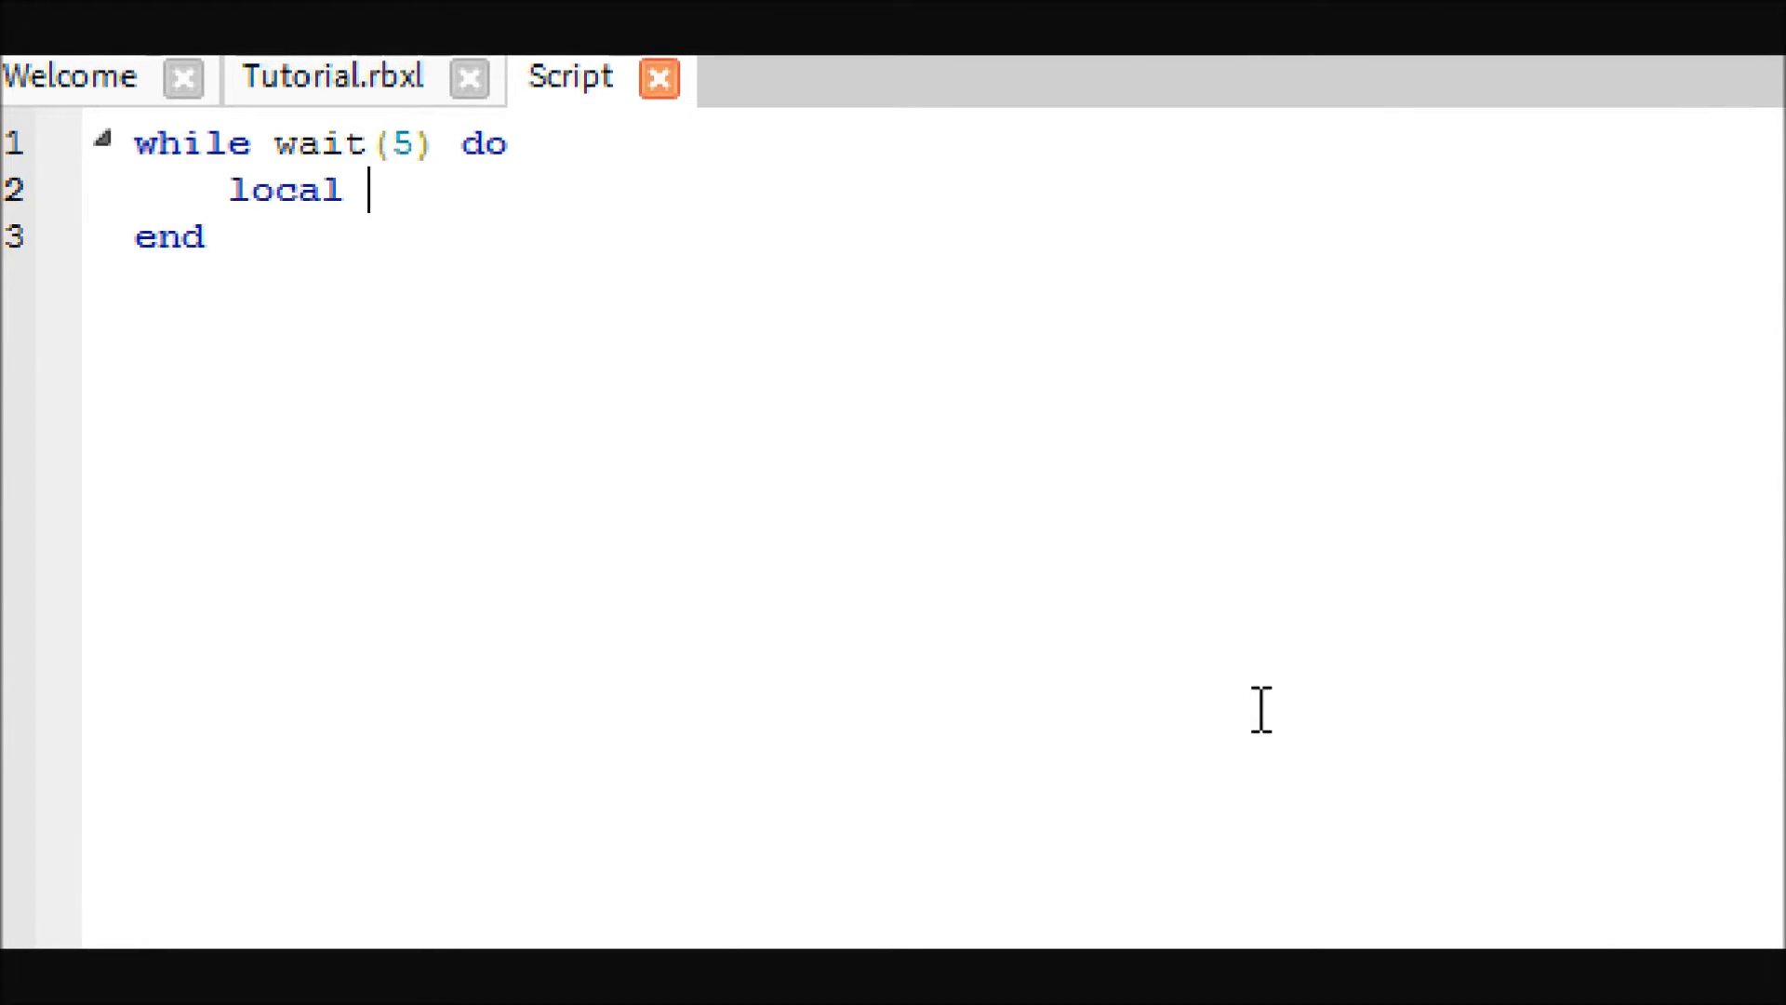
type("players")
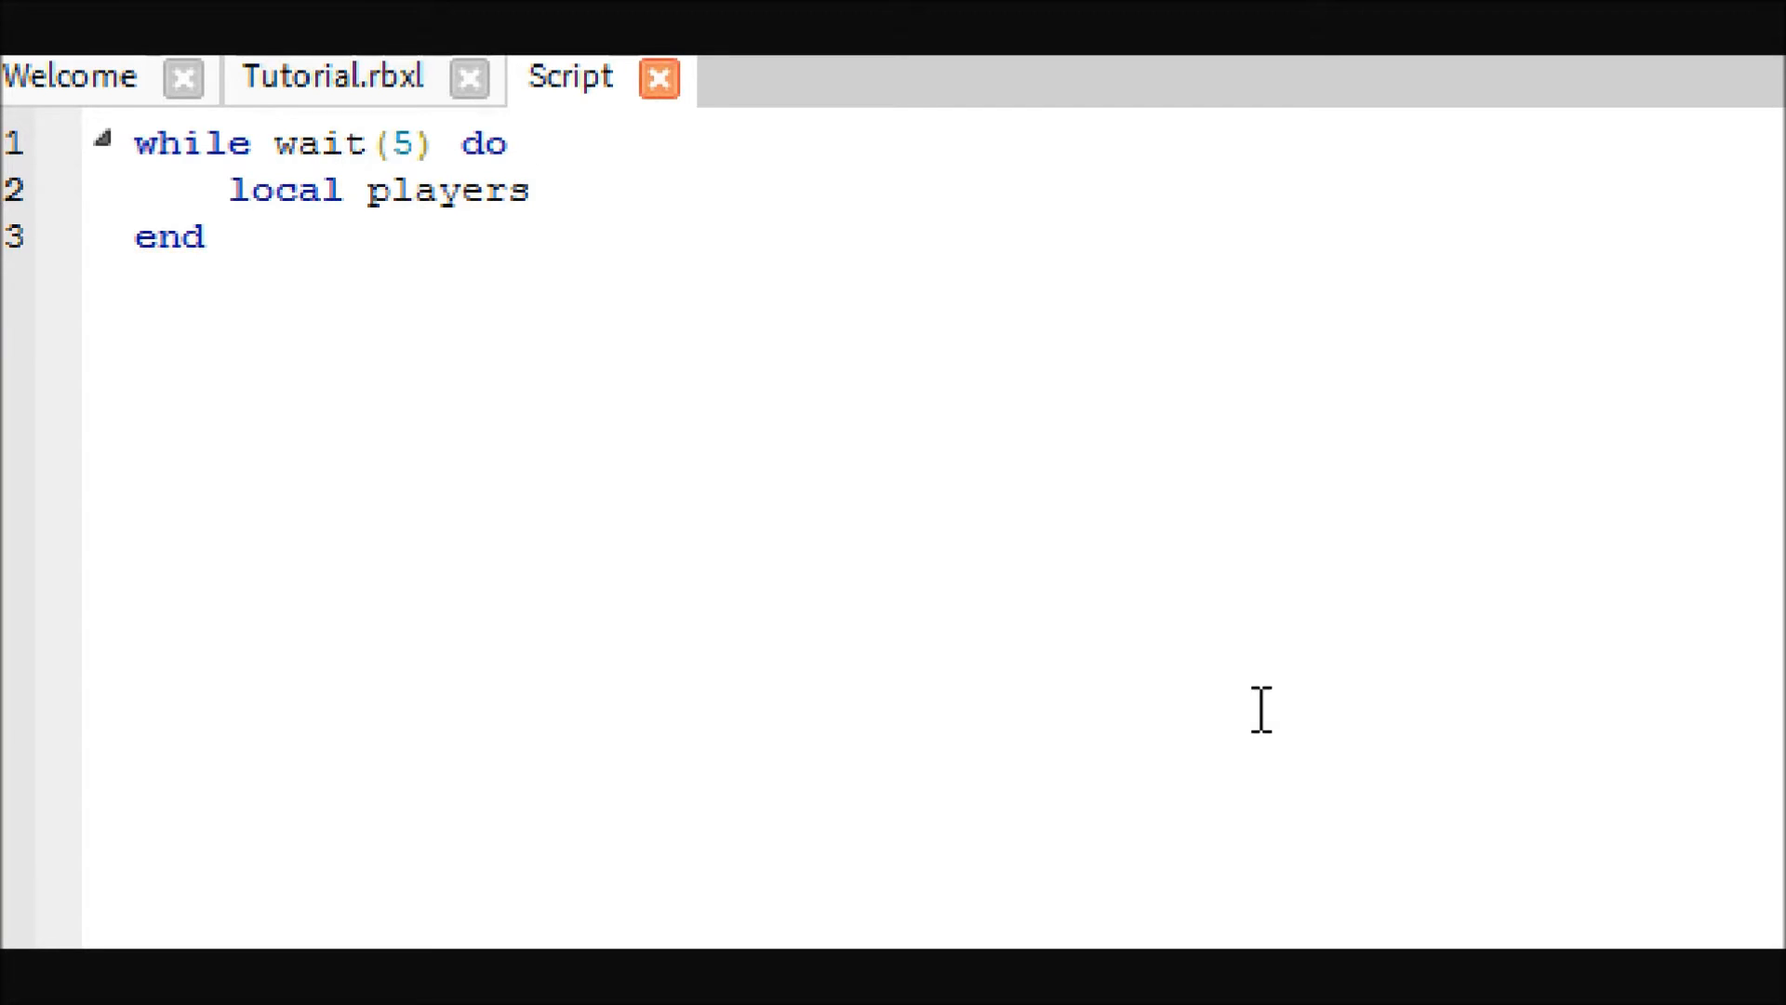
type("= game.Pla")
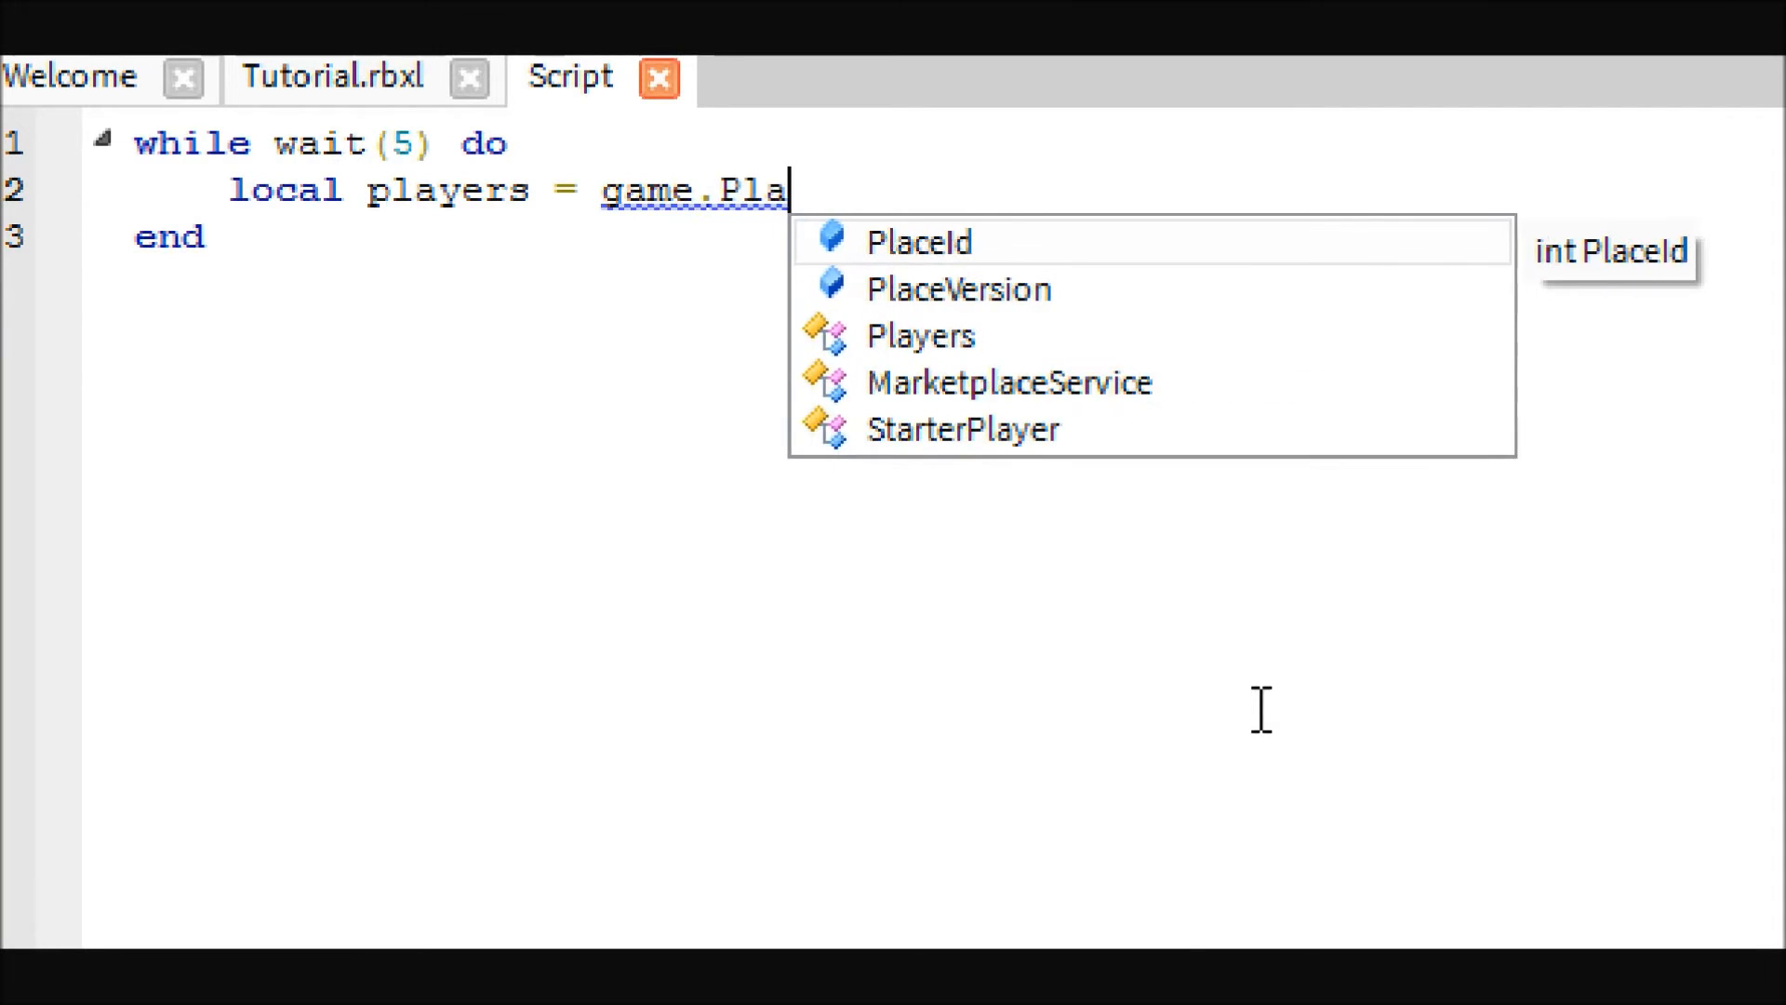
type("yers:GetChildren(")
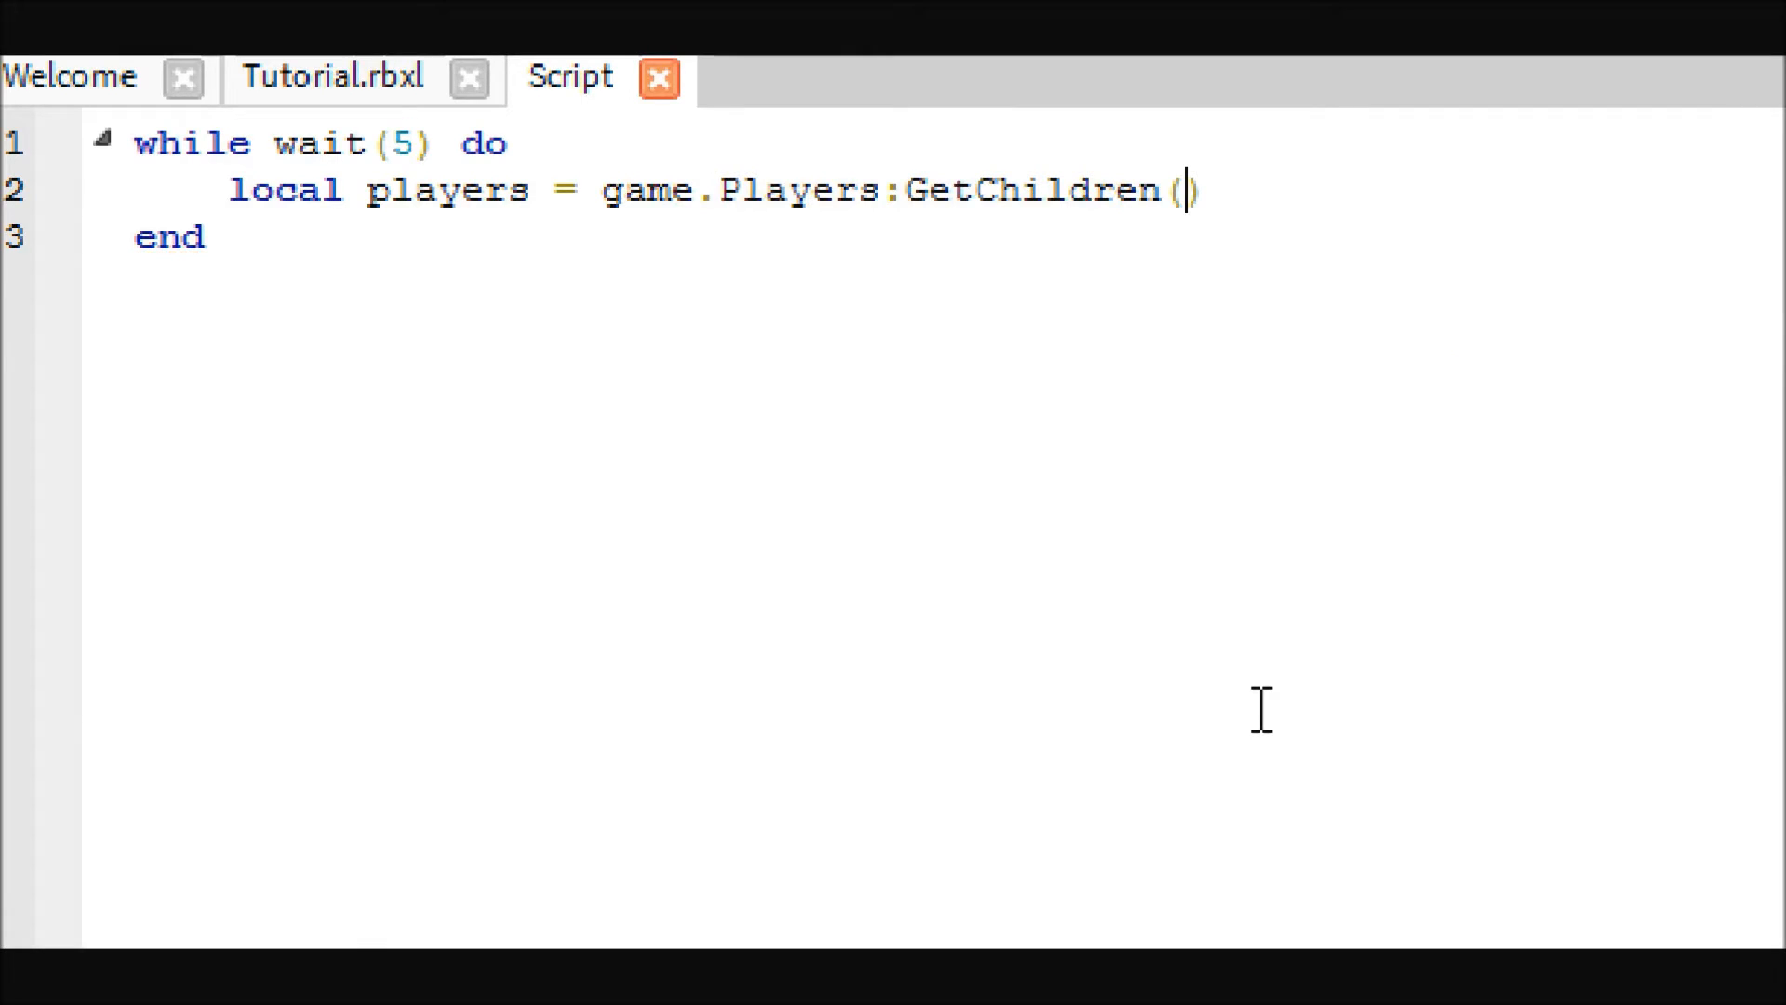
key("Enter")
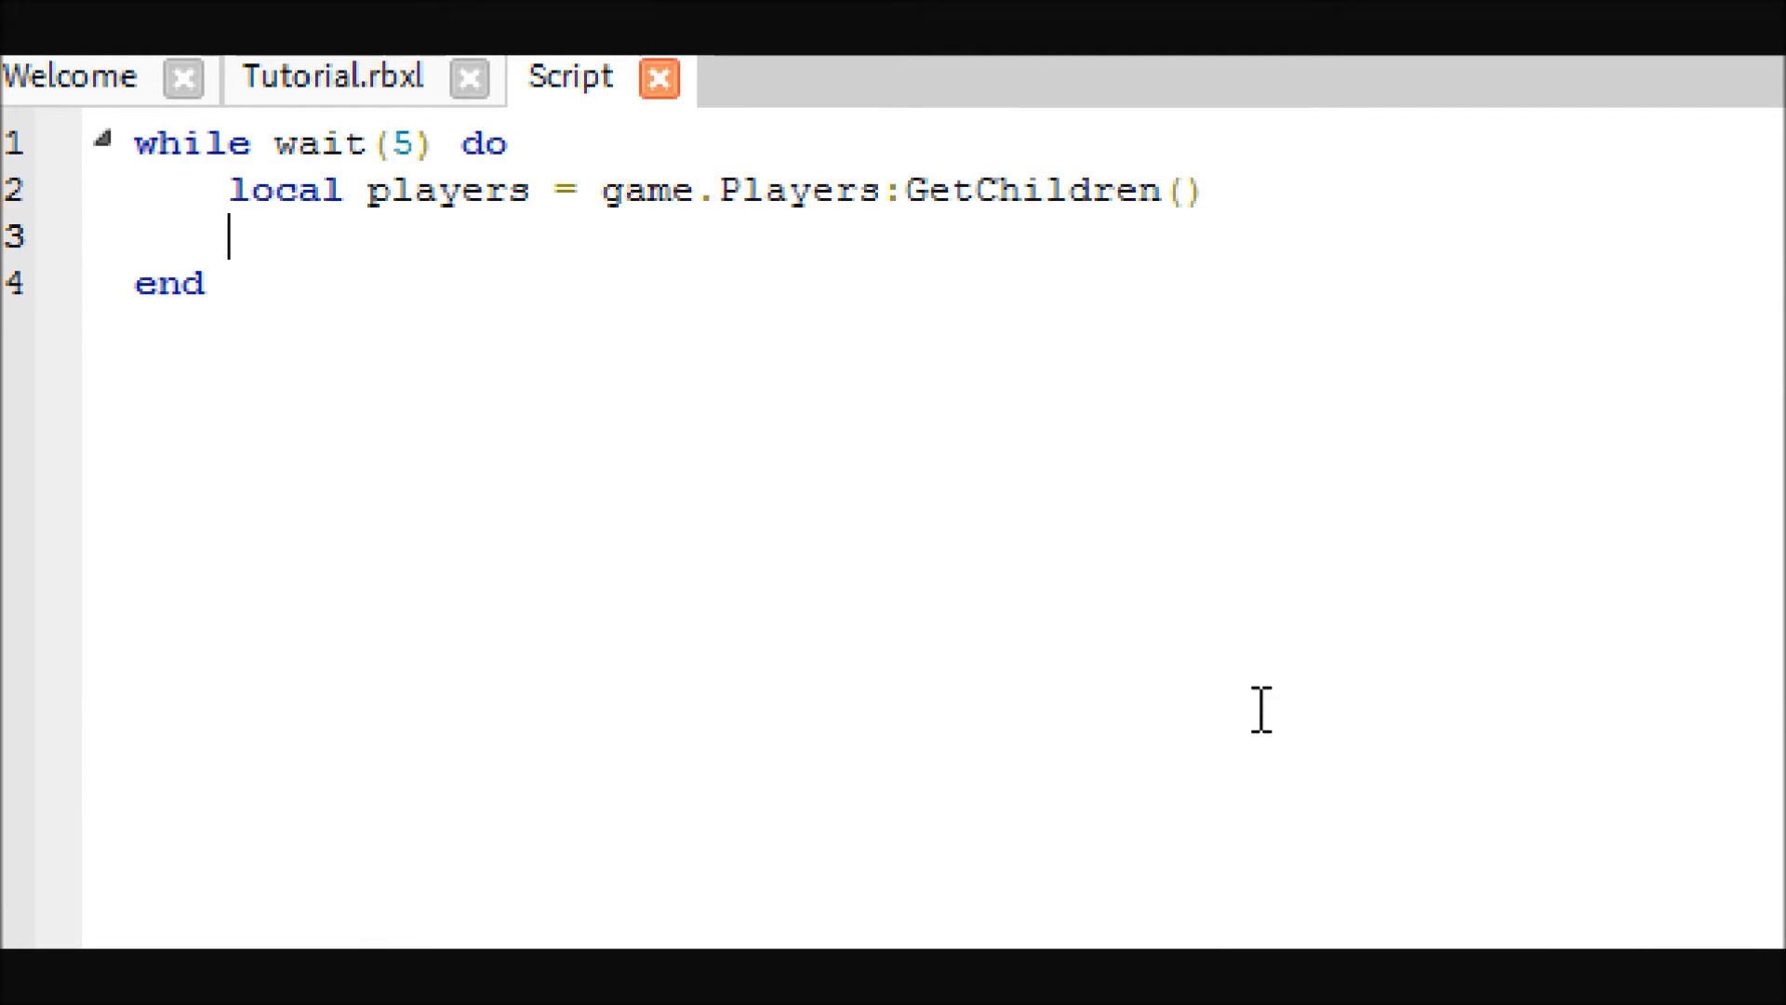
mouse_move(1037, 607)
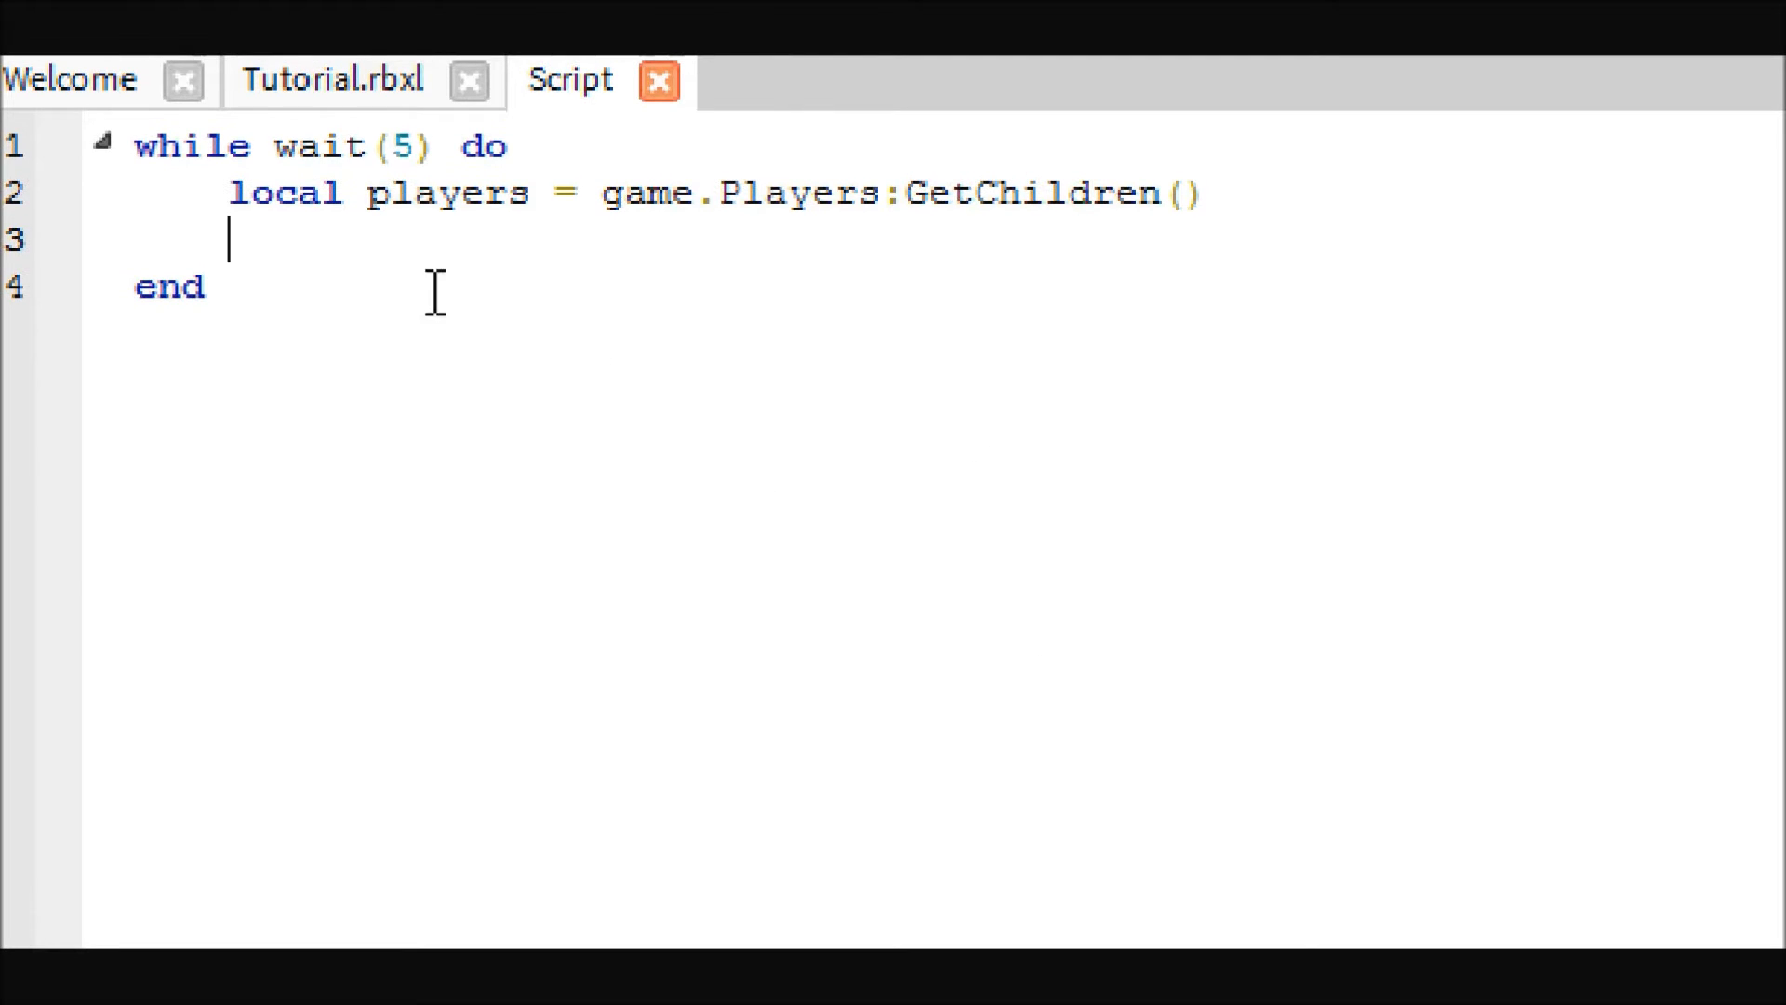
mouse_move(461, 407)
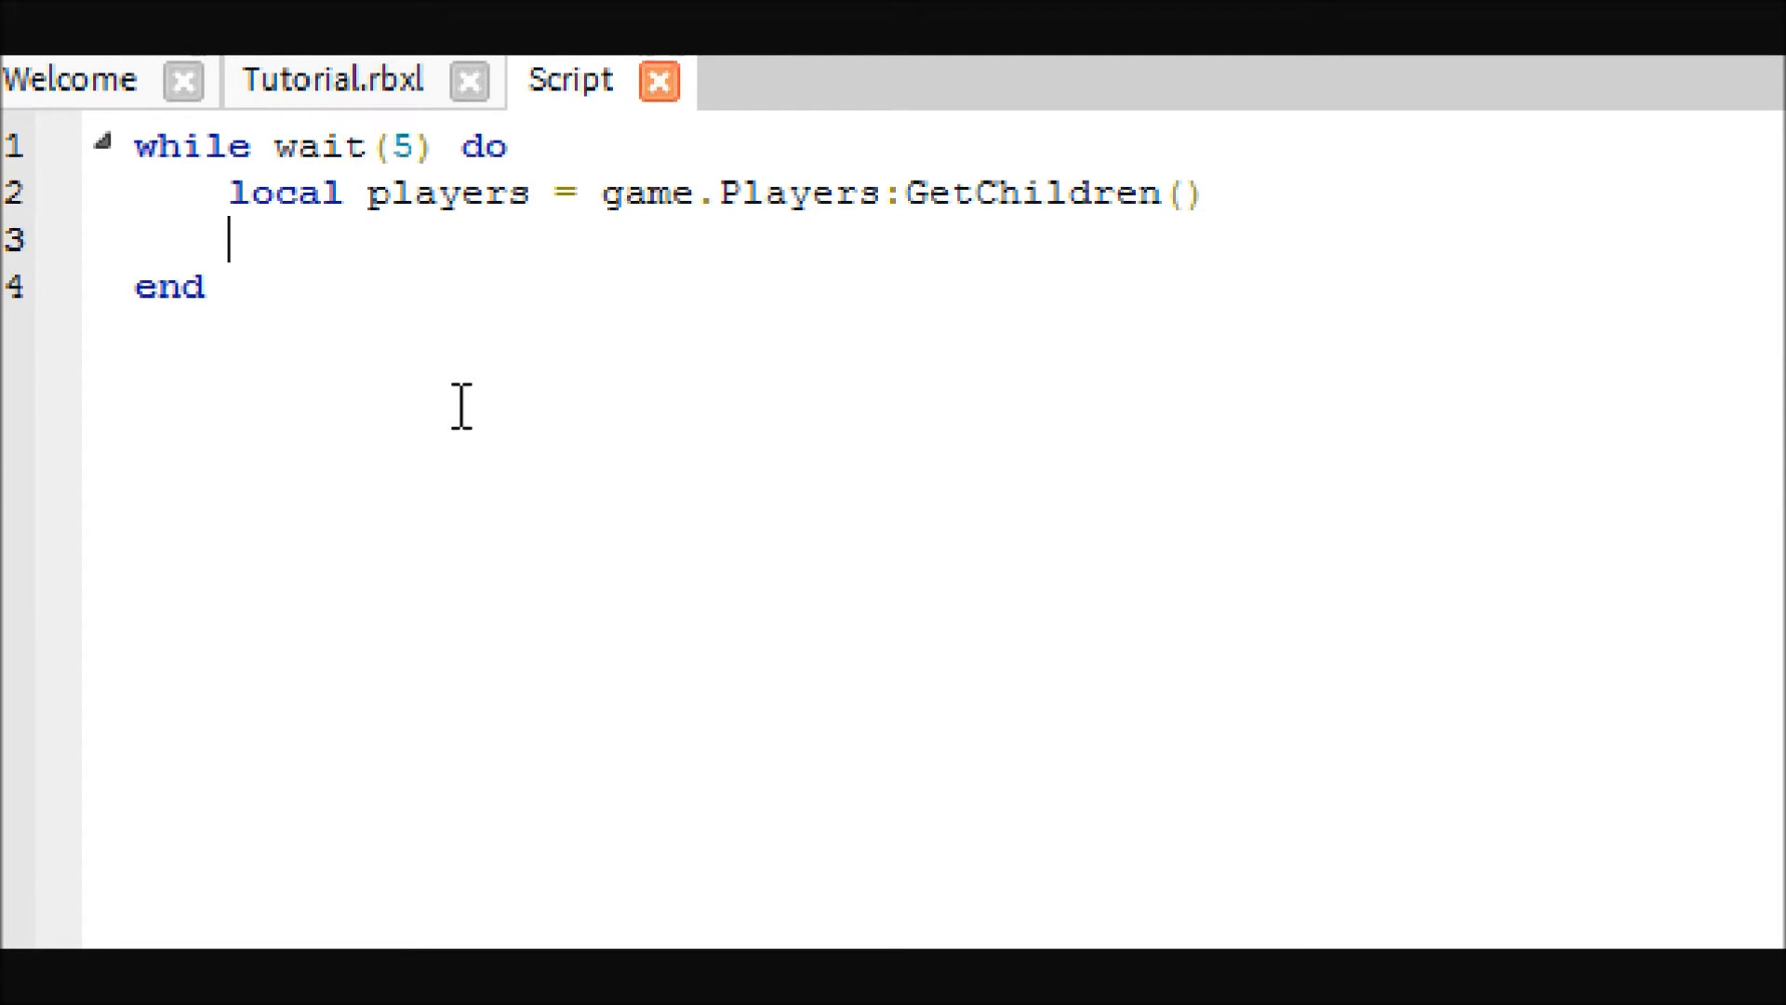
mouse_move(524, 424)
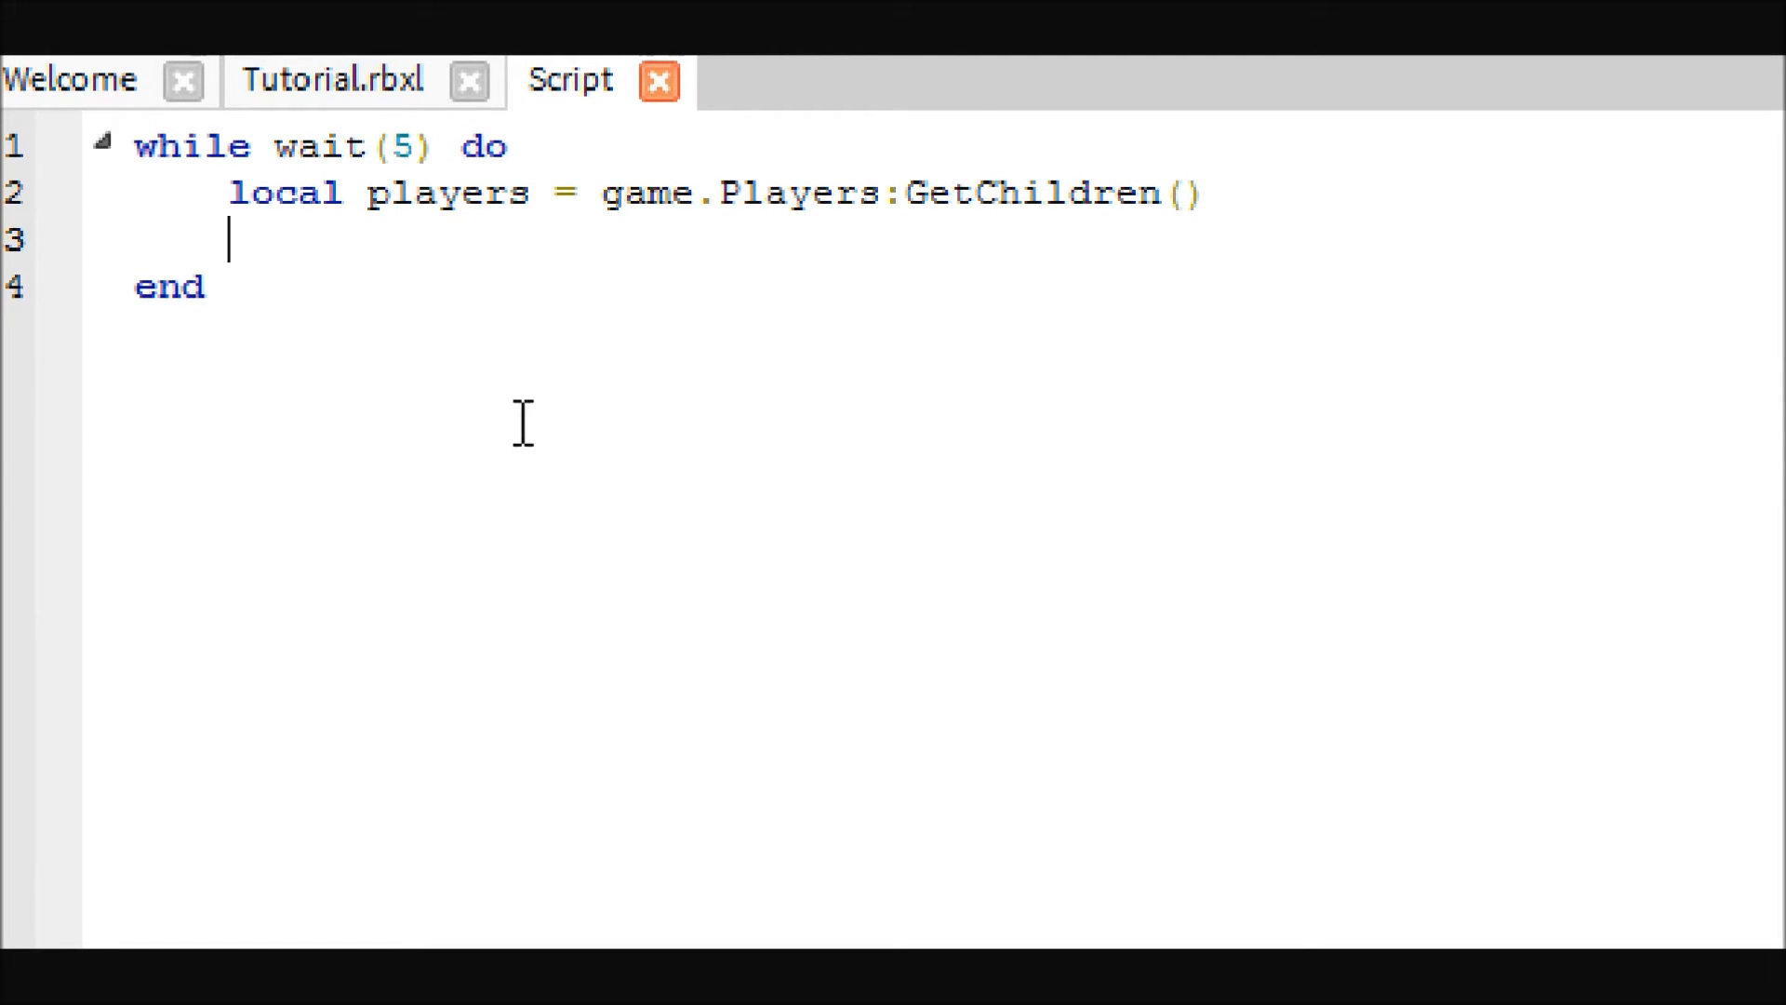
Write 'for i=1, #players do' to iterate over every player.
type("fo")
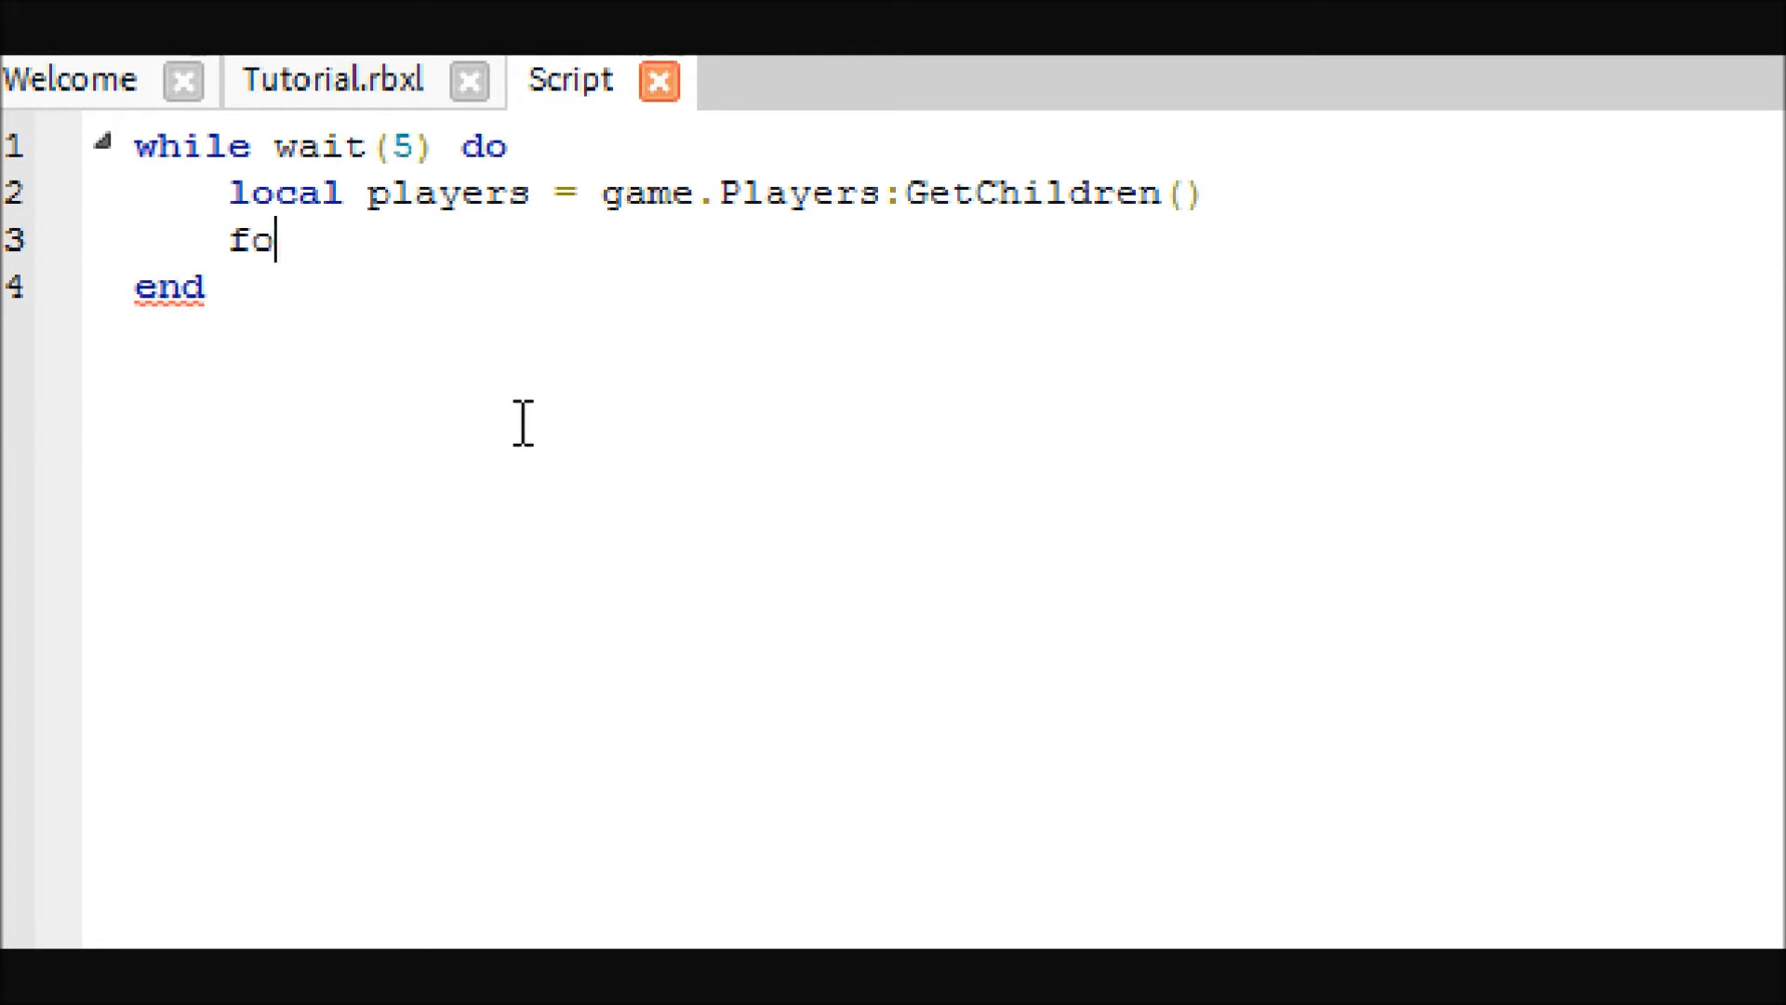
type("r i=1, $")
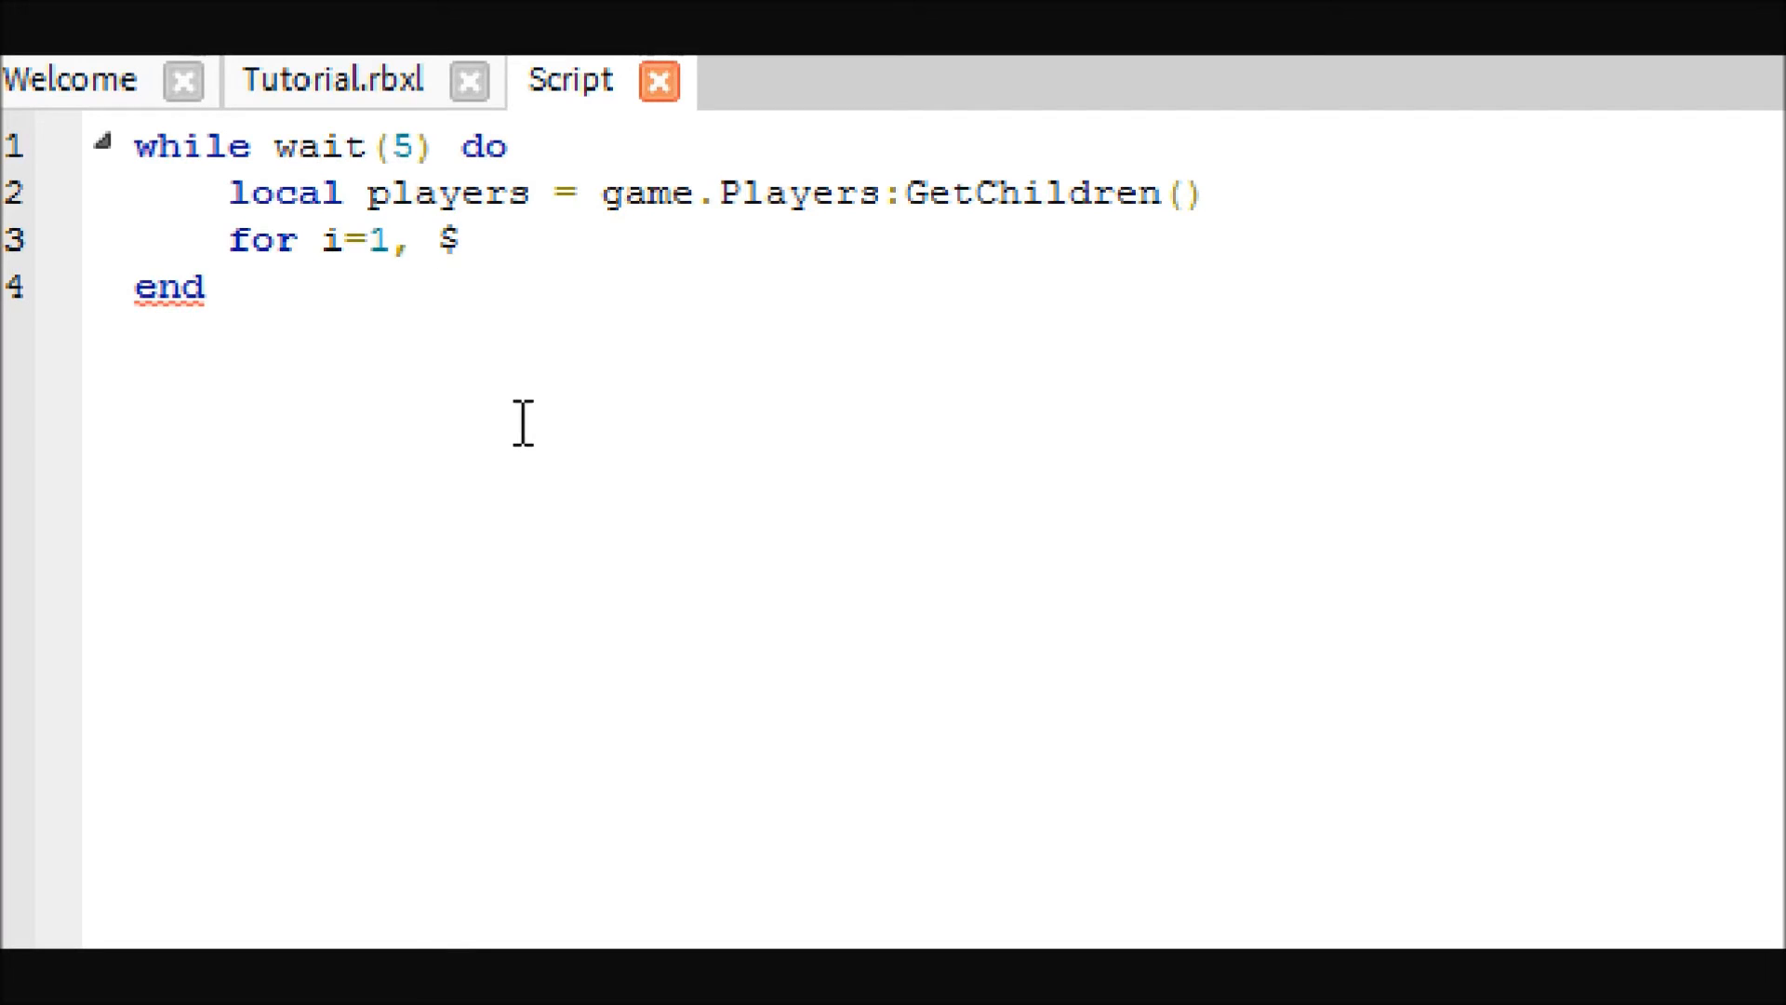
type("players do")
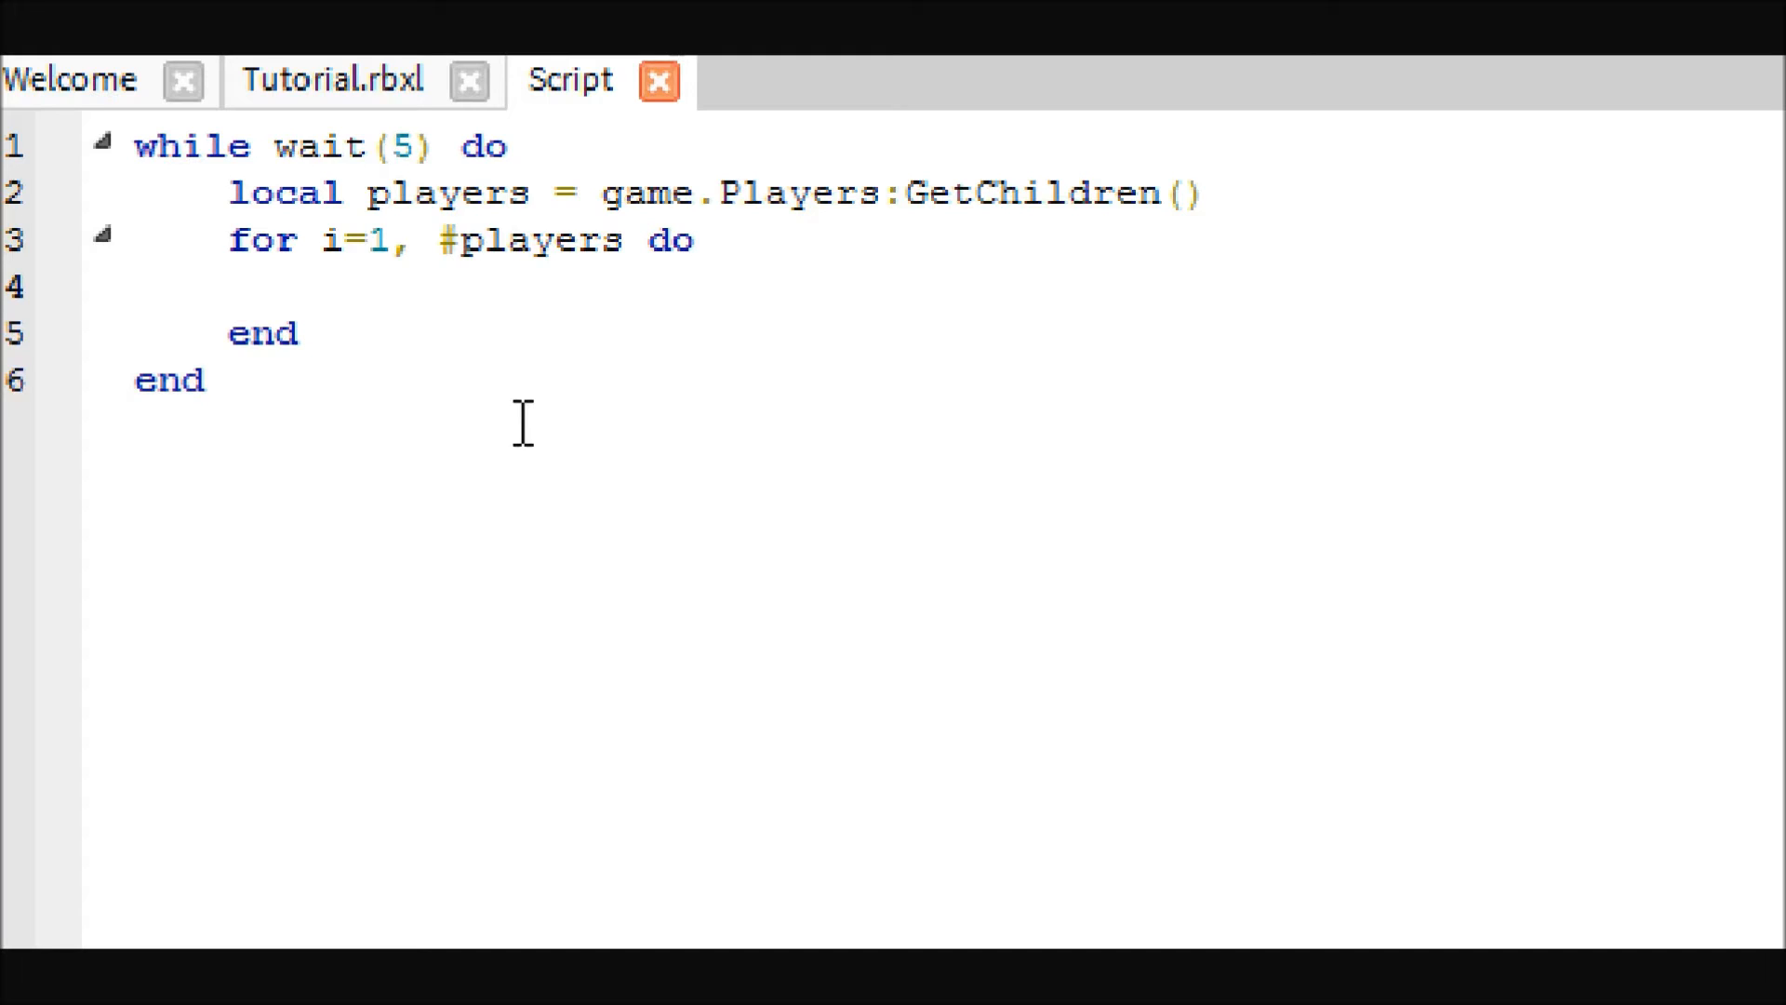
Add the check 'if players[i] ~= nil then' inside the for loop.
type("if")
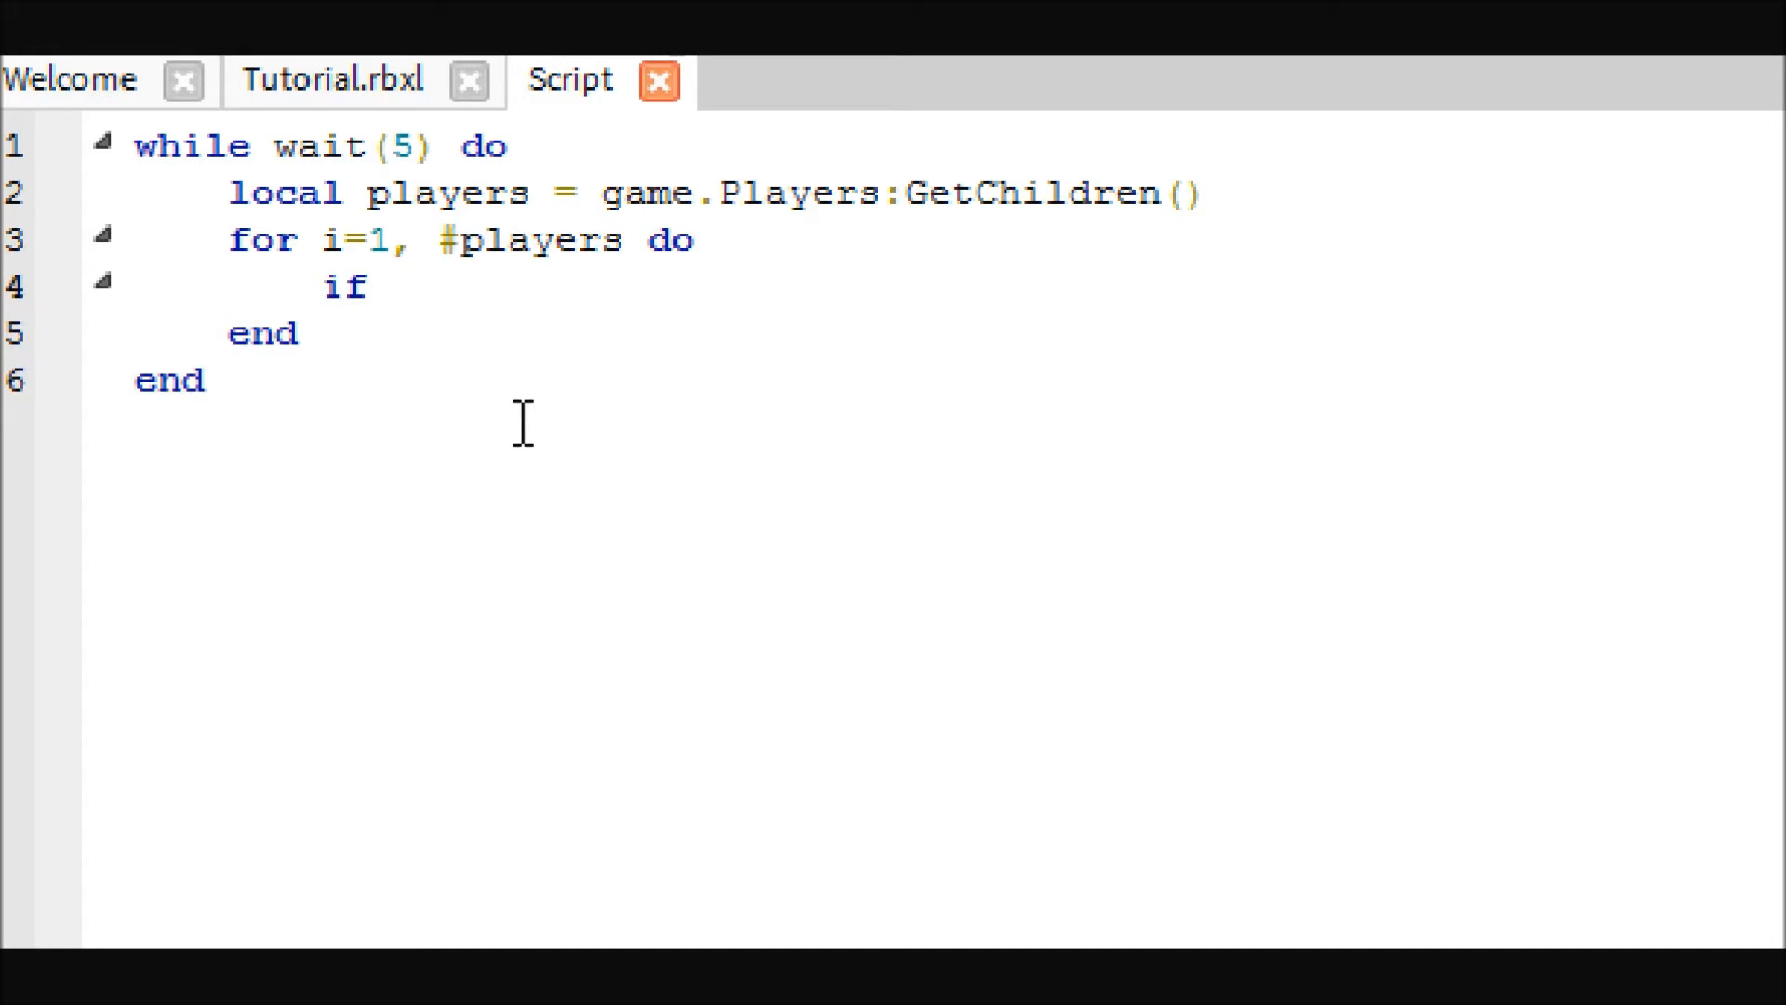
type("pl")
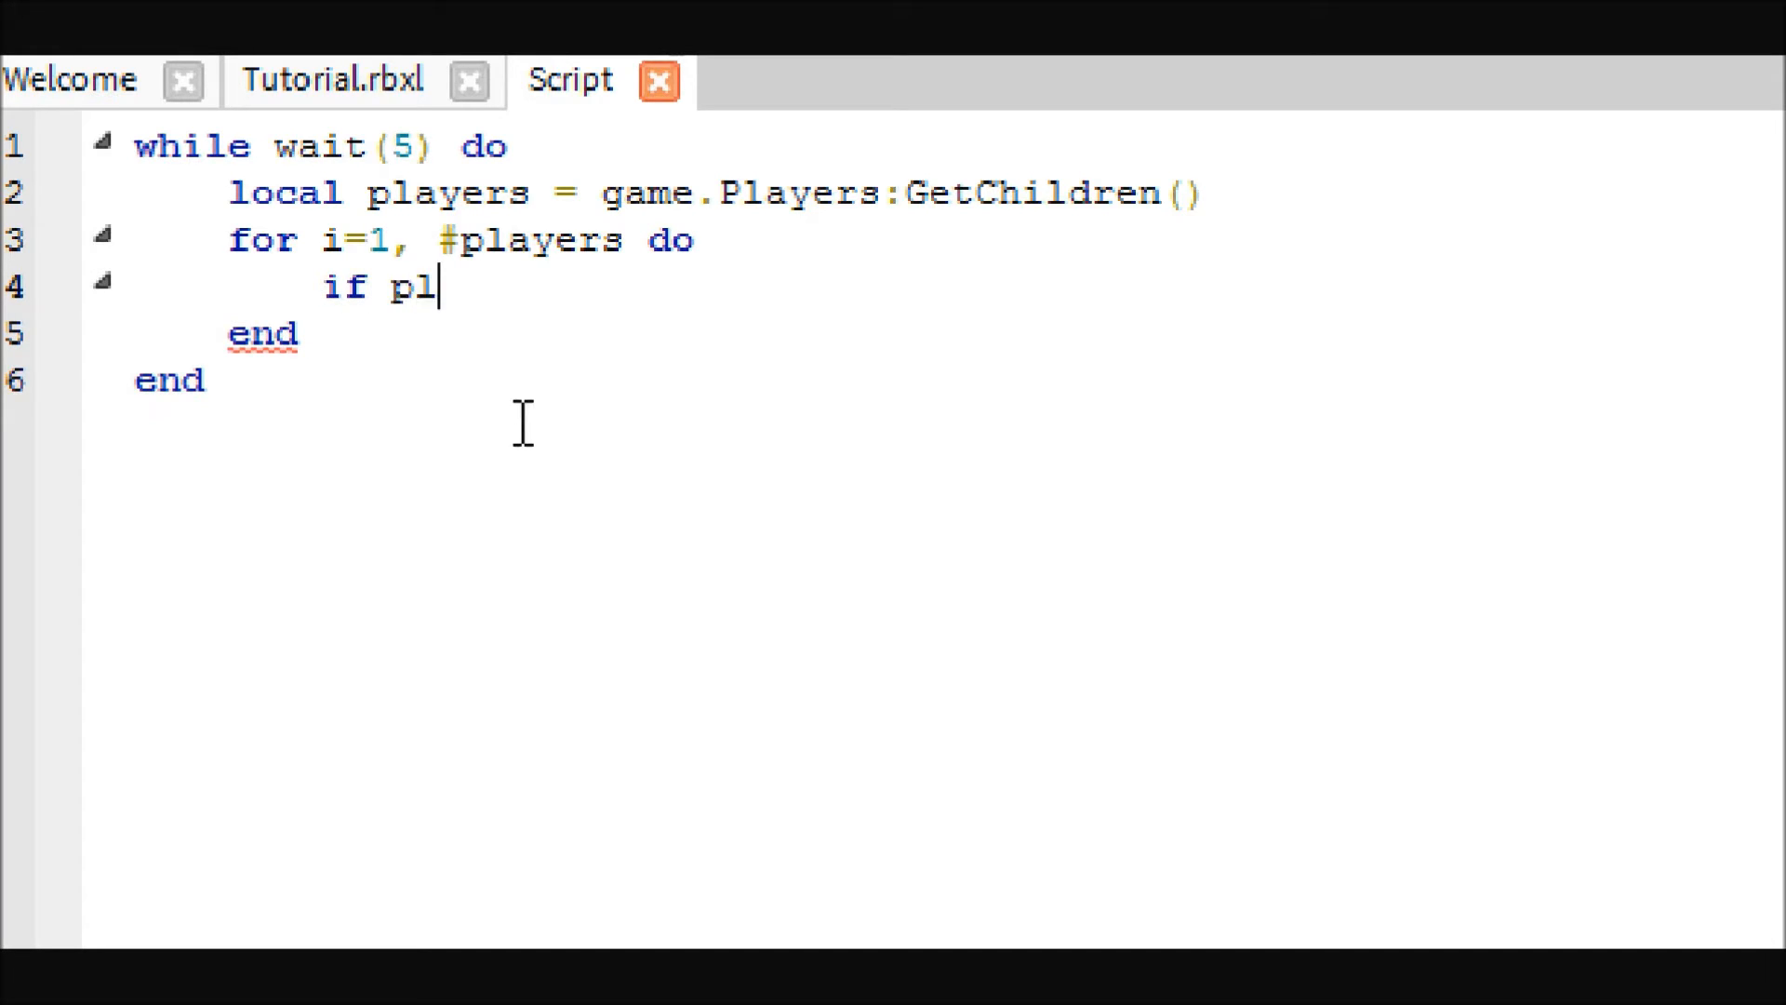
type("ayers[")
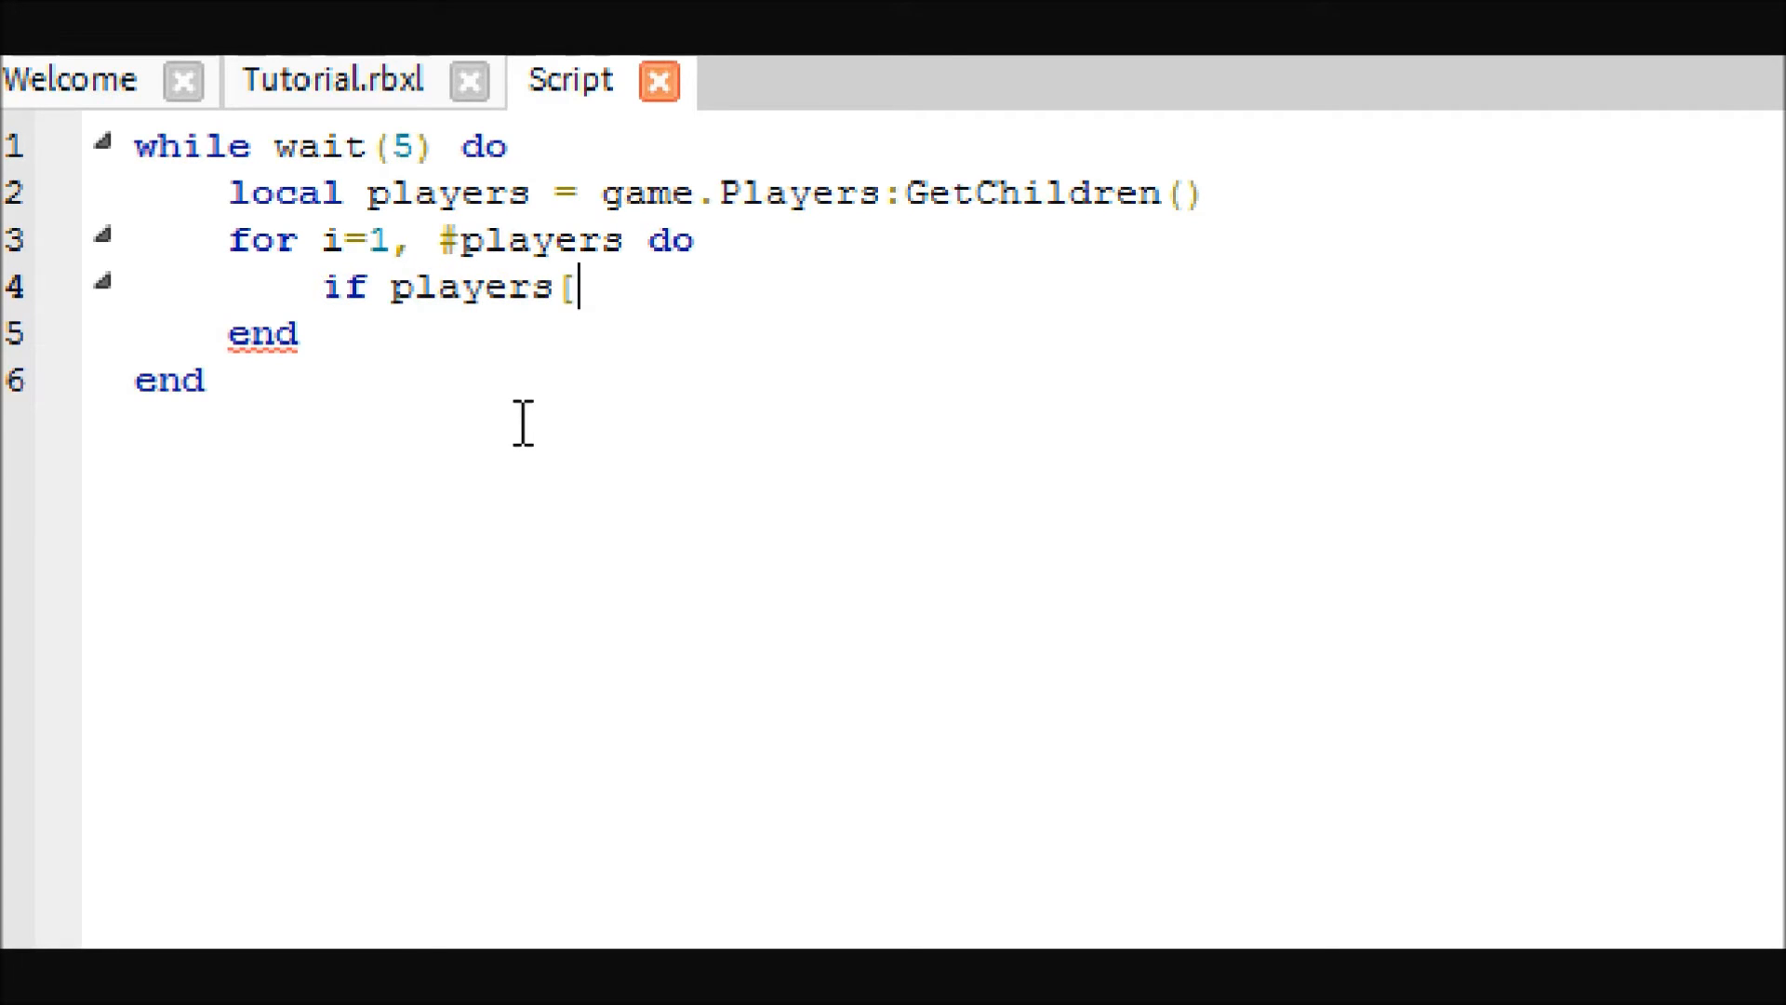
type("i] ~")
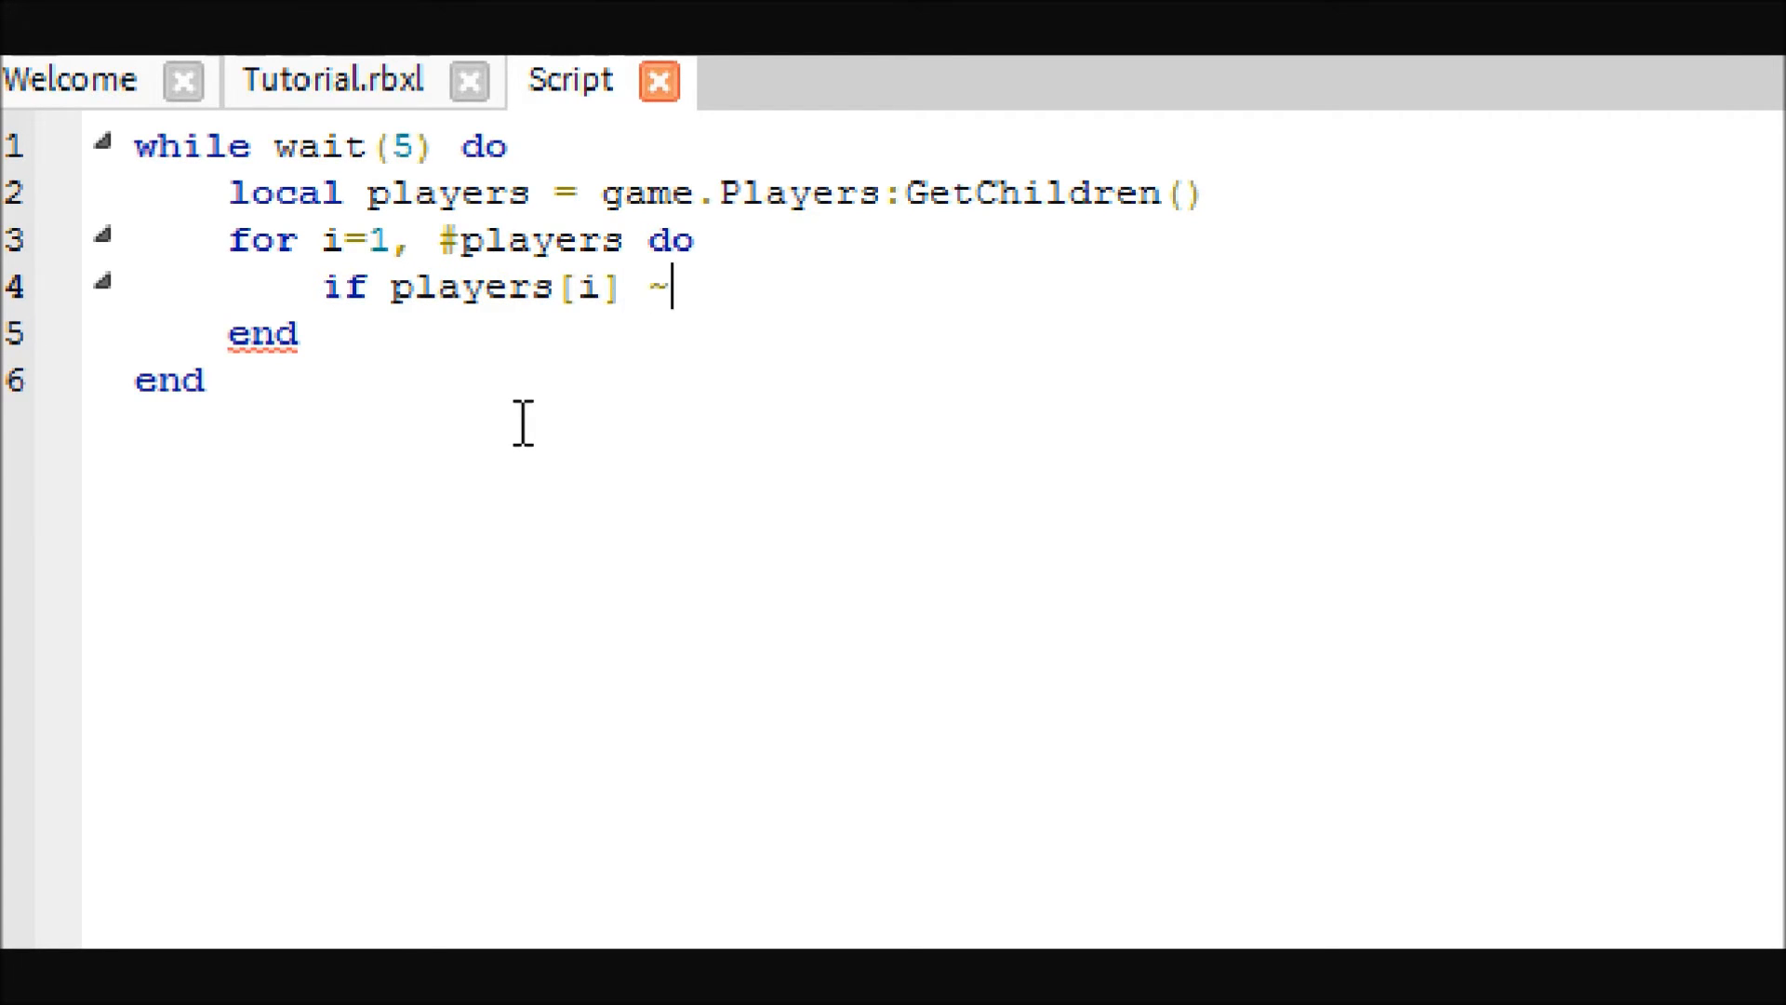
type("= nil then")
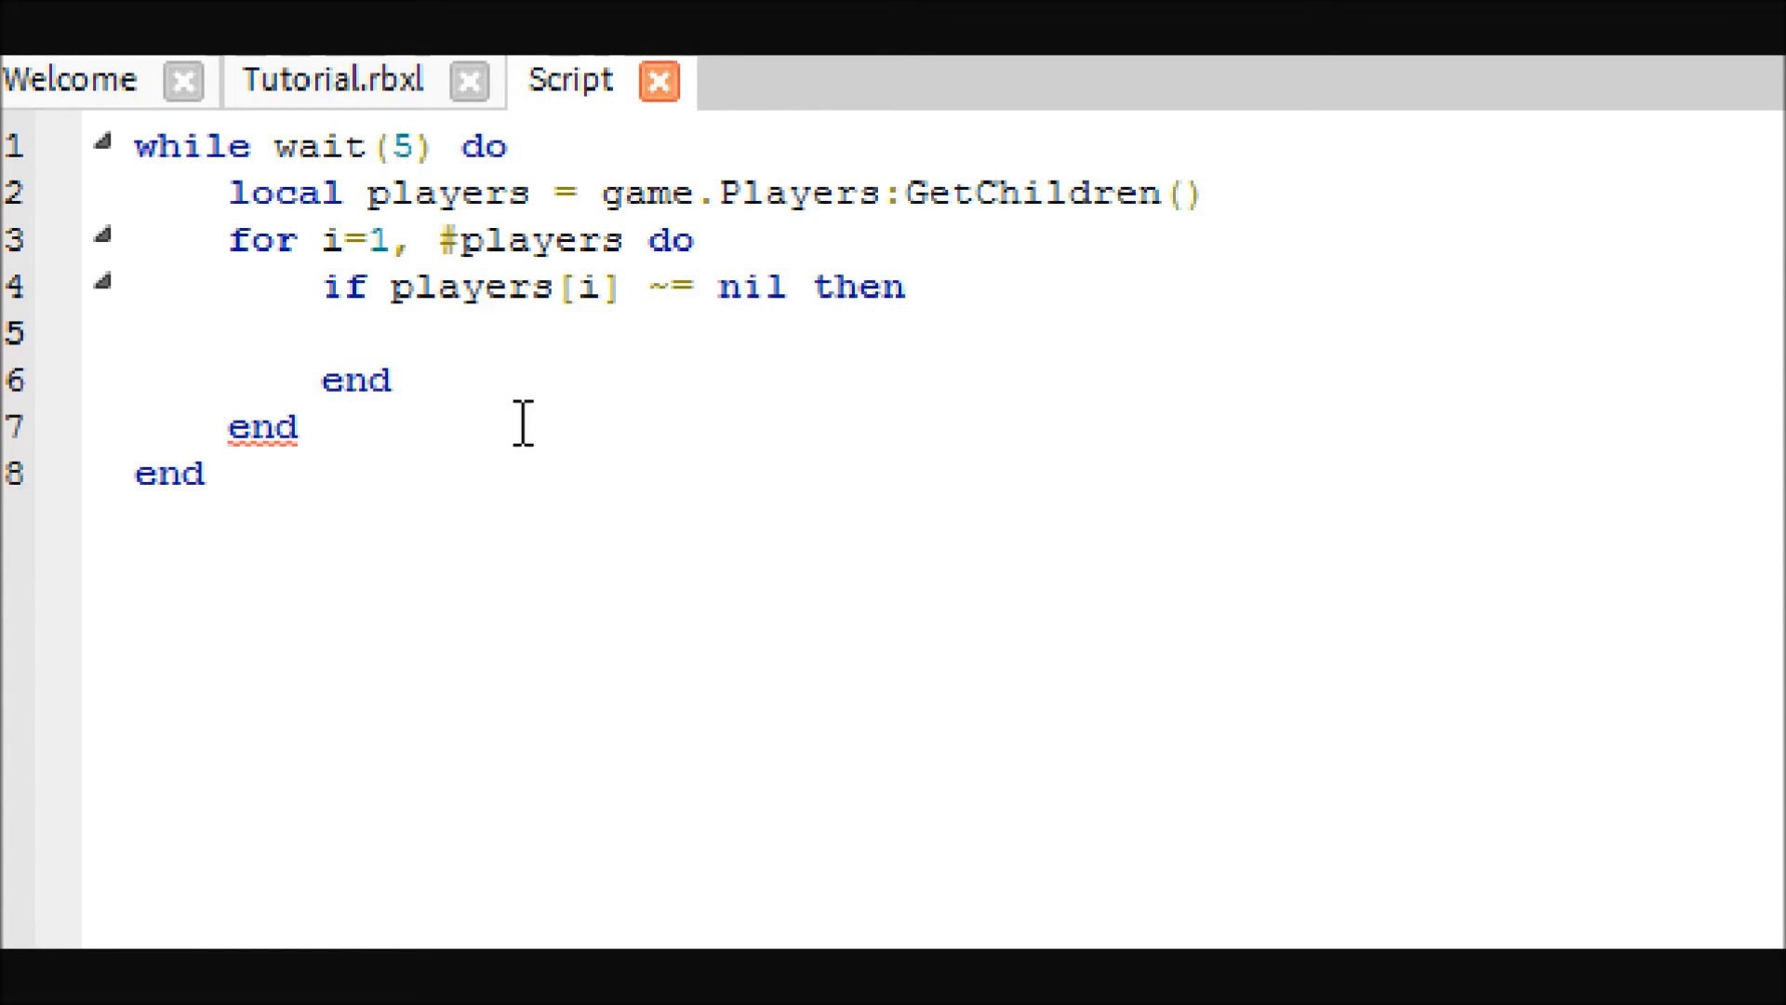
left_click(415, 331)
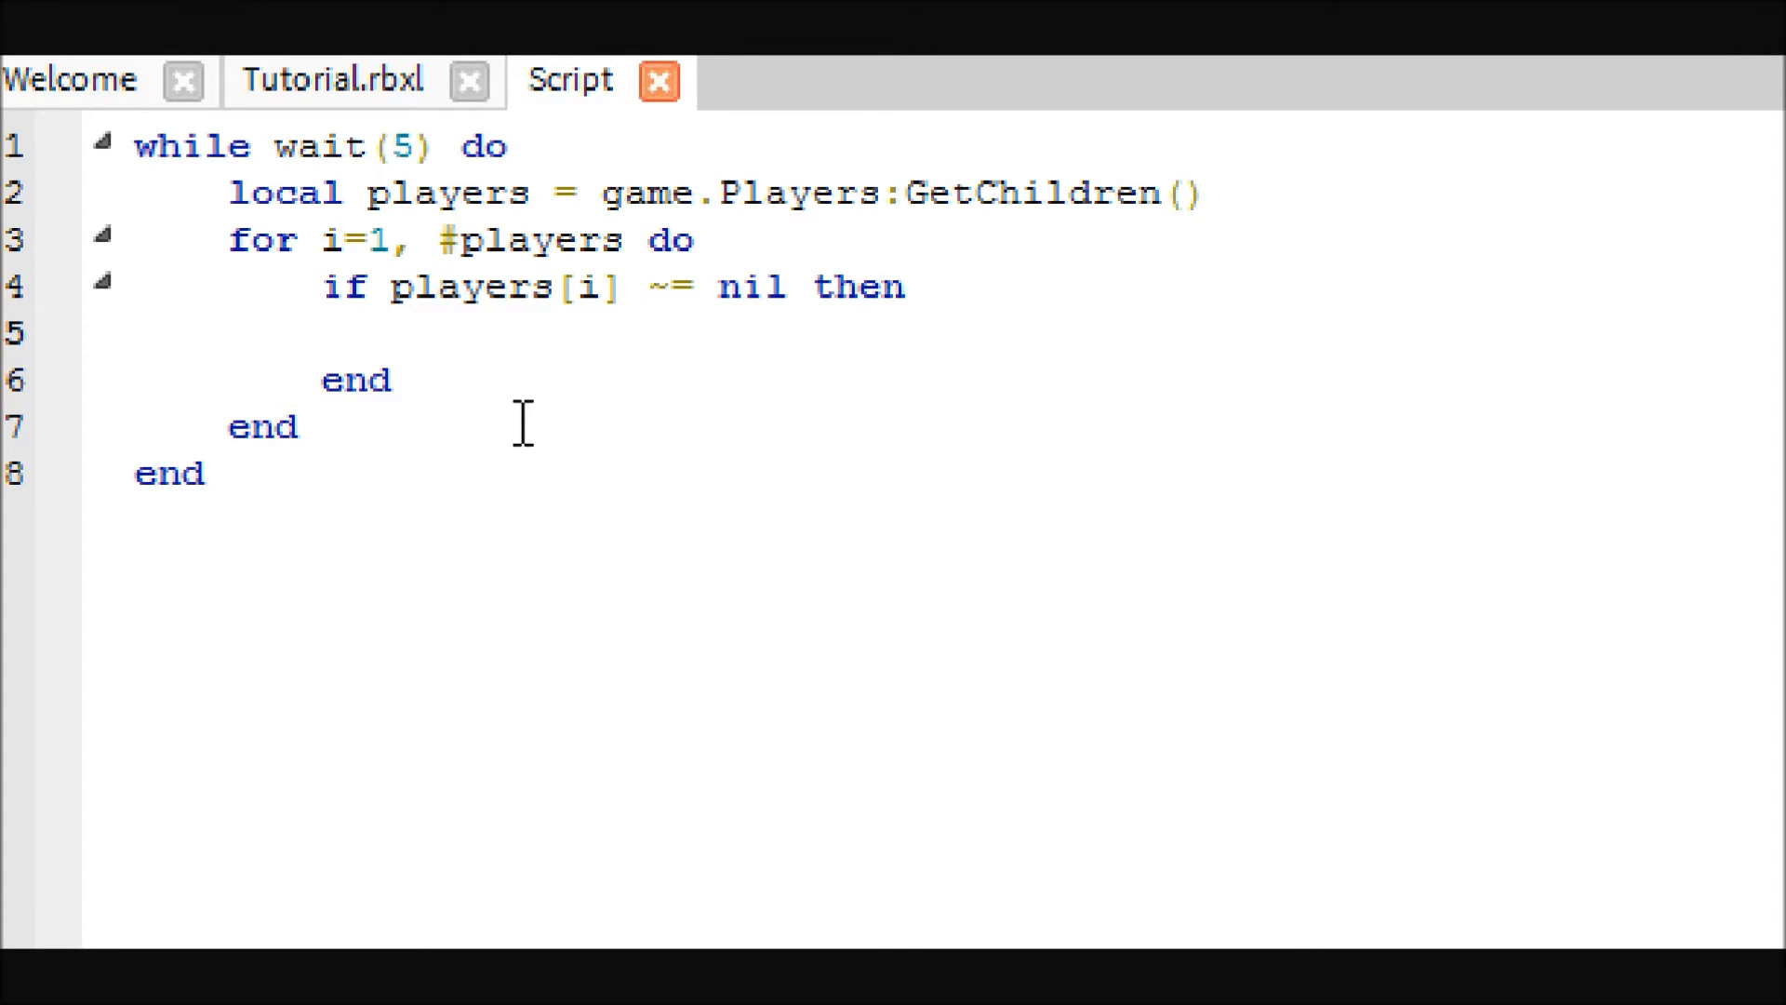
Write 'local stats = players[i]:findFirstChild("leaderstats")' inside the nil check.
left_click(415, 331)
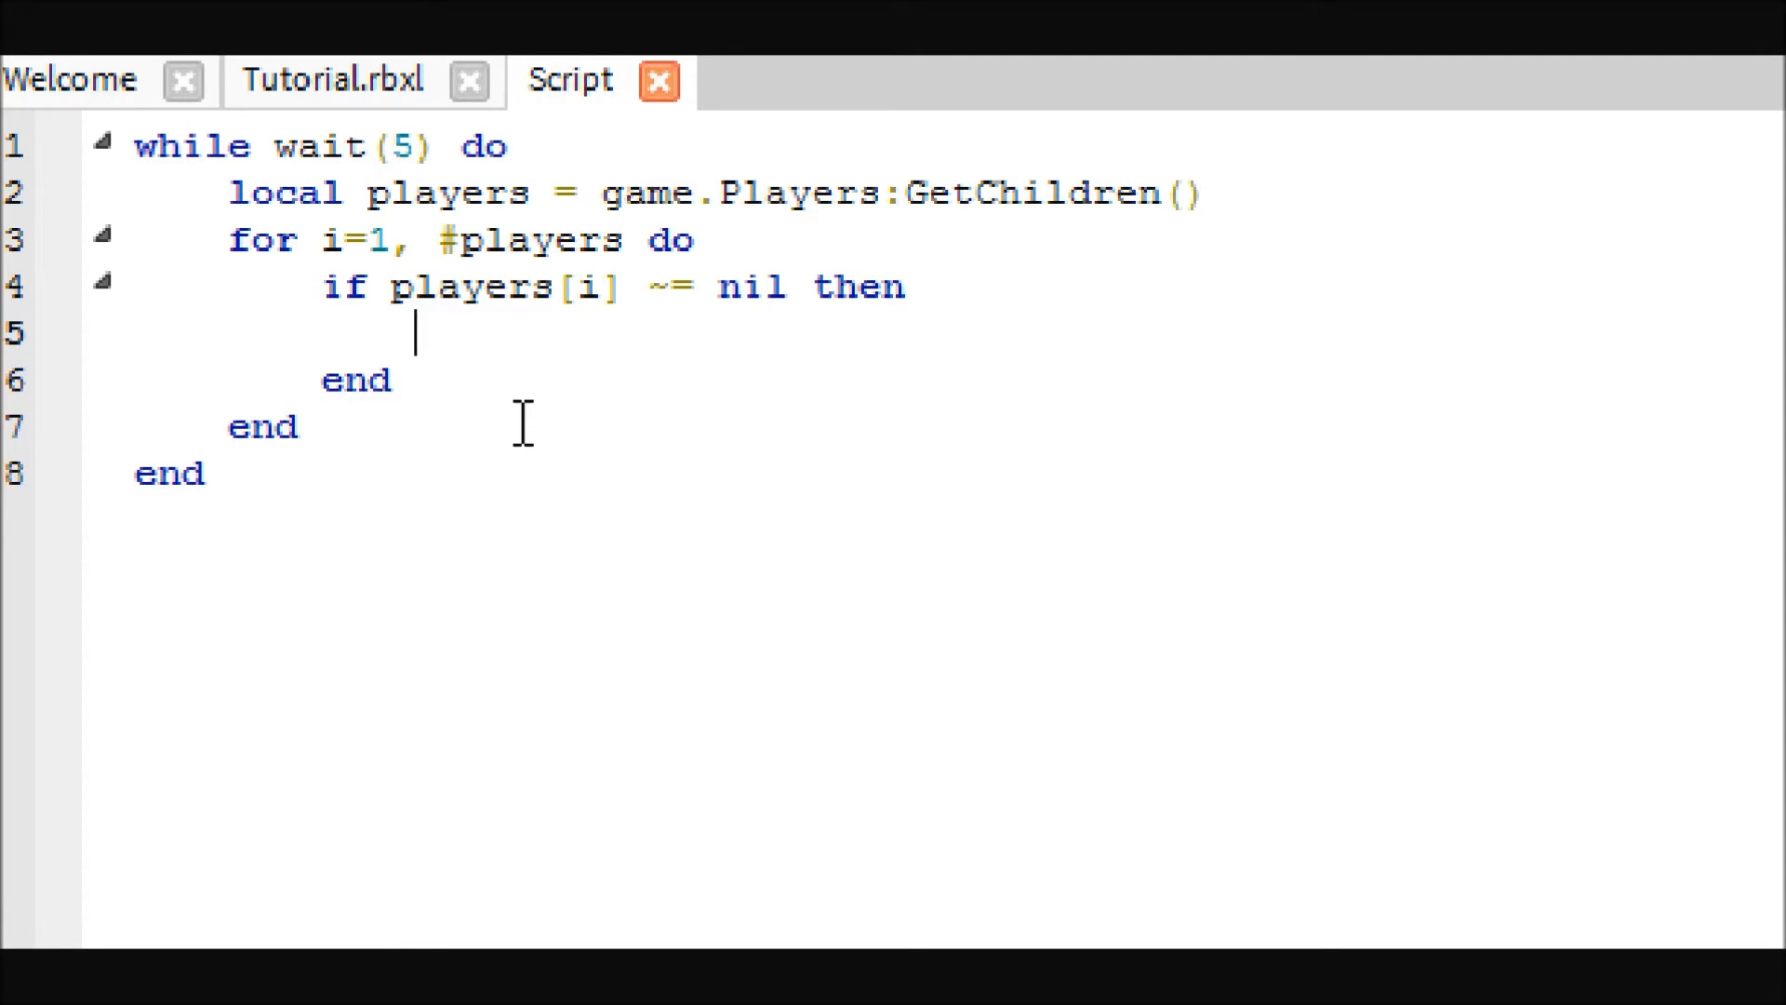
type("local")
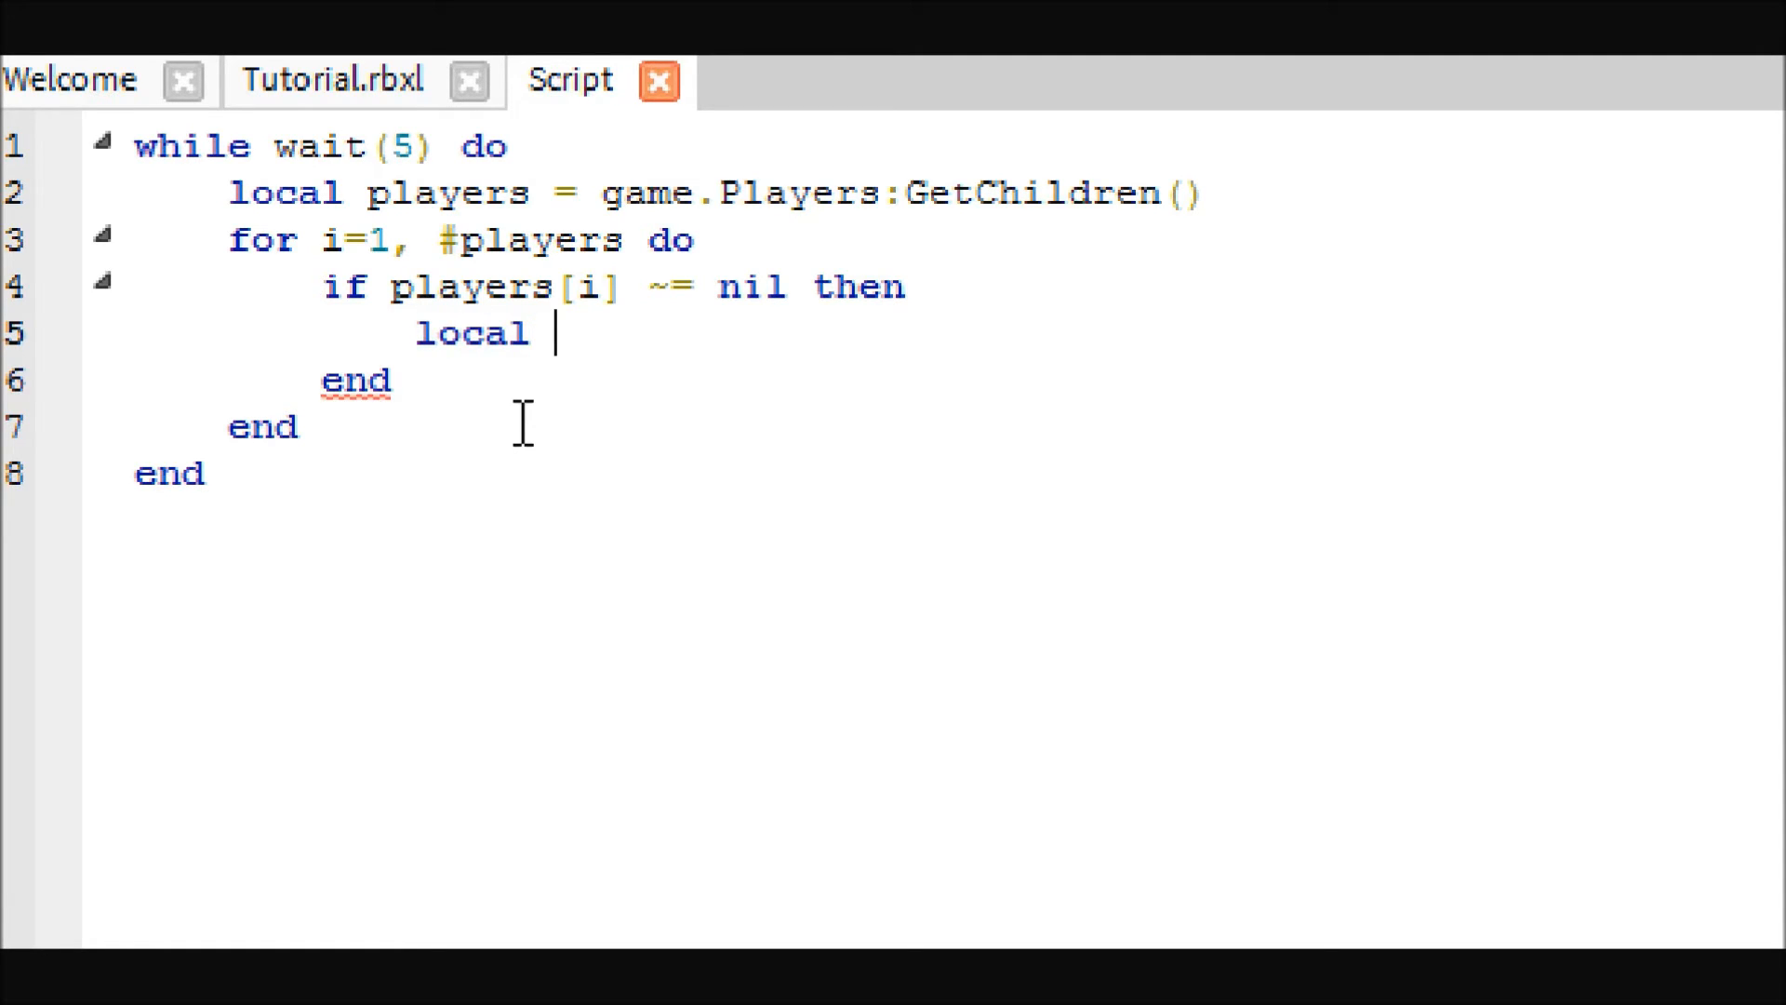
type("stats =")
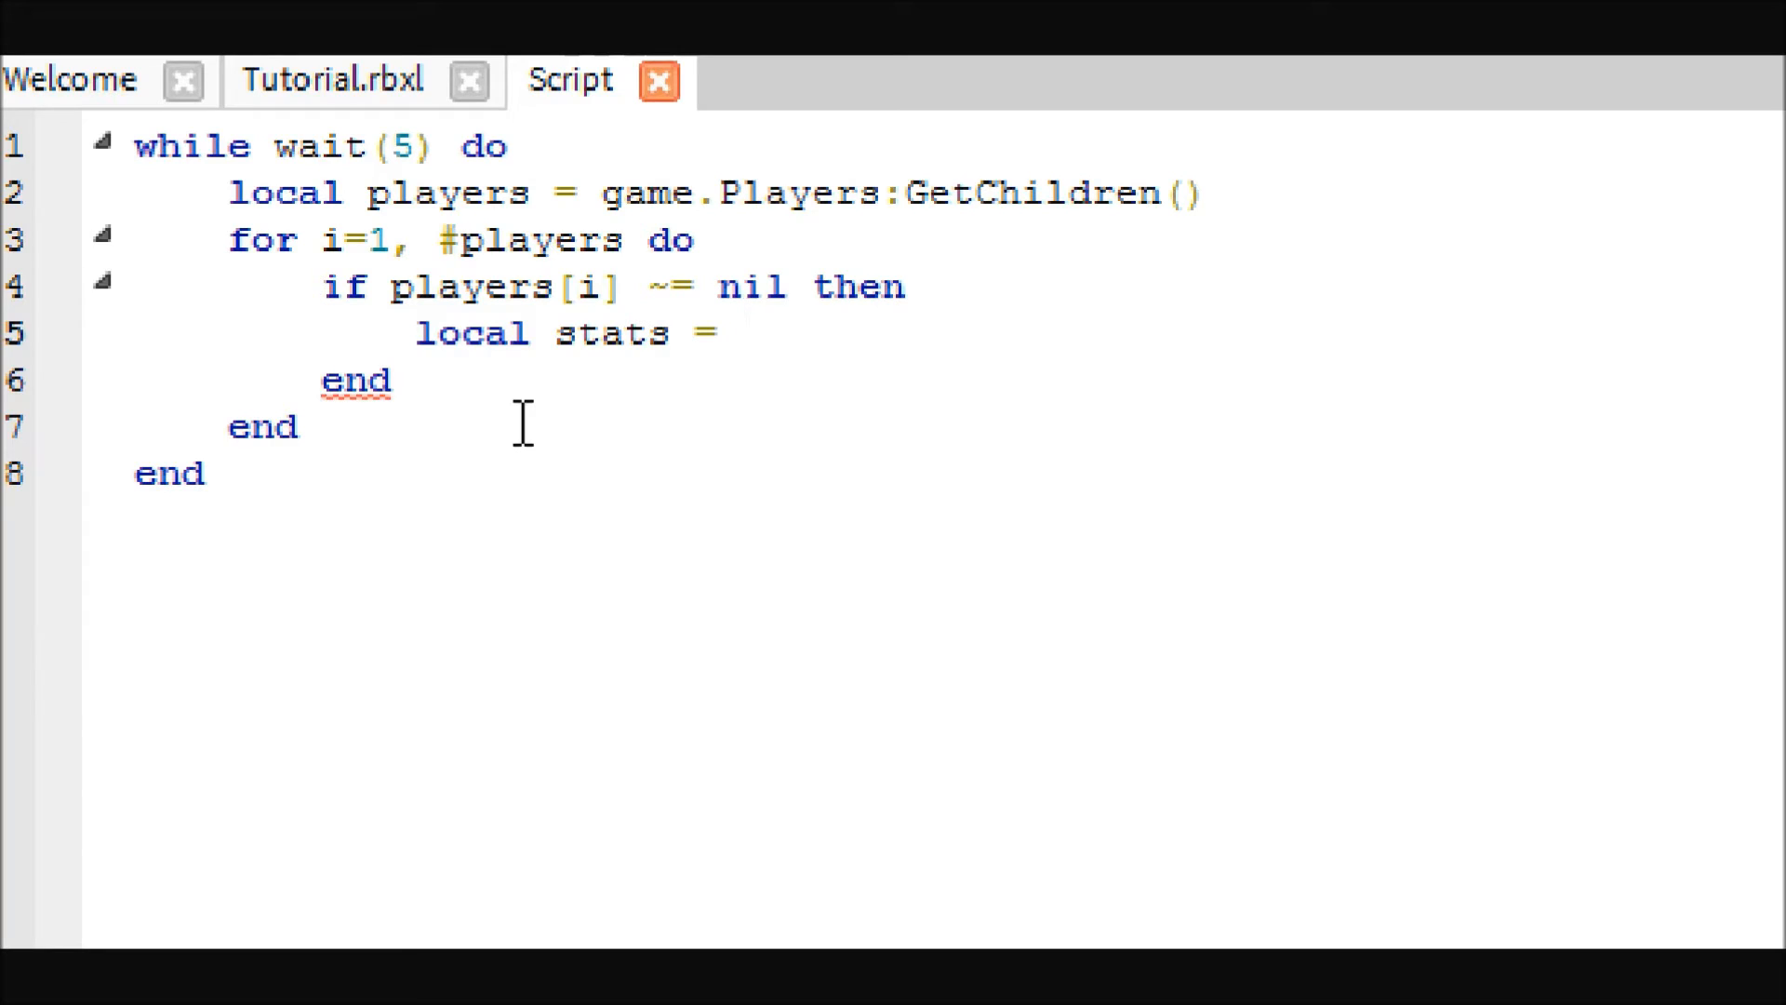
type("playersp")
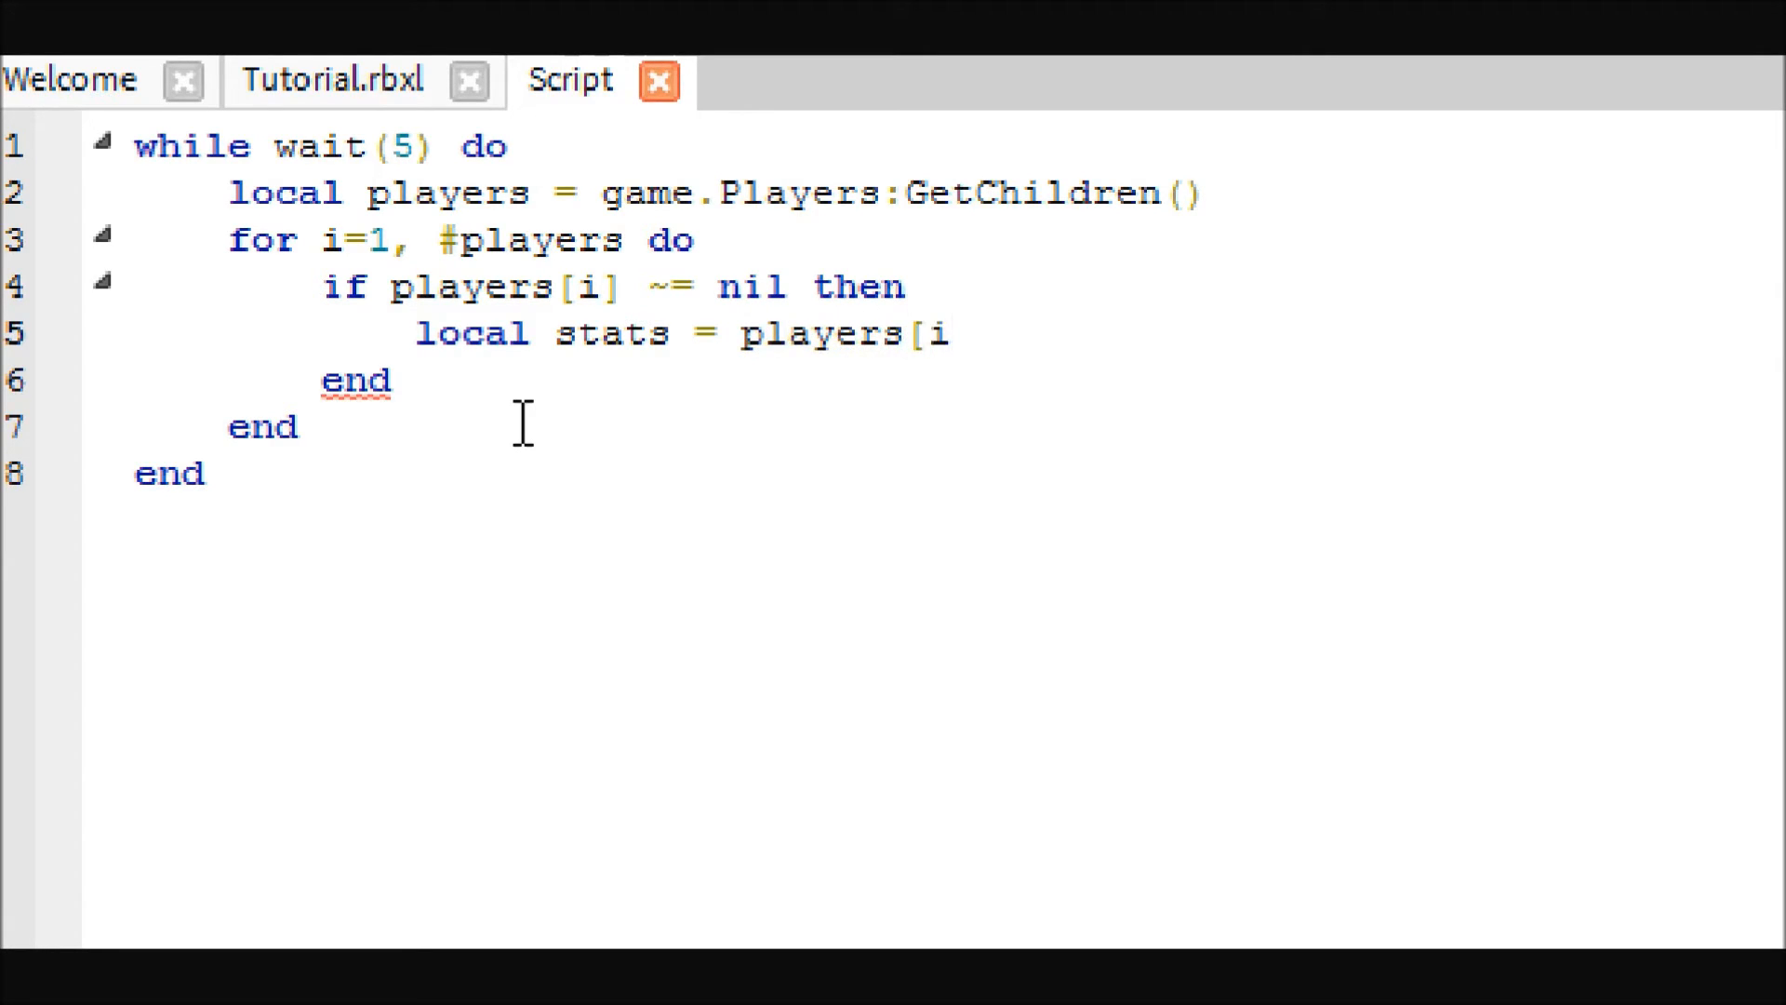
type("]:f")
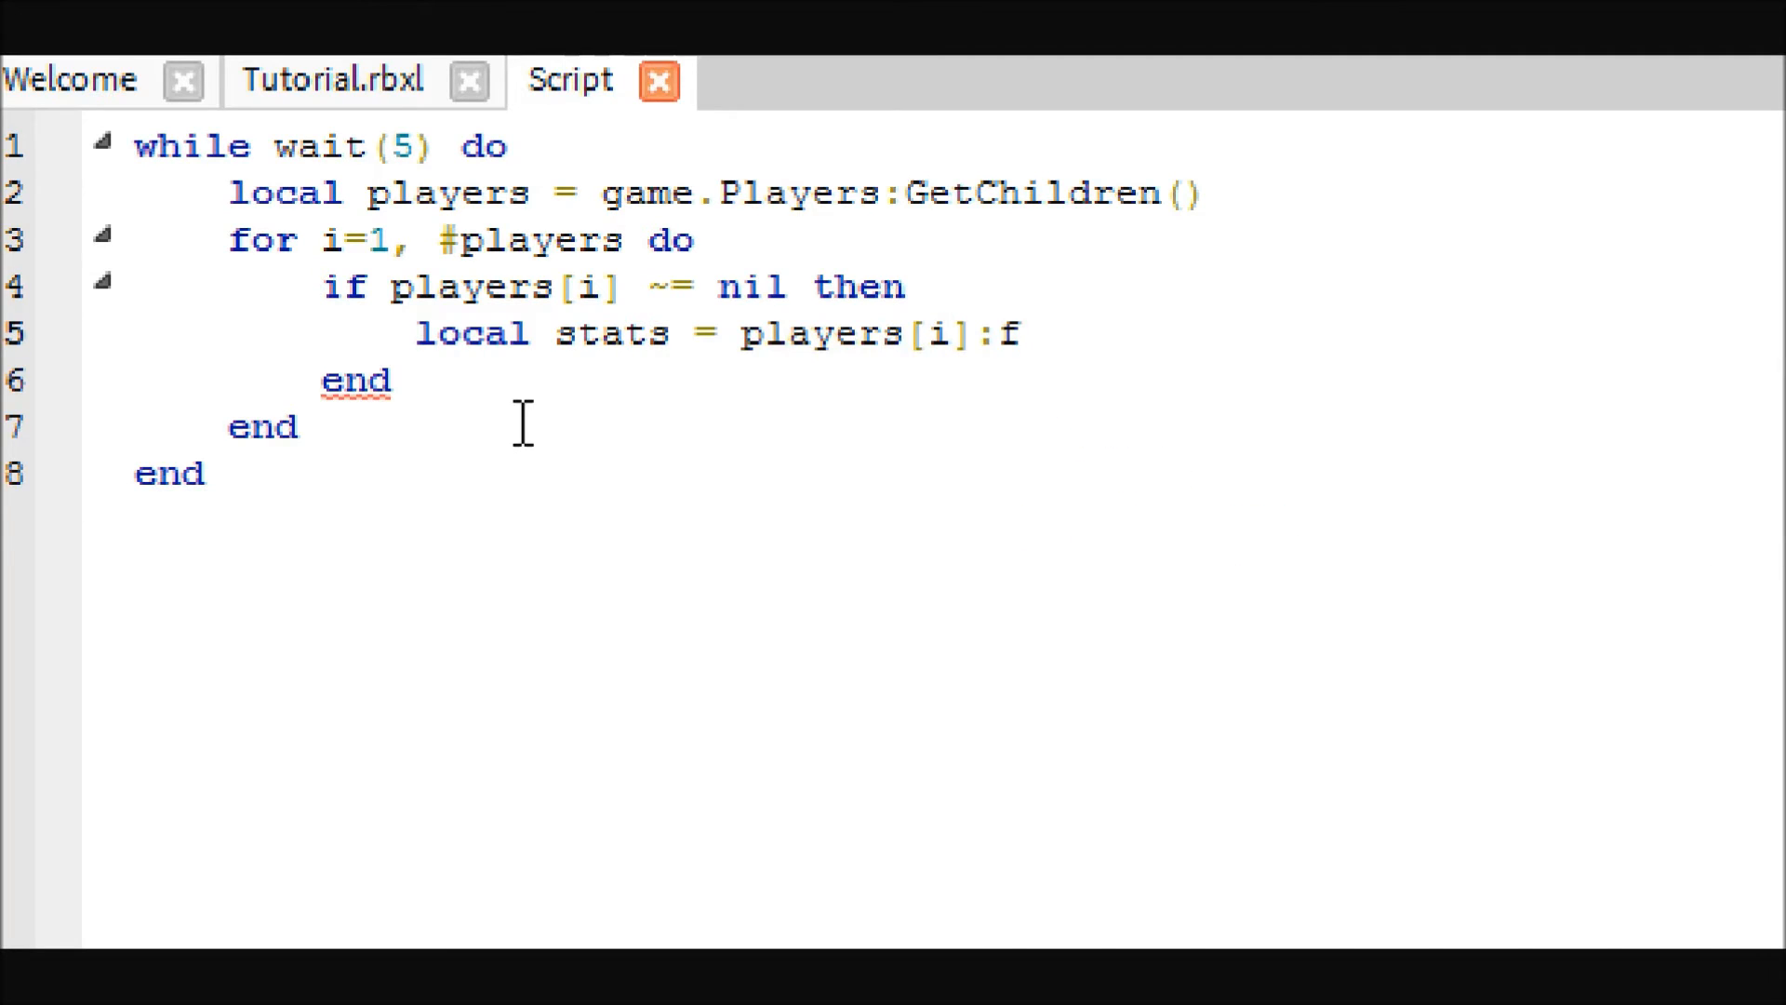
type("indFirstChi")
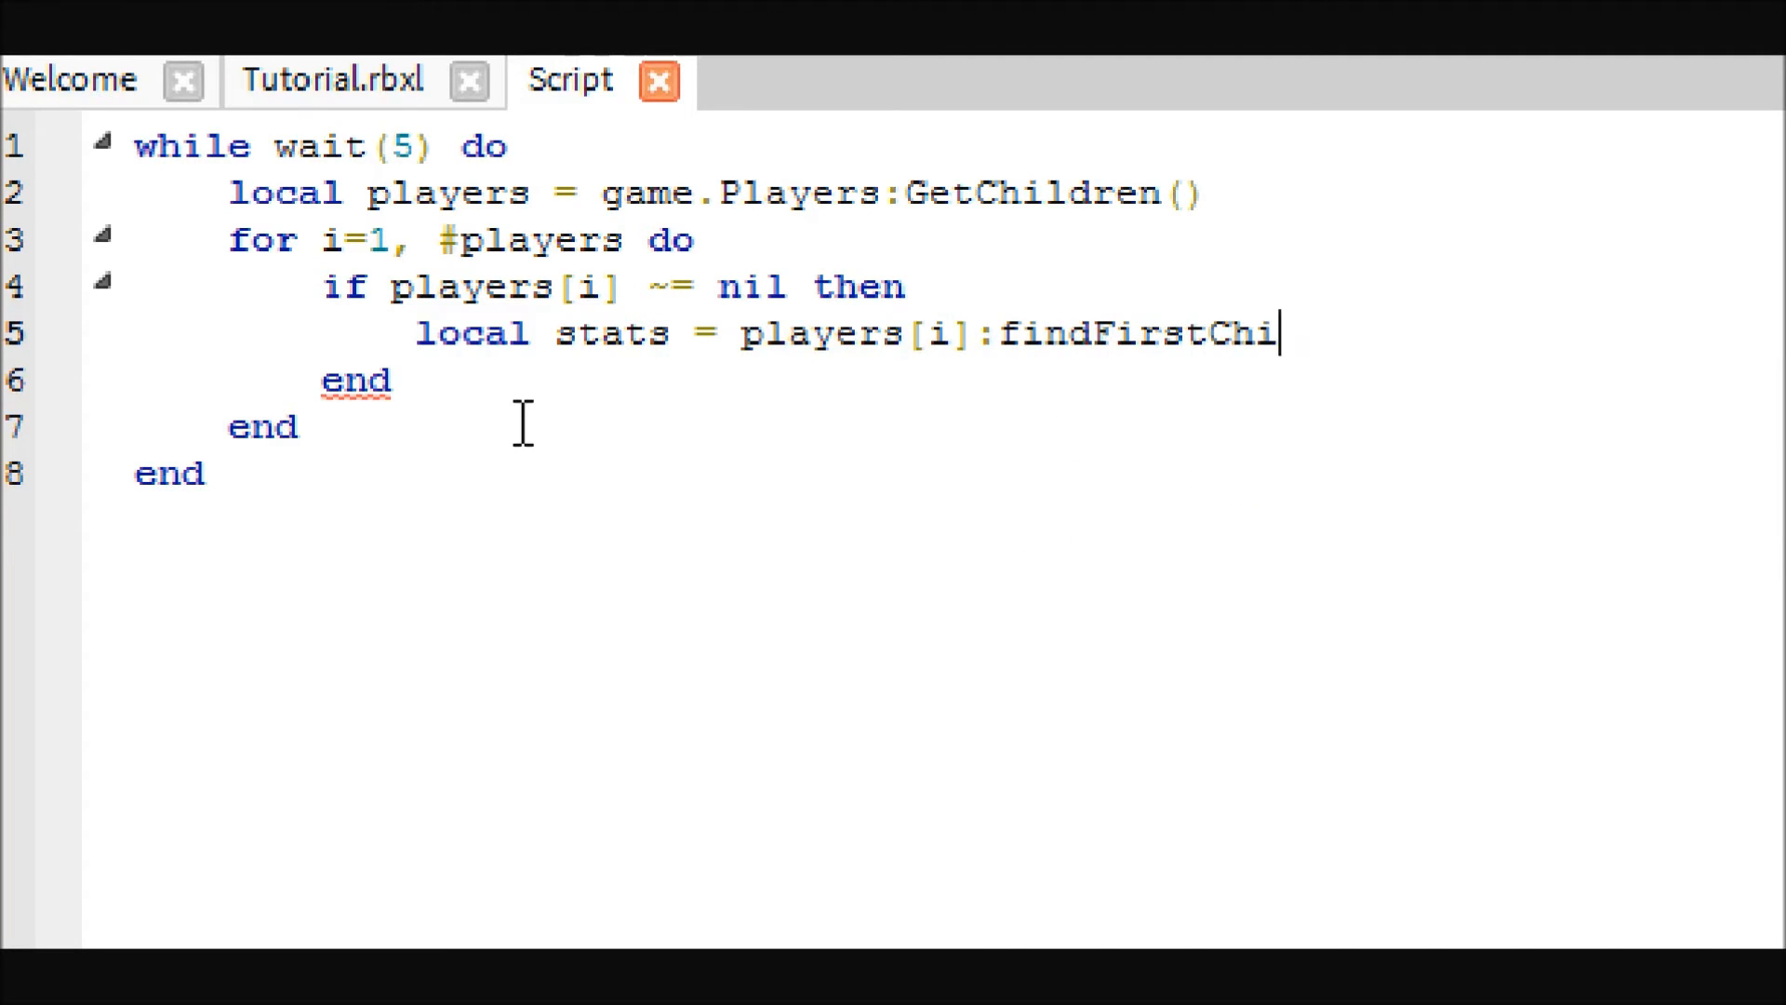
type("d(\"le")
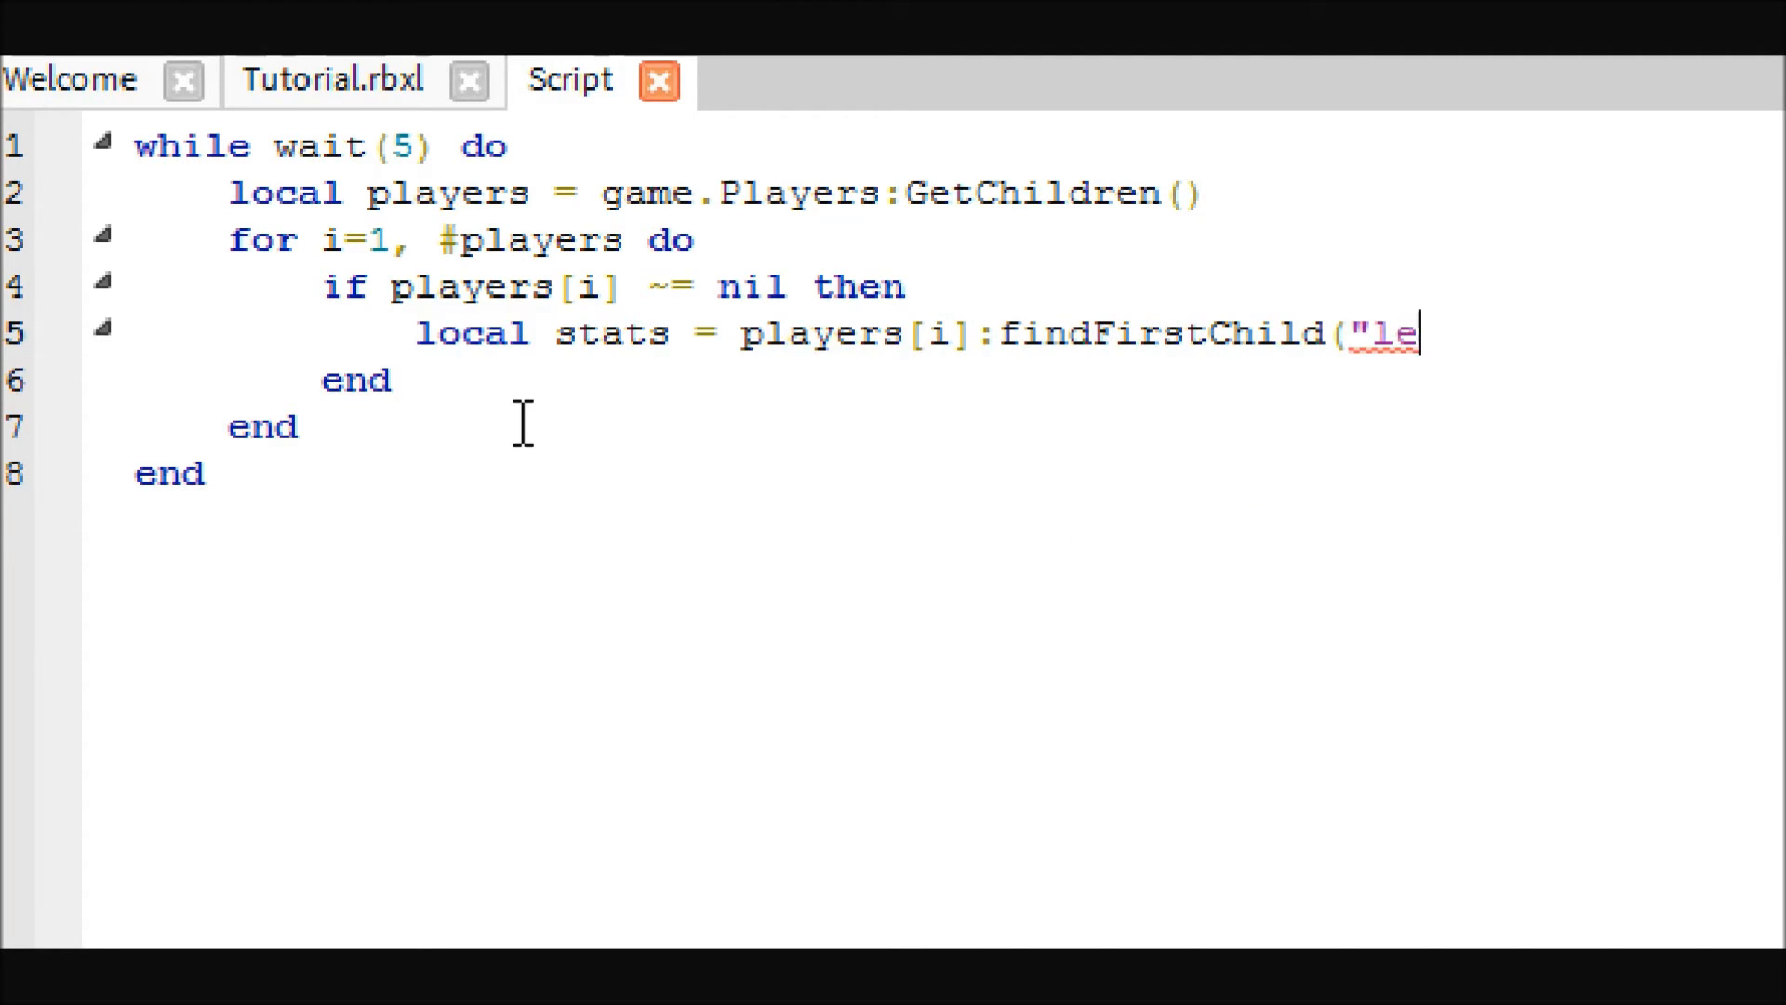
type("aderstats\"")
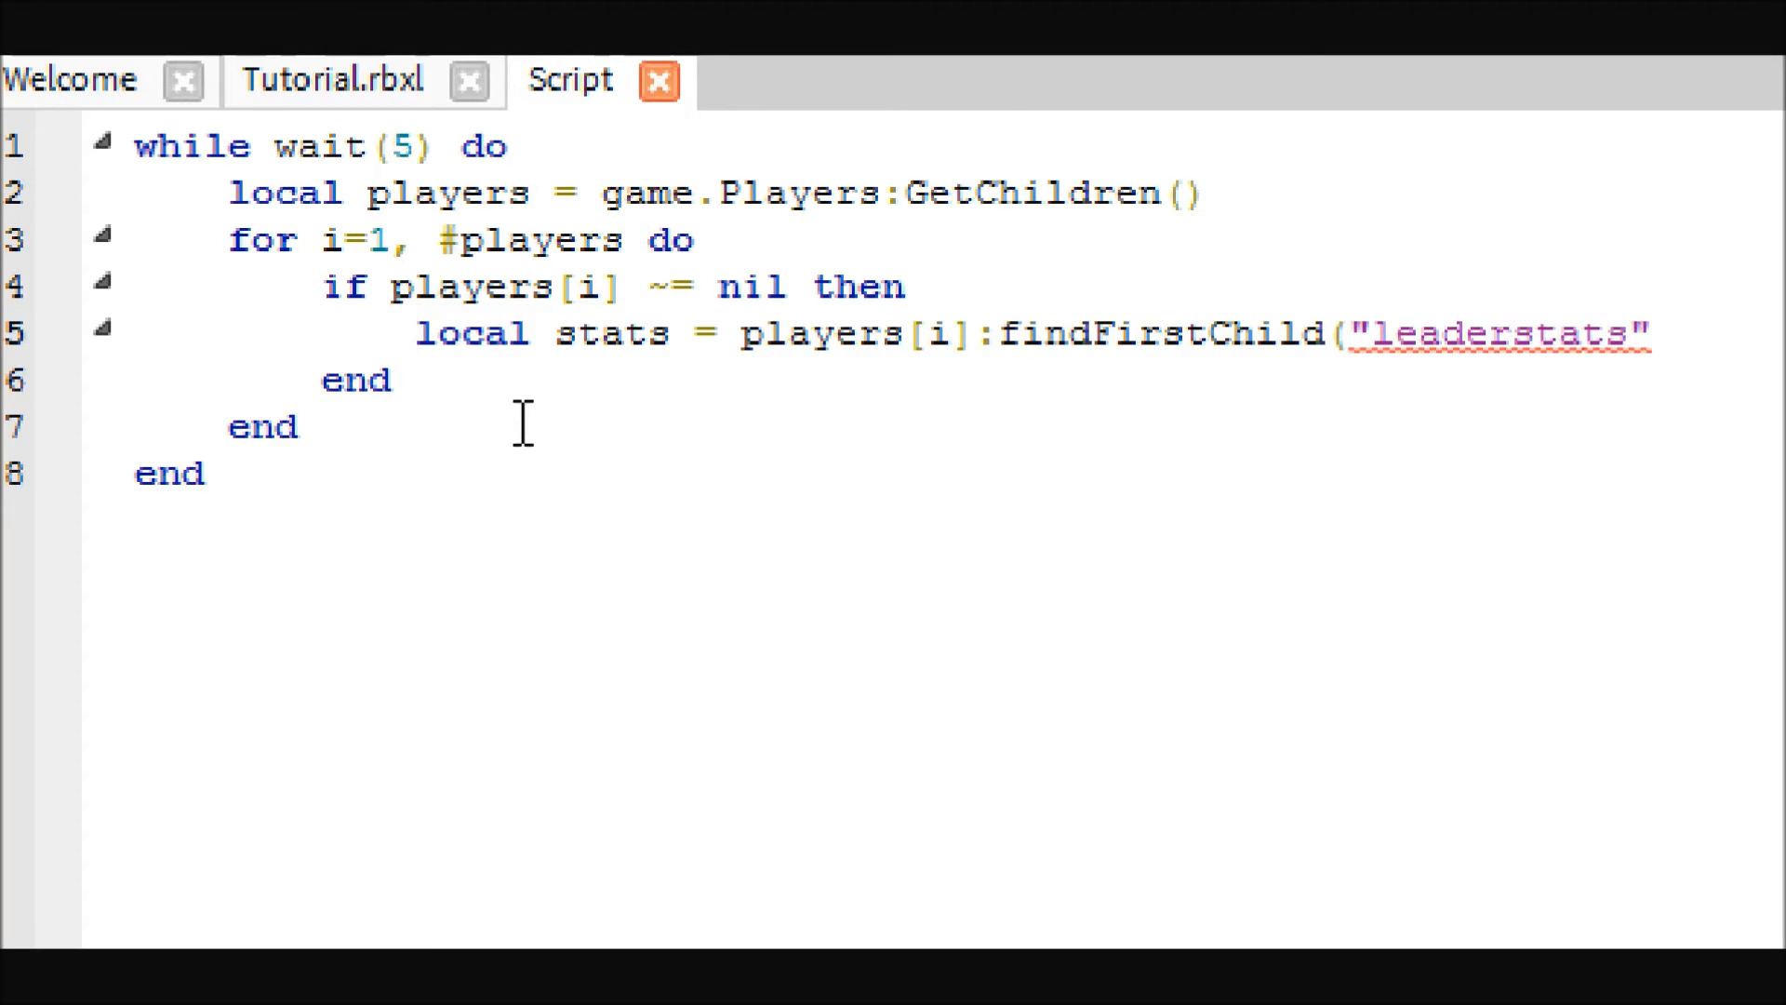
Write 'local money = stats:findFirstChild("Money")' to store the Money value.
type("loca")
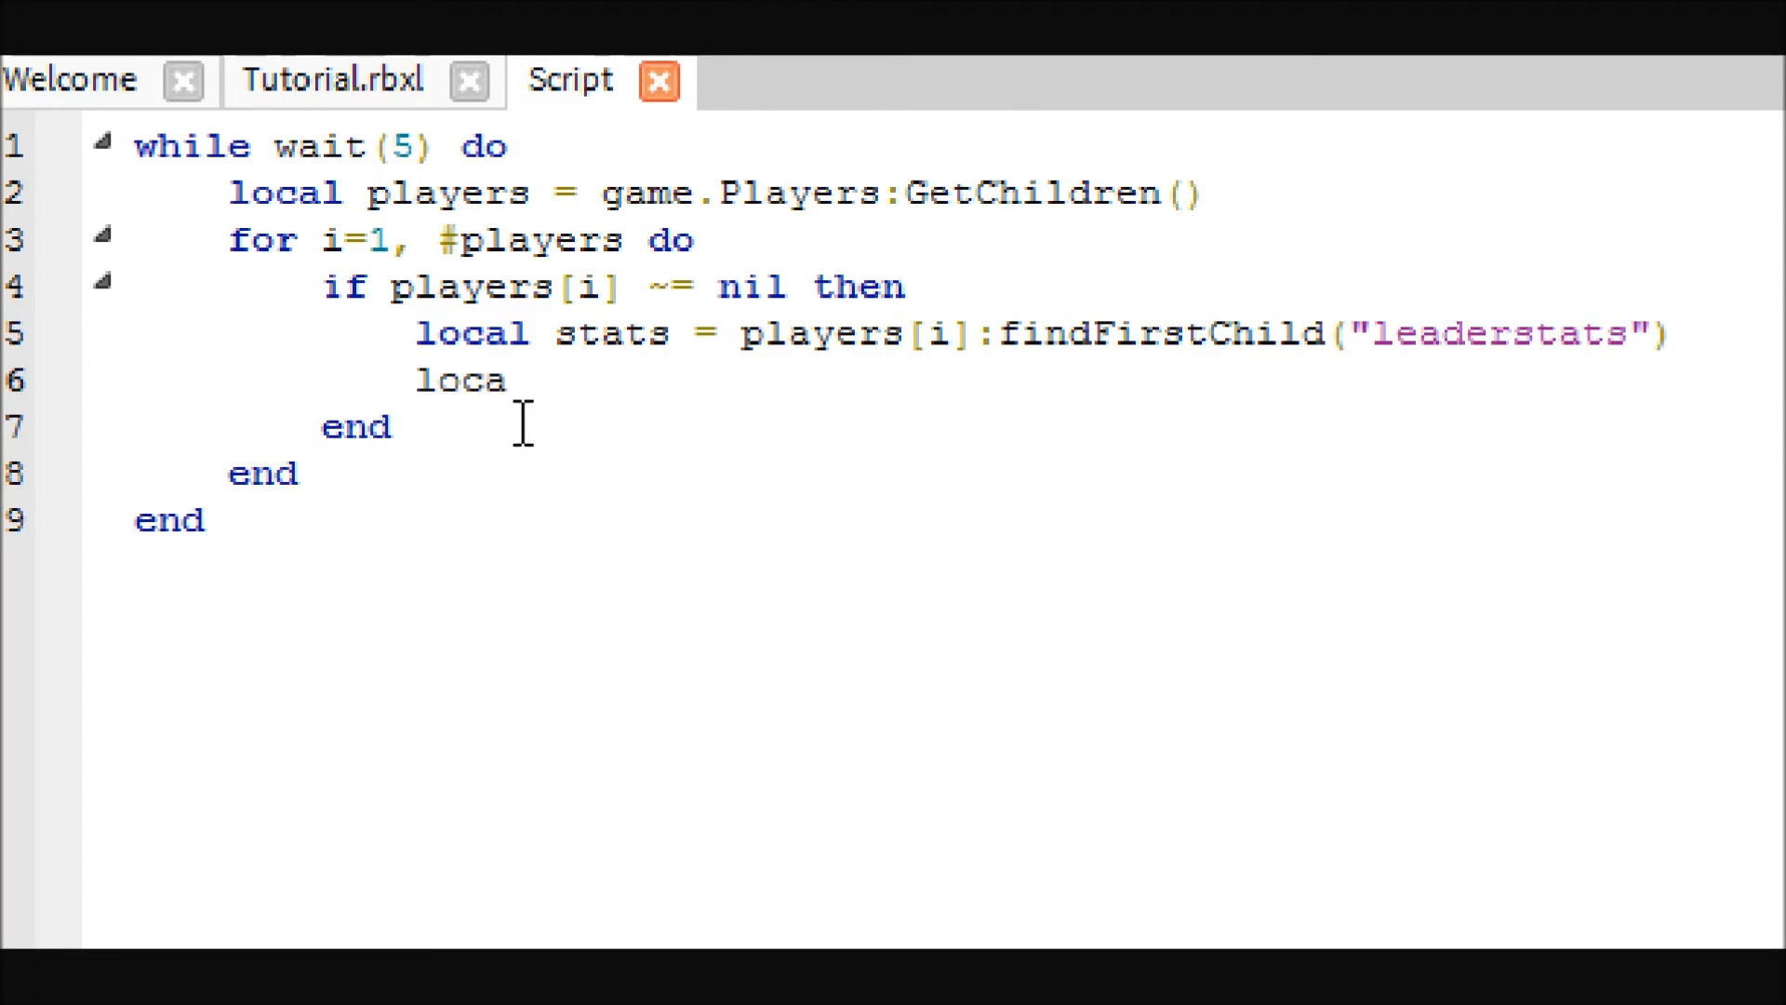
type("l money")
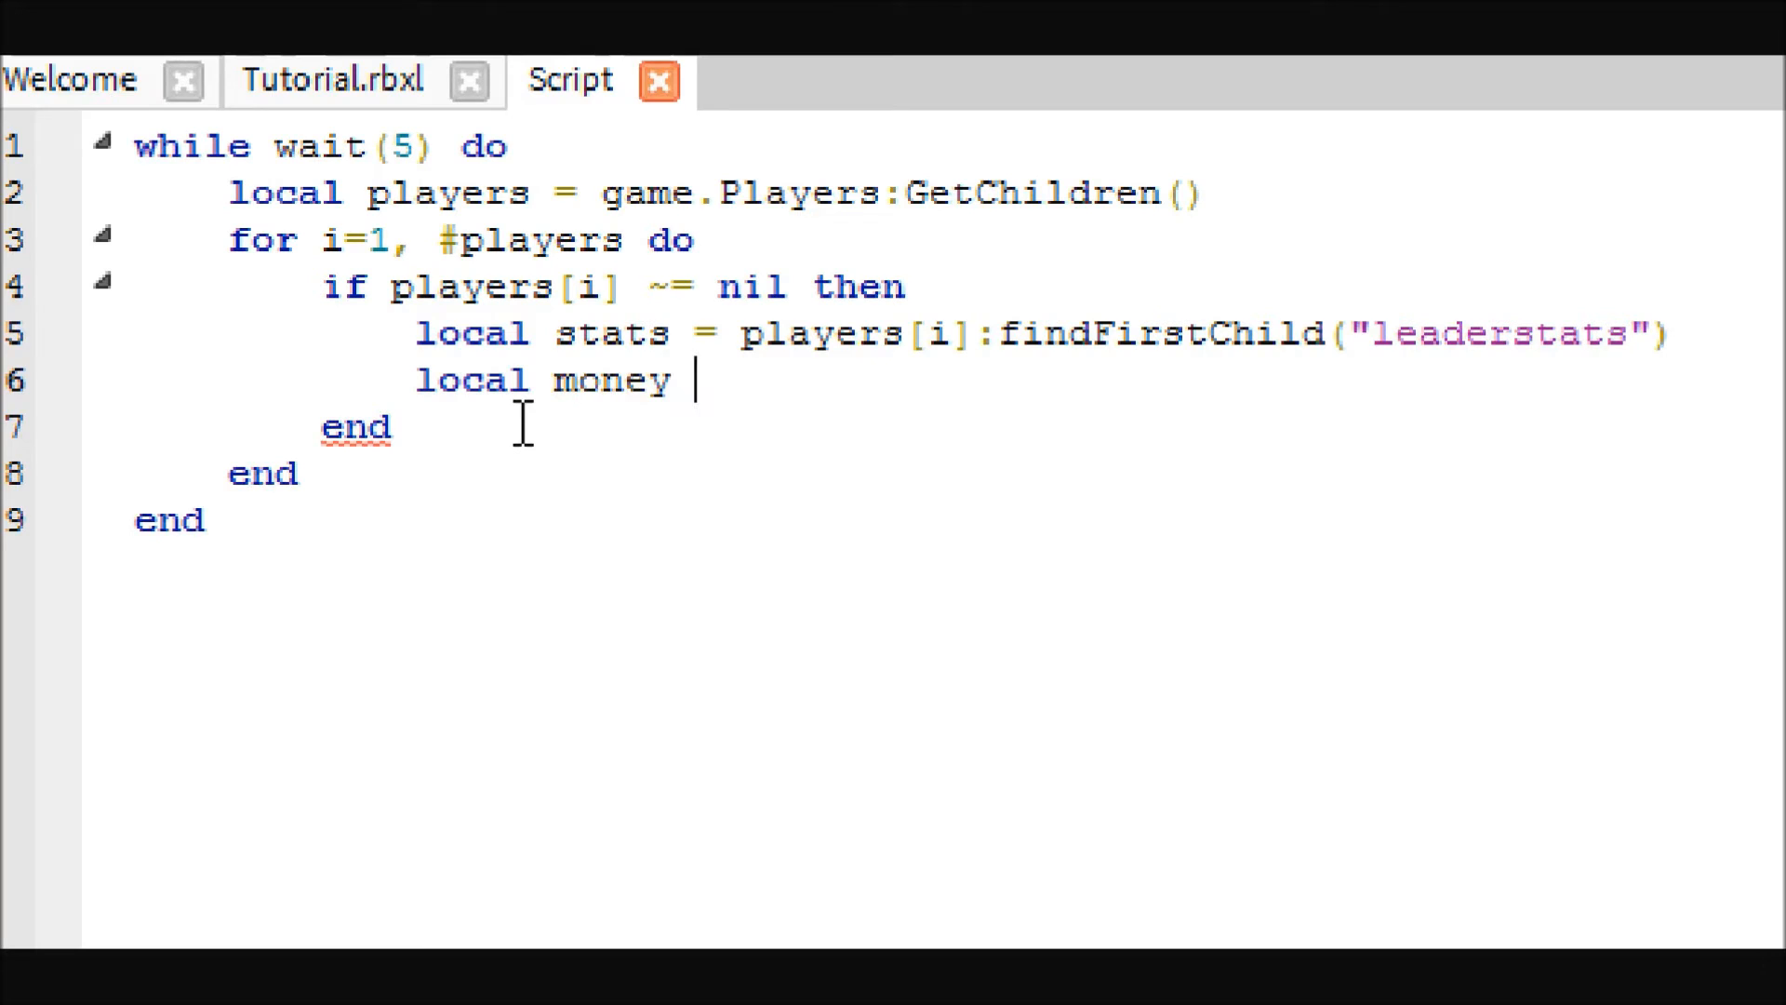
type("= player")
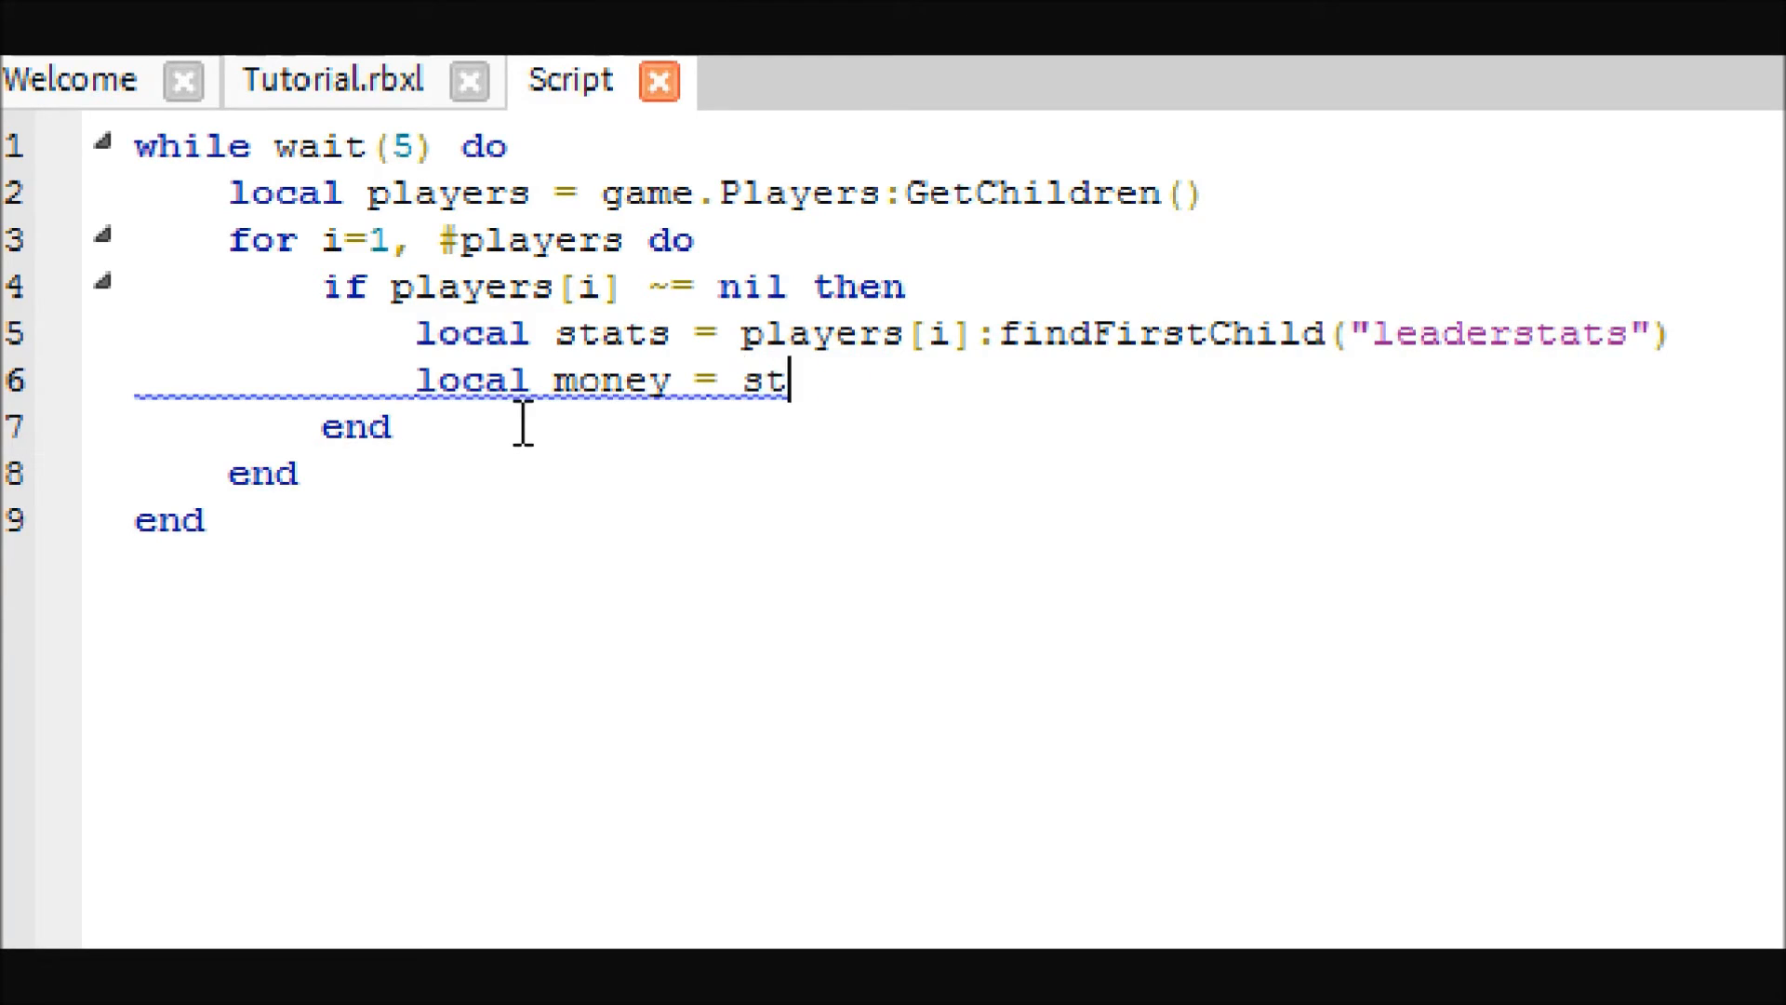
type("ats:findFirs")
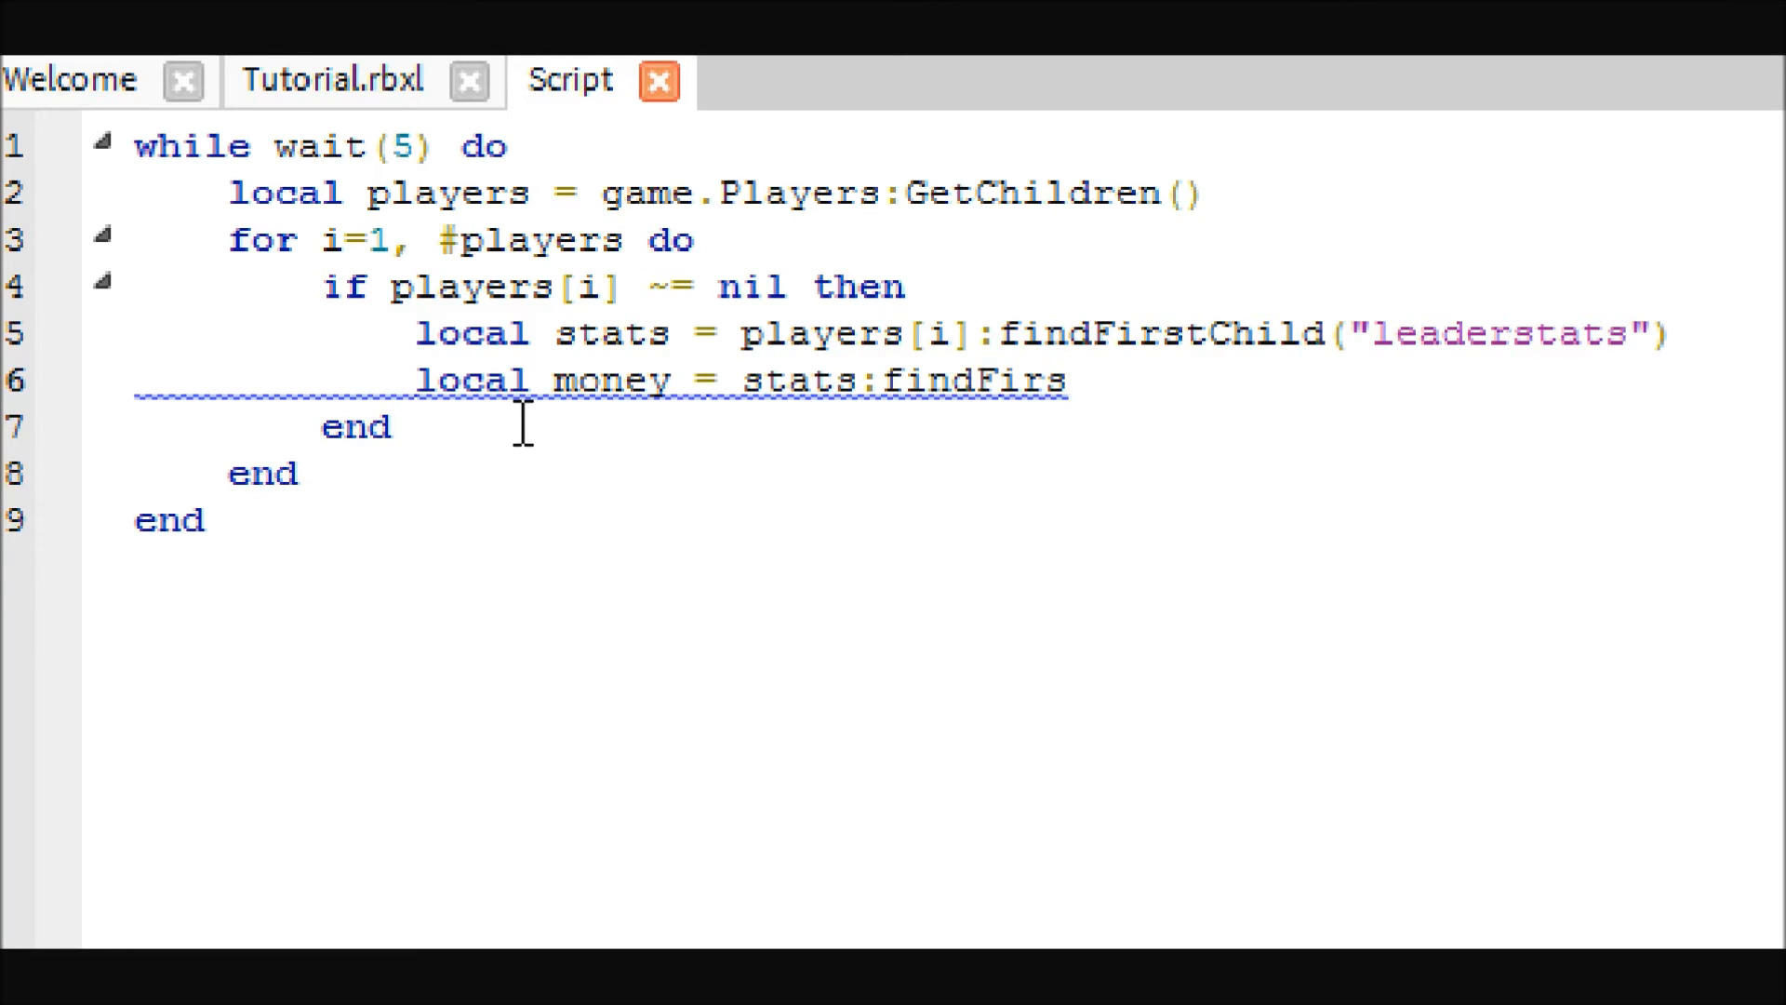
type("tChild(\"M")
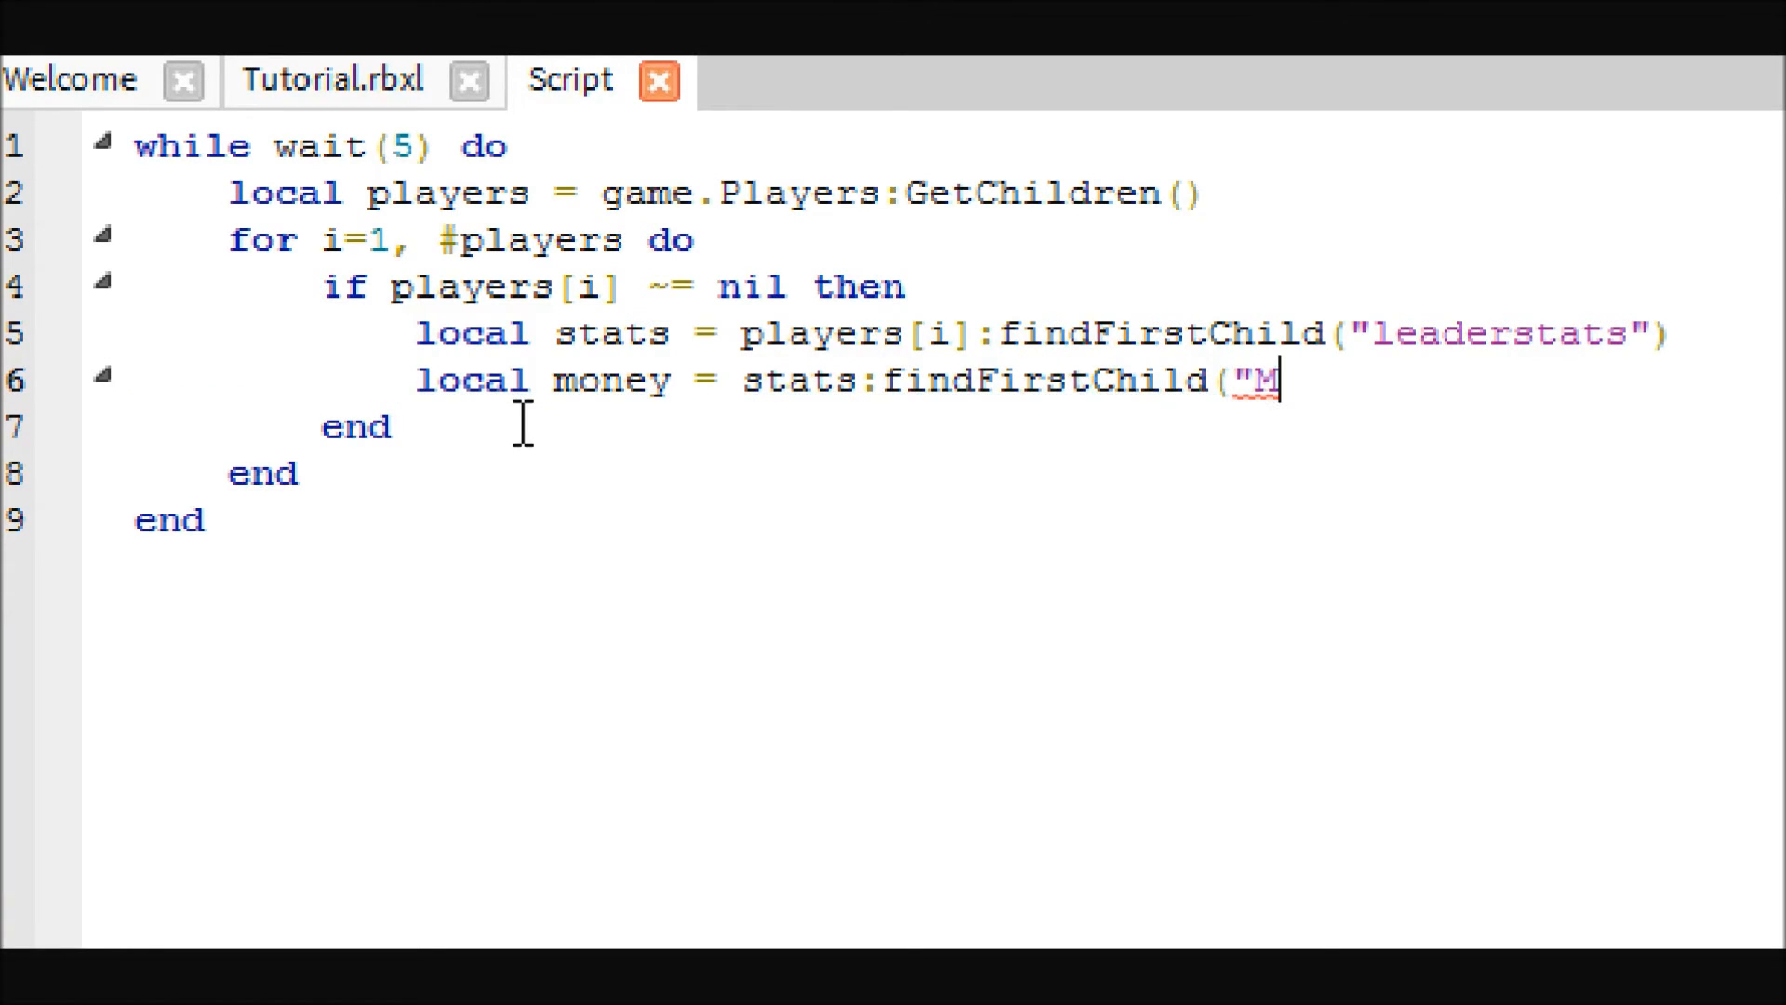
type("oney\")")
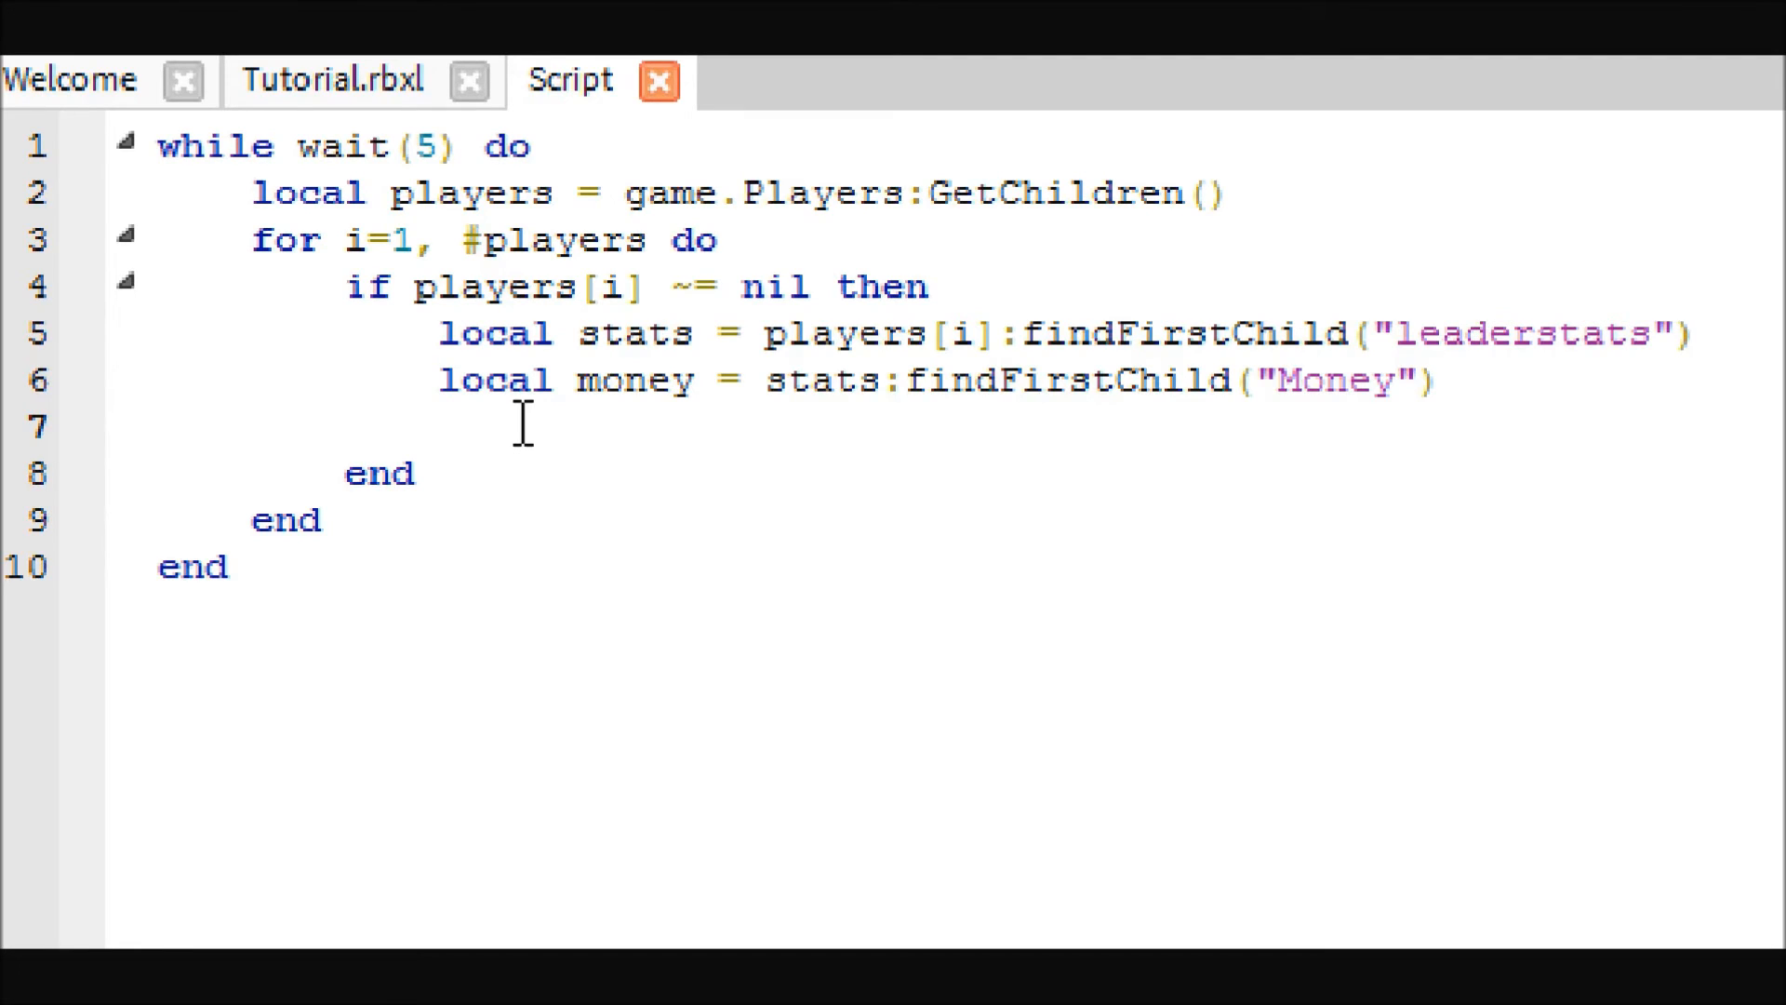
Write 'money.Value = money.Value + 100' to add 100 to each player's Money.
type("money")
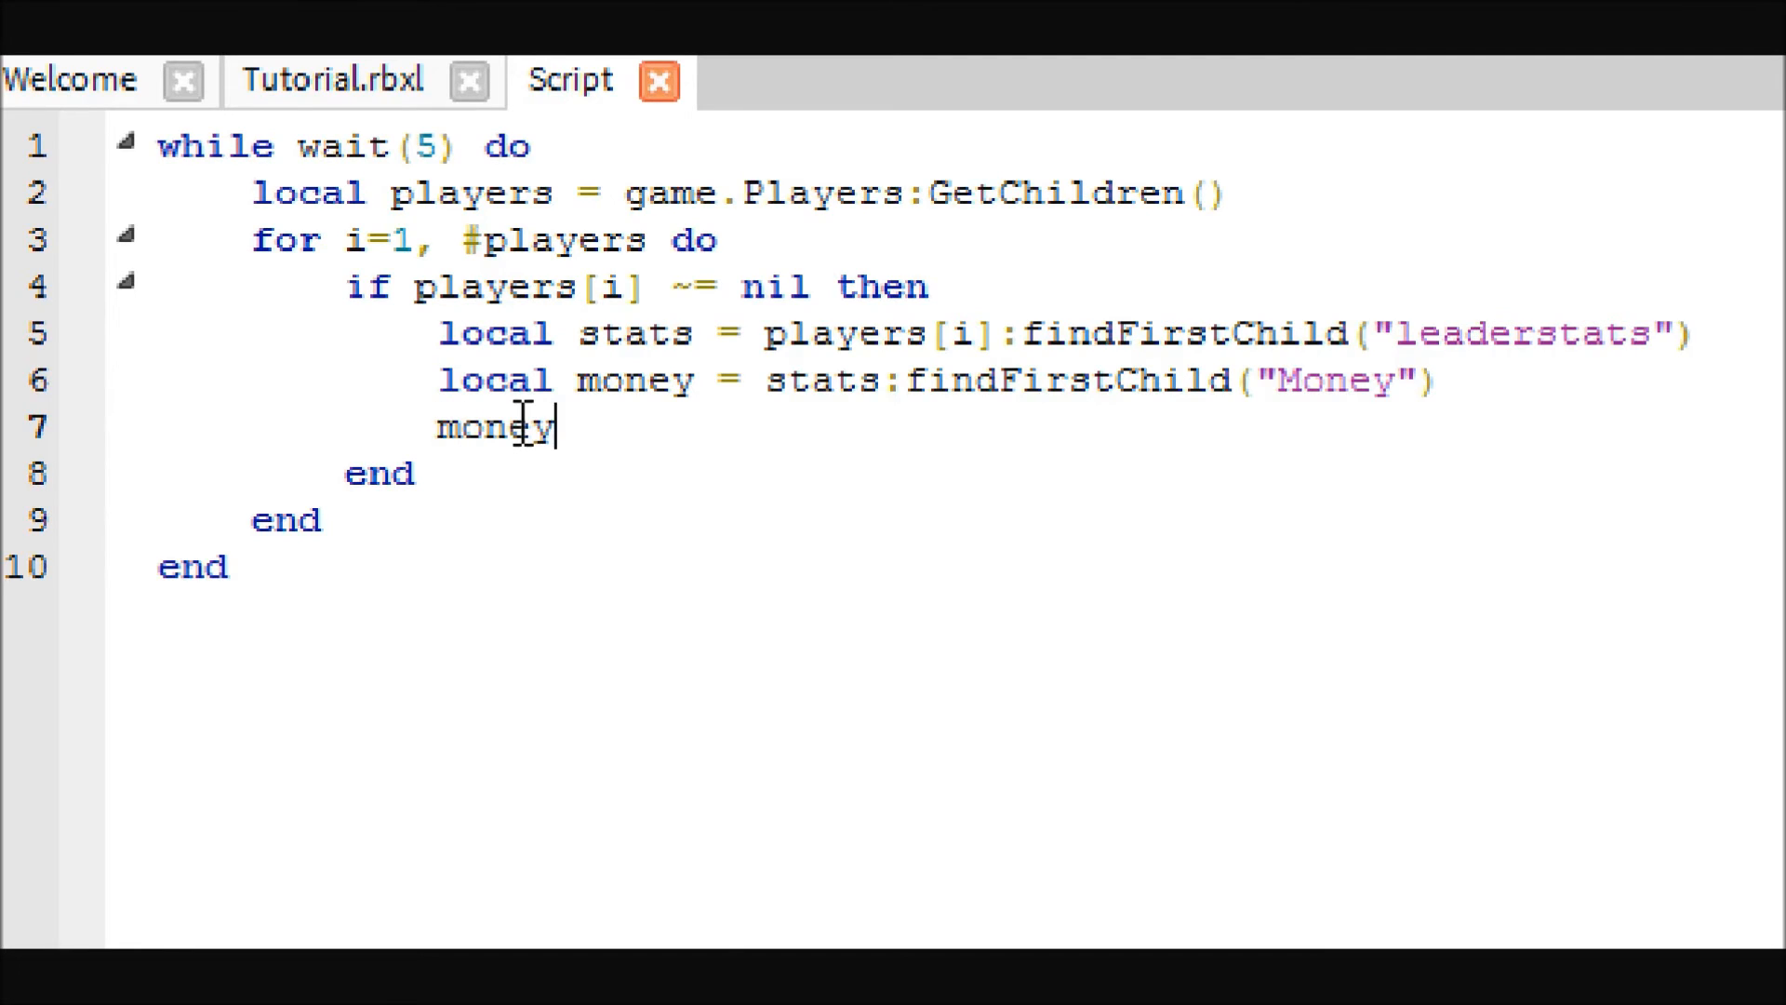
type(".Value")
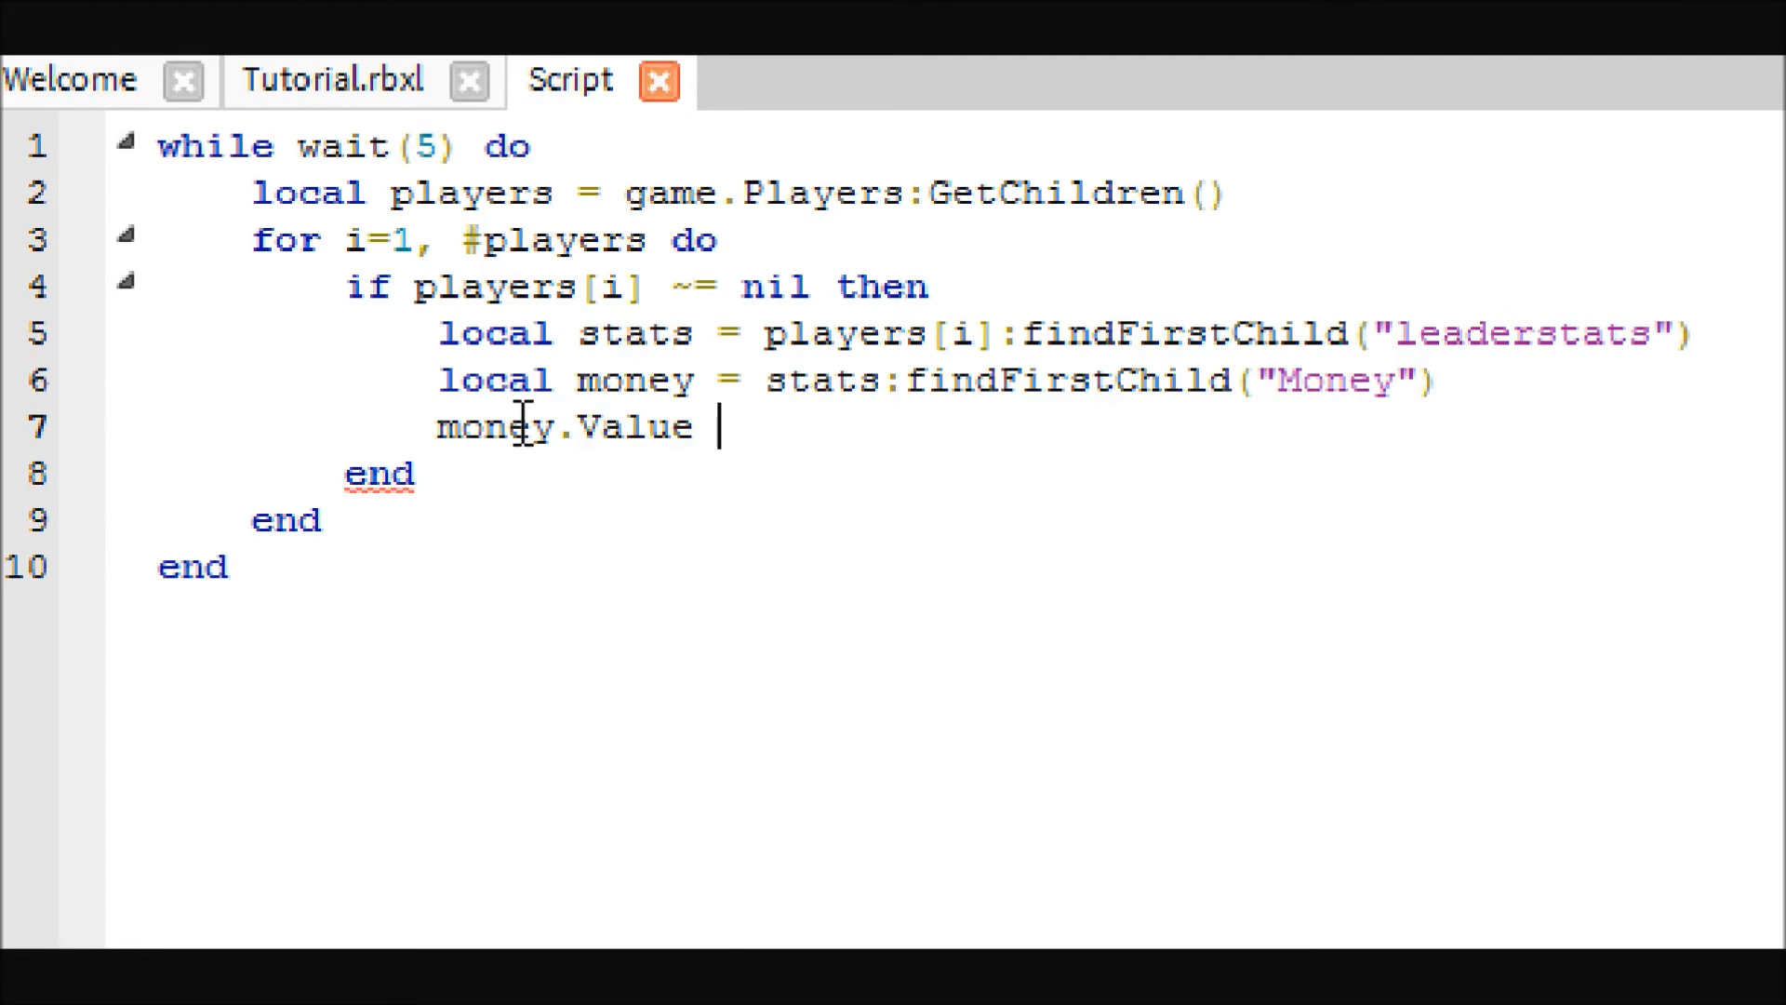
type("= M")
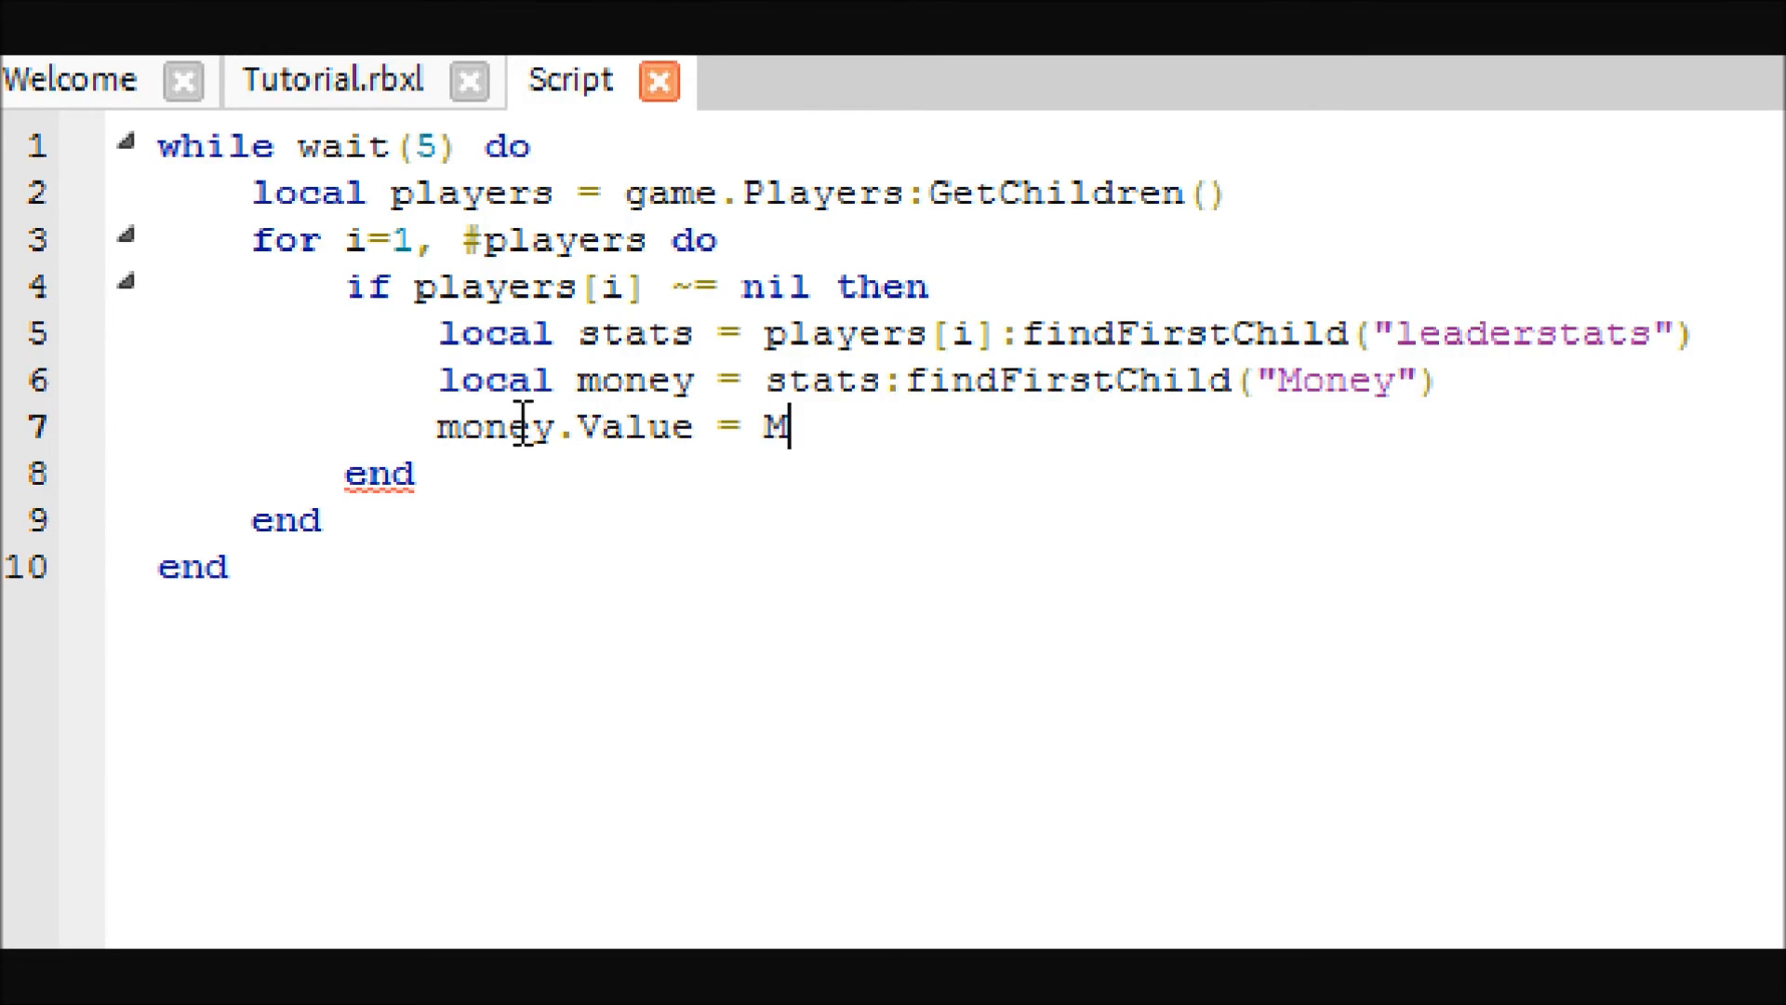
type("oney.Va")
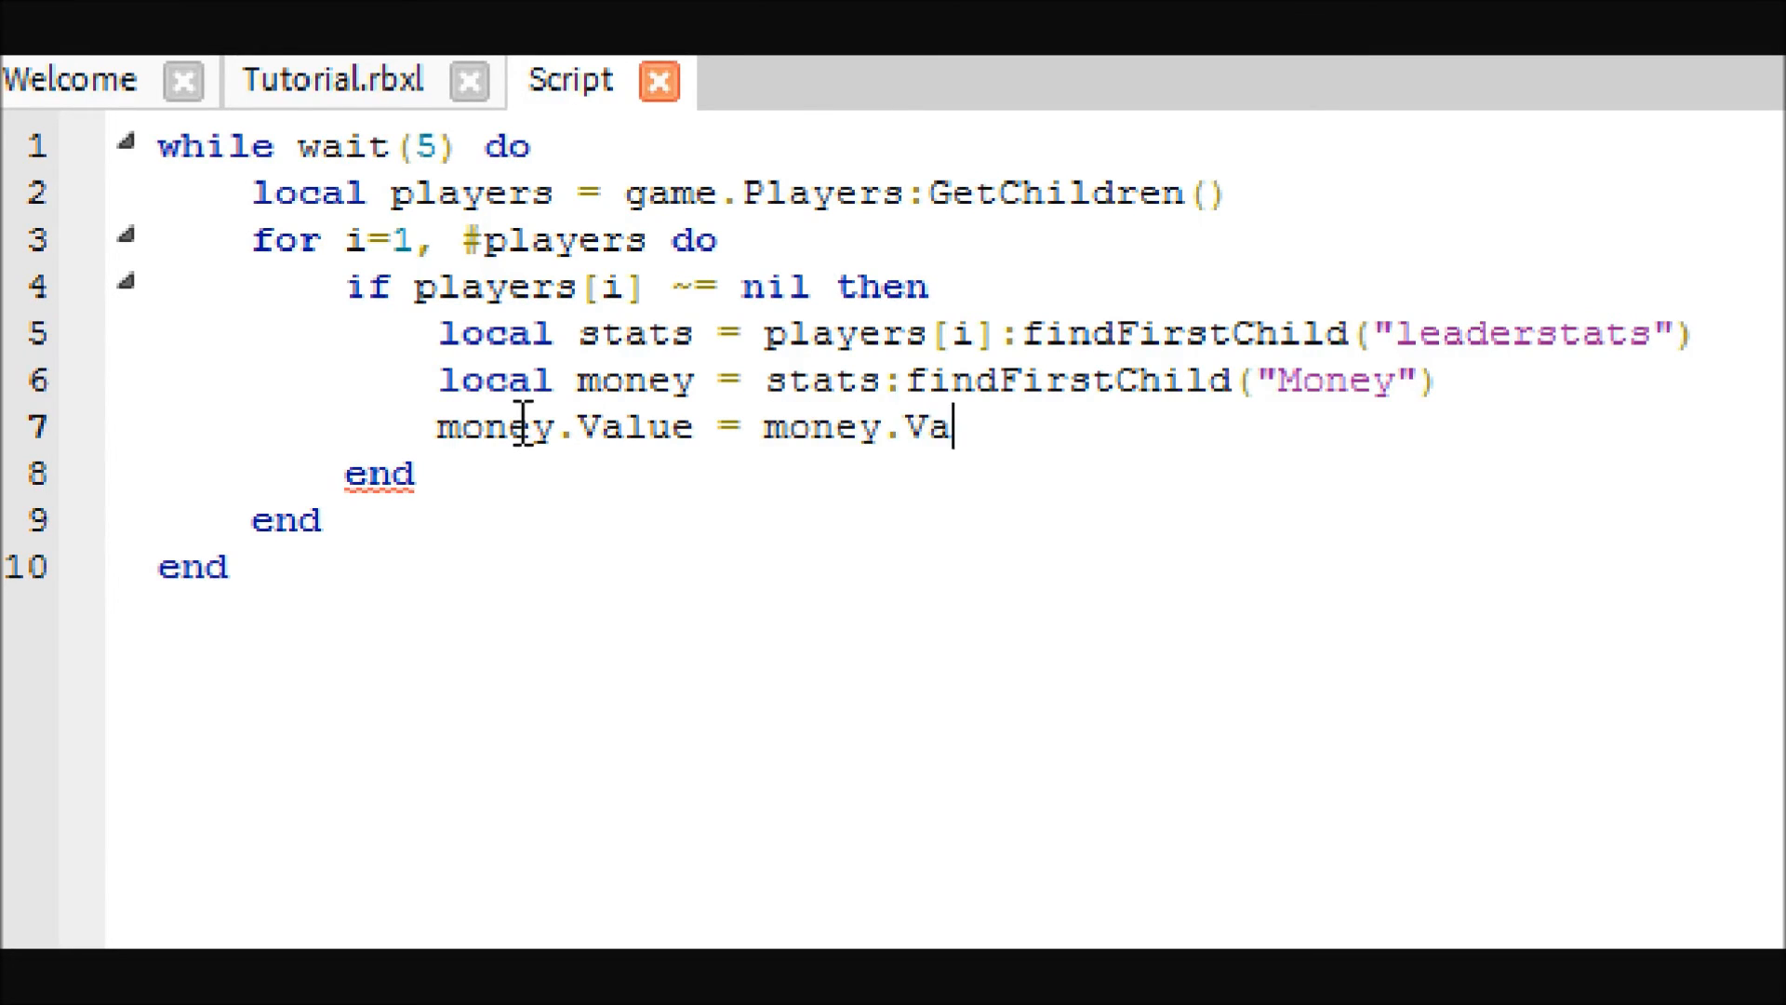
type("lue +")
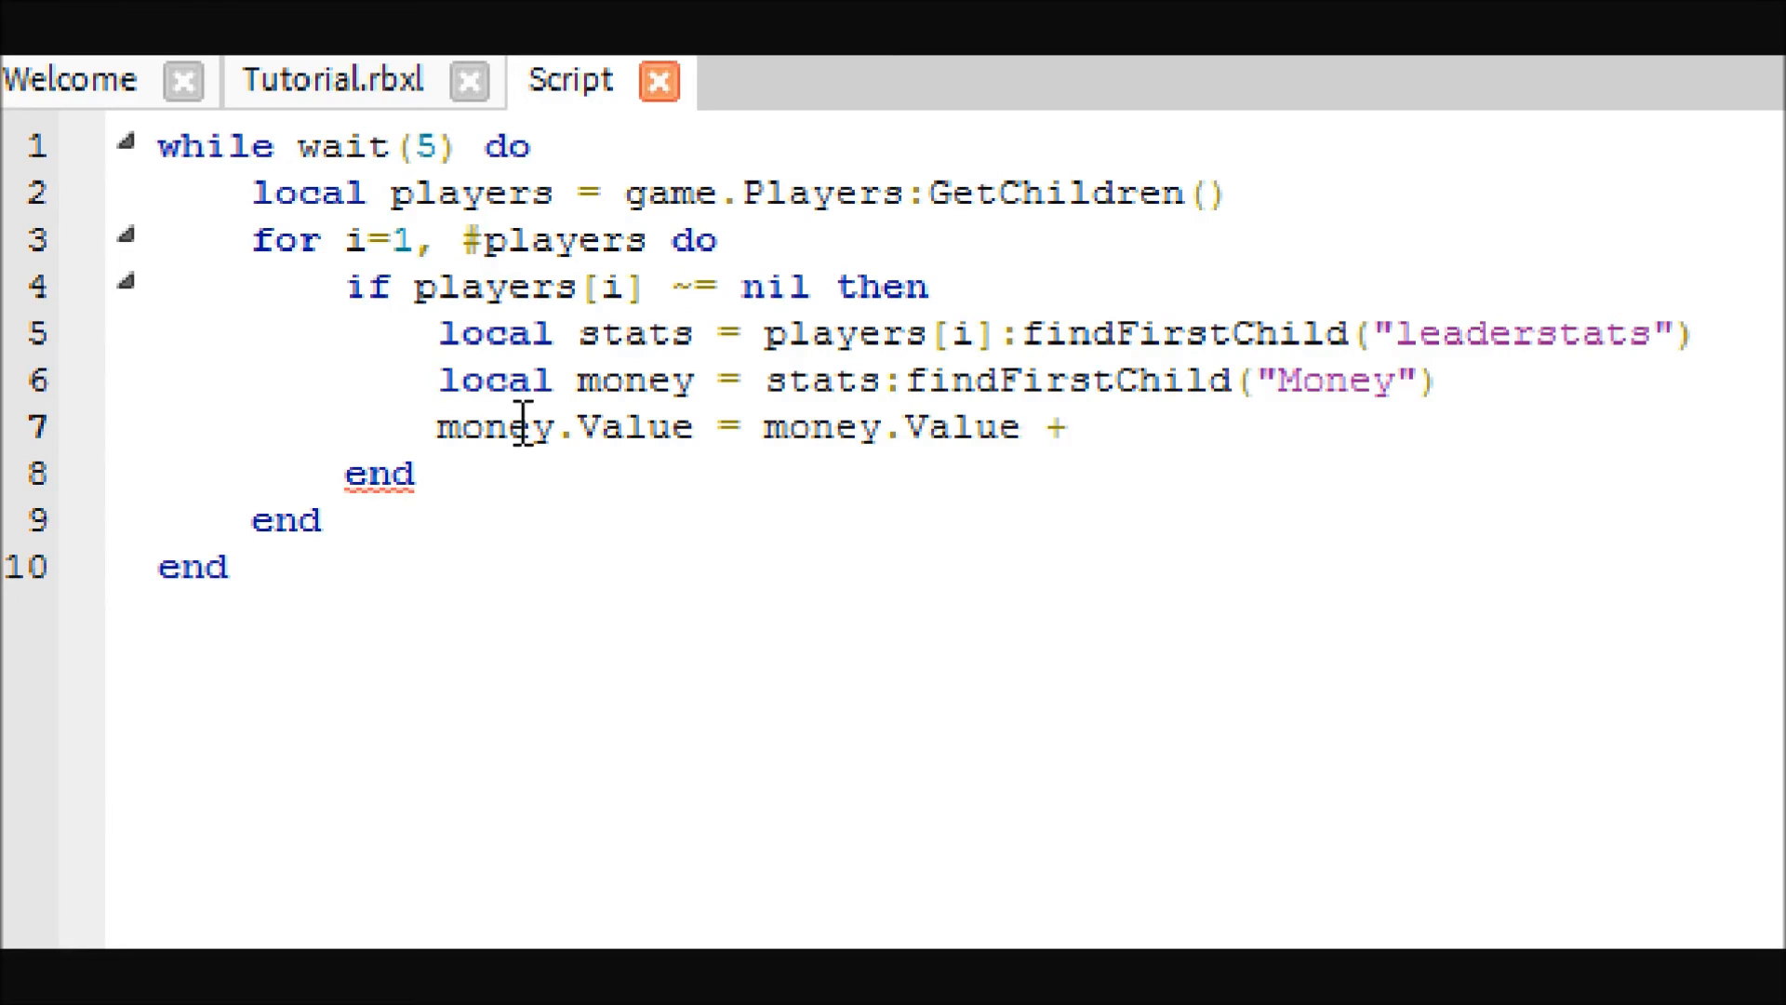
left_click(1065, 428)
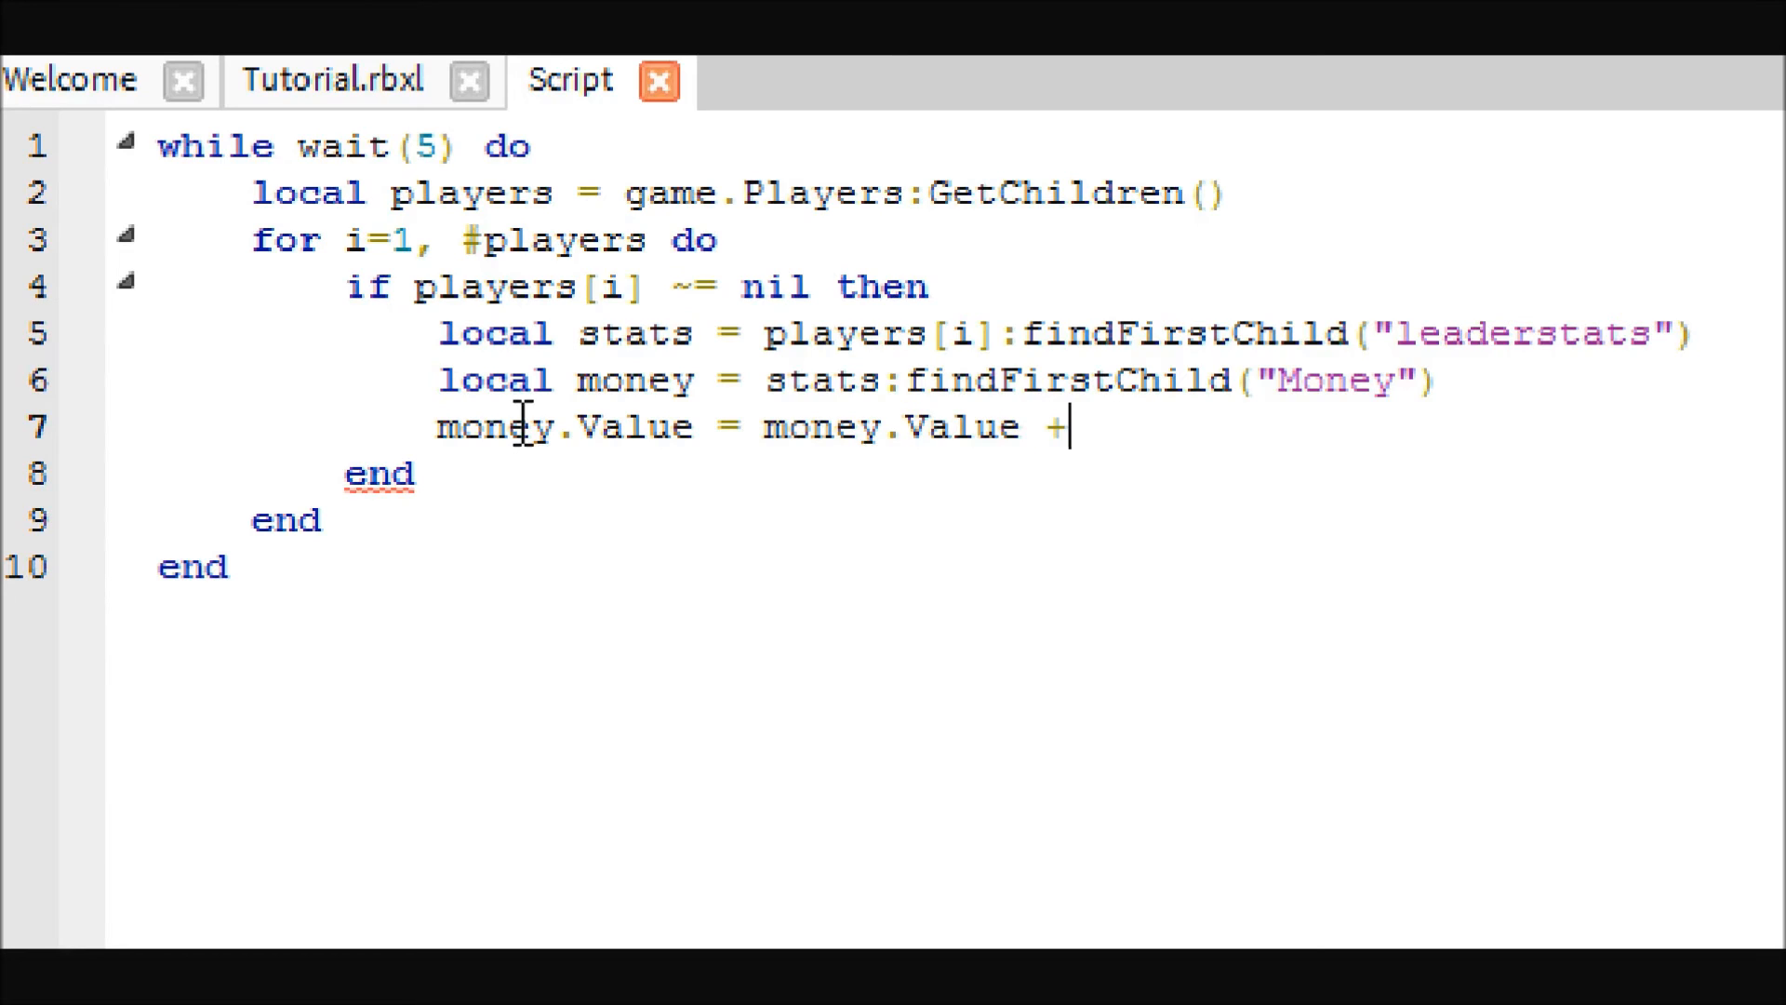
type("100")
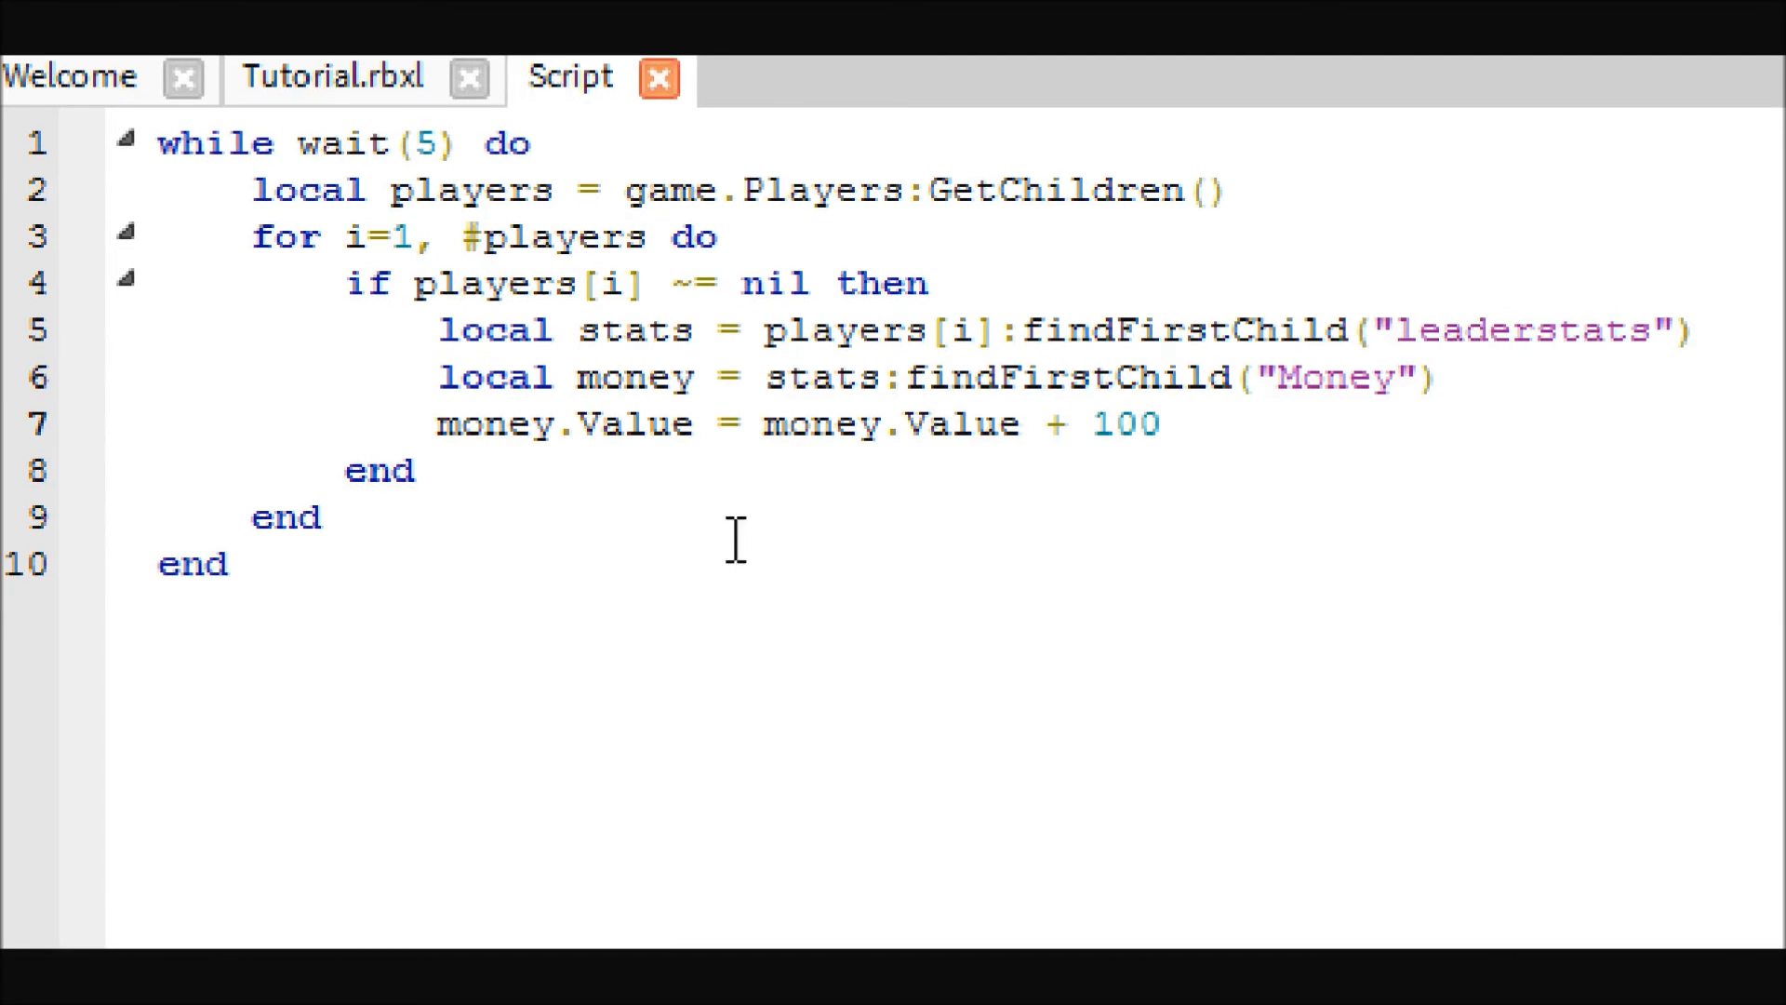
mouse_move(866, 542)
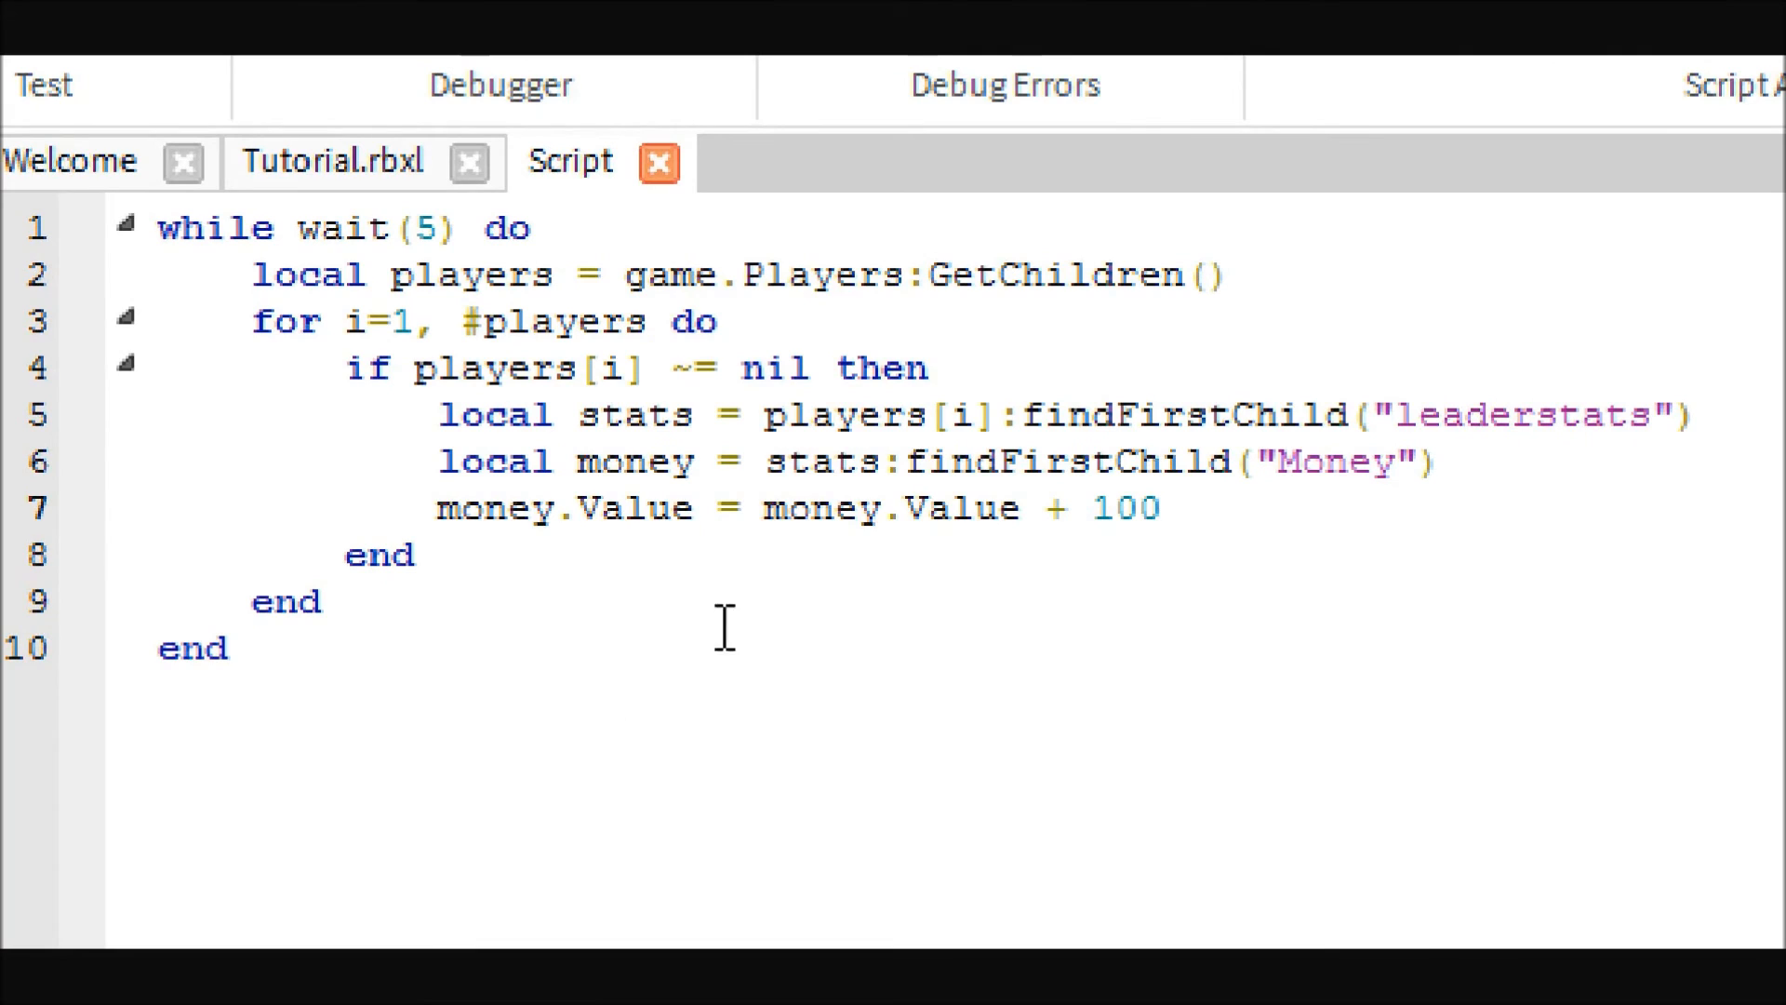
mouse_move(1105, 612)
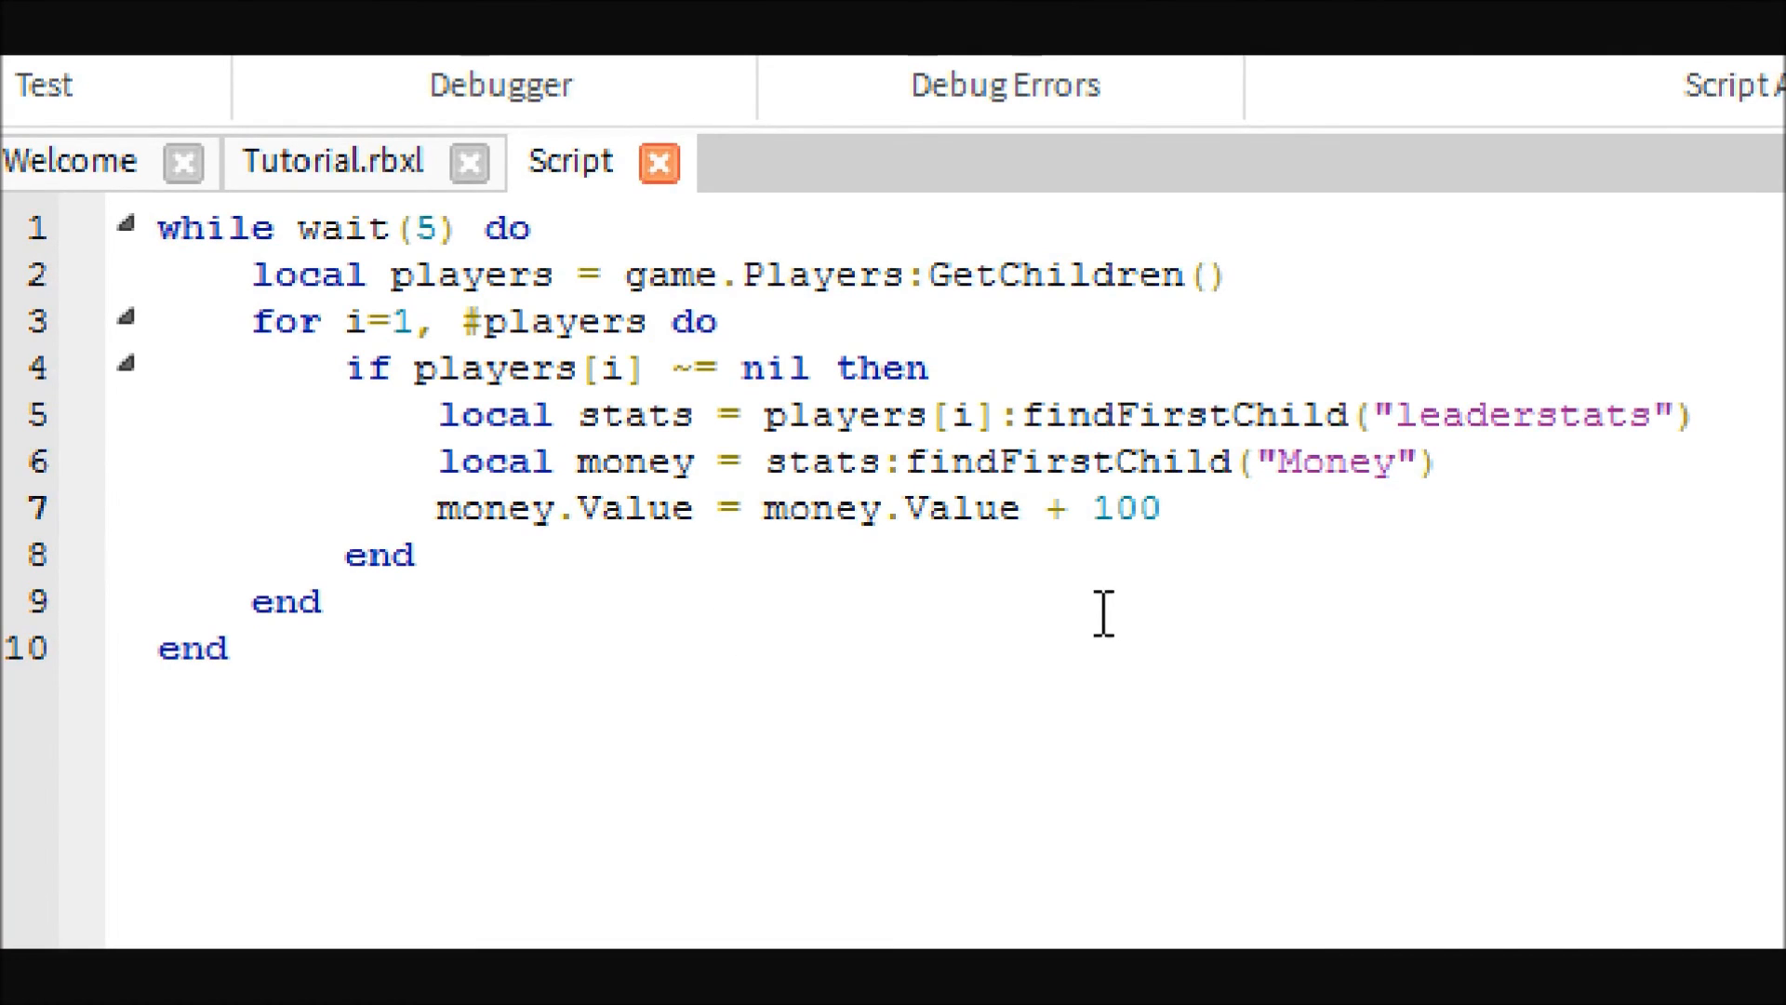
left_click(1153, 508)
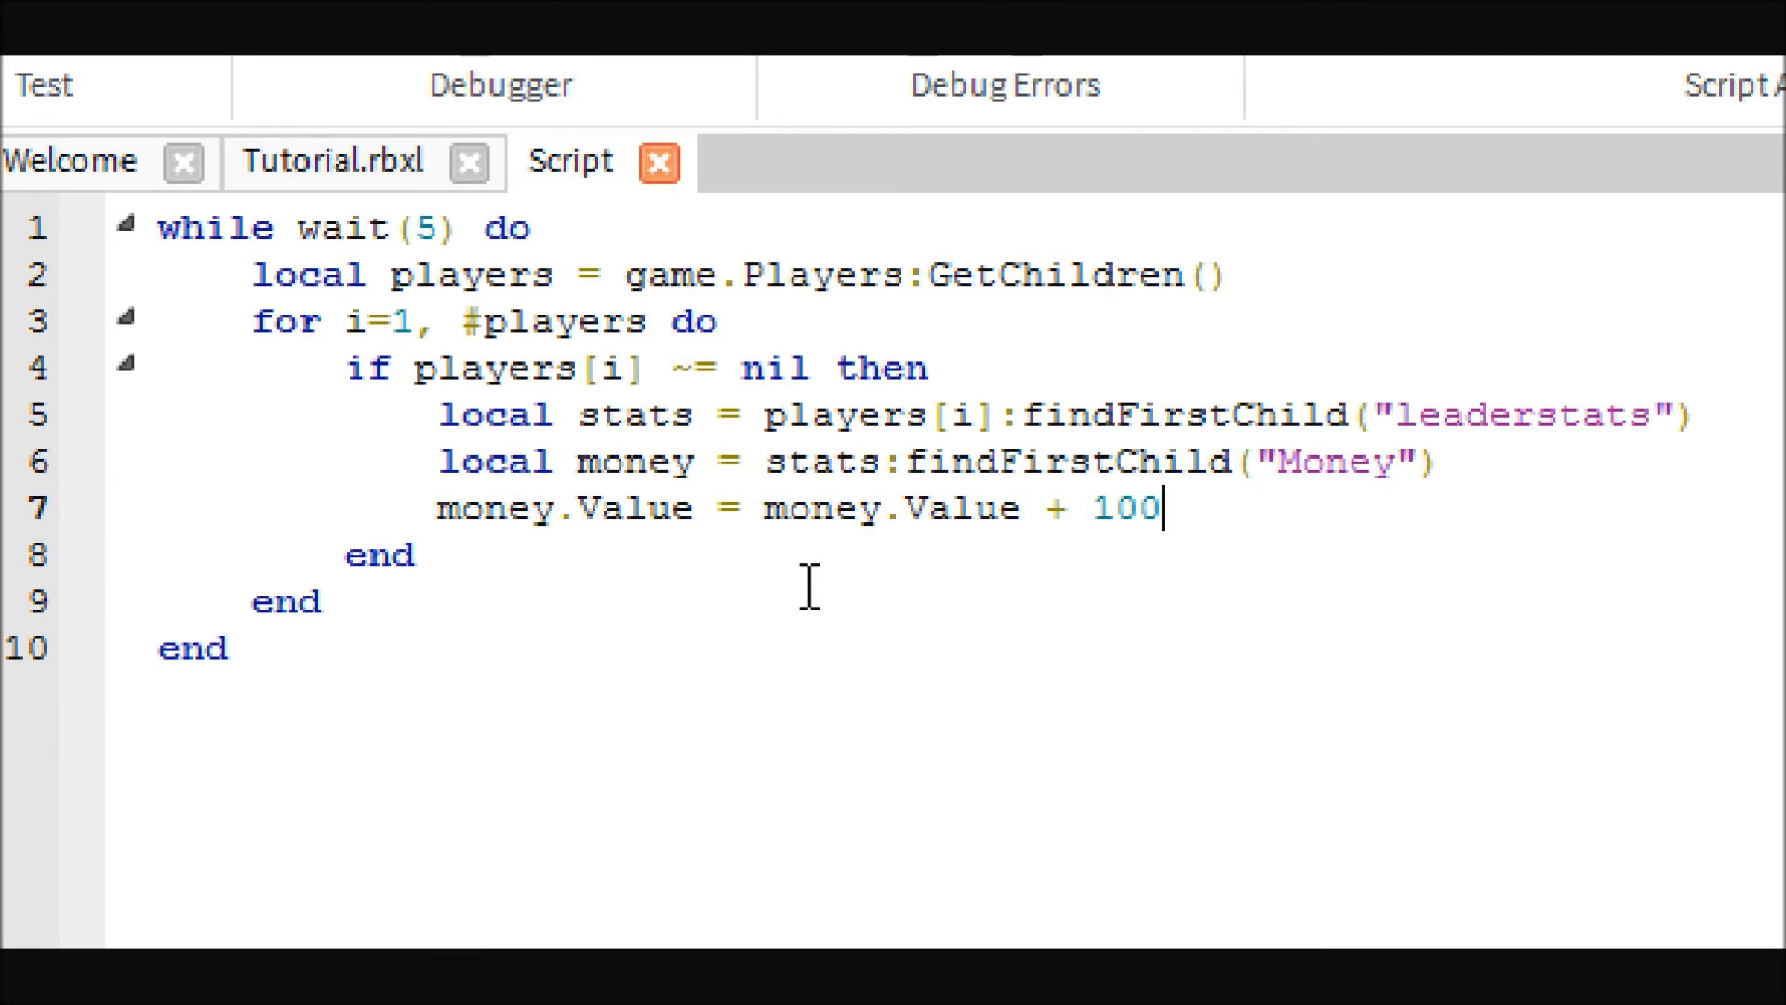
mouse_move(1078, 508)
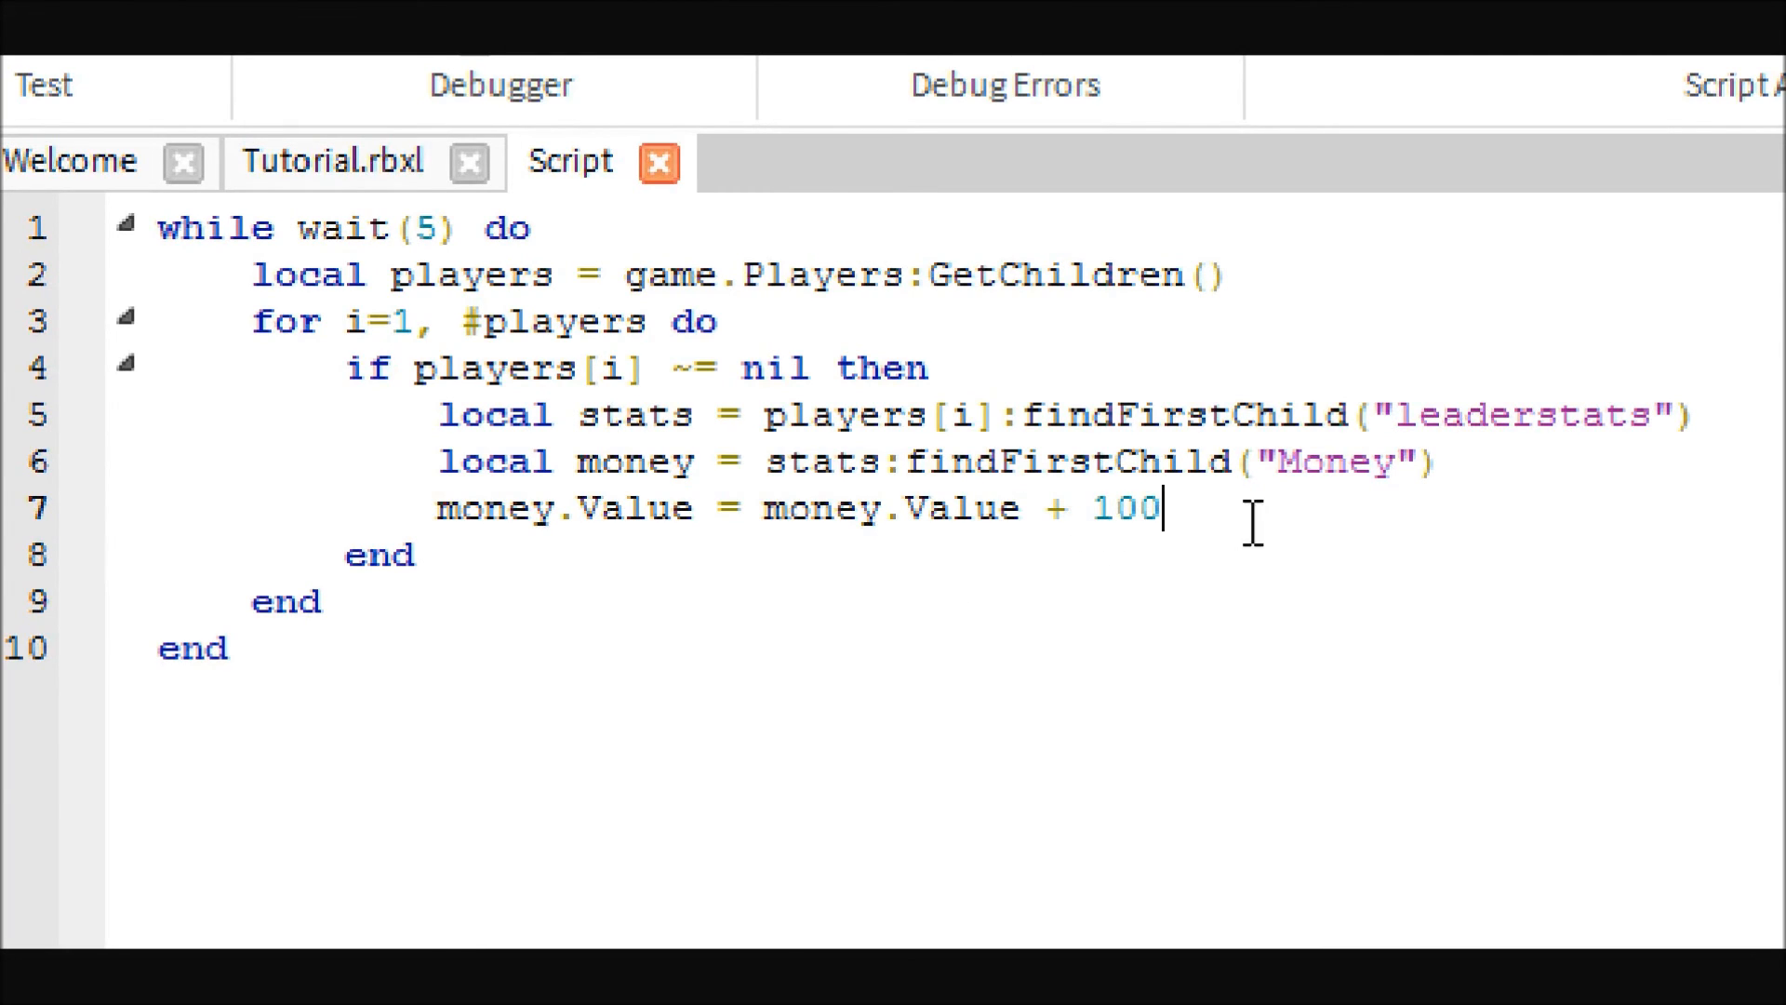
mouse_move(775, 719)
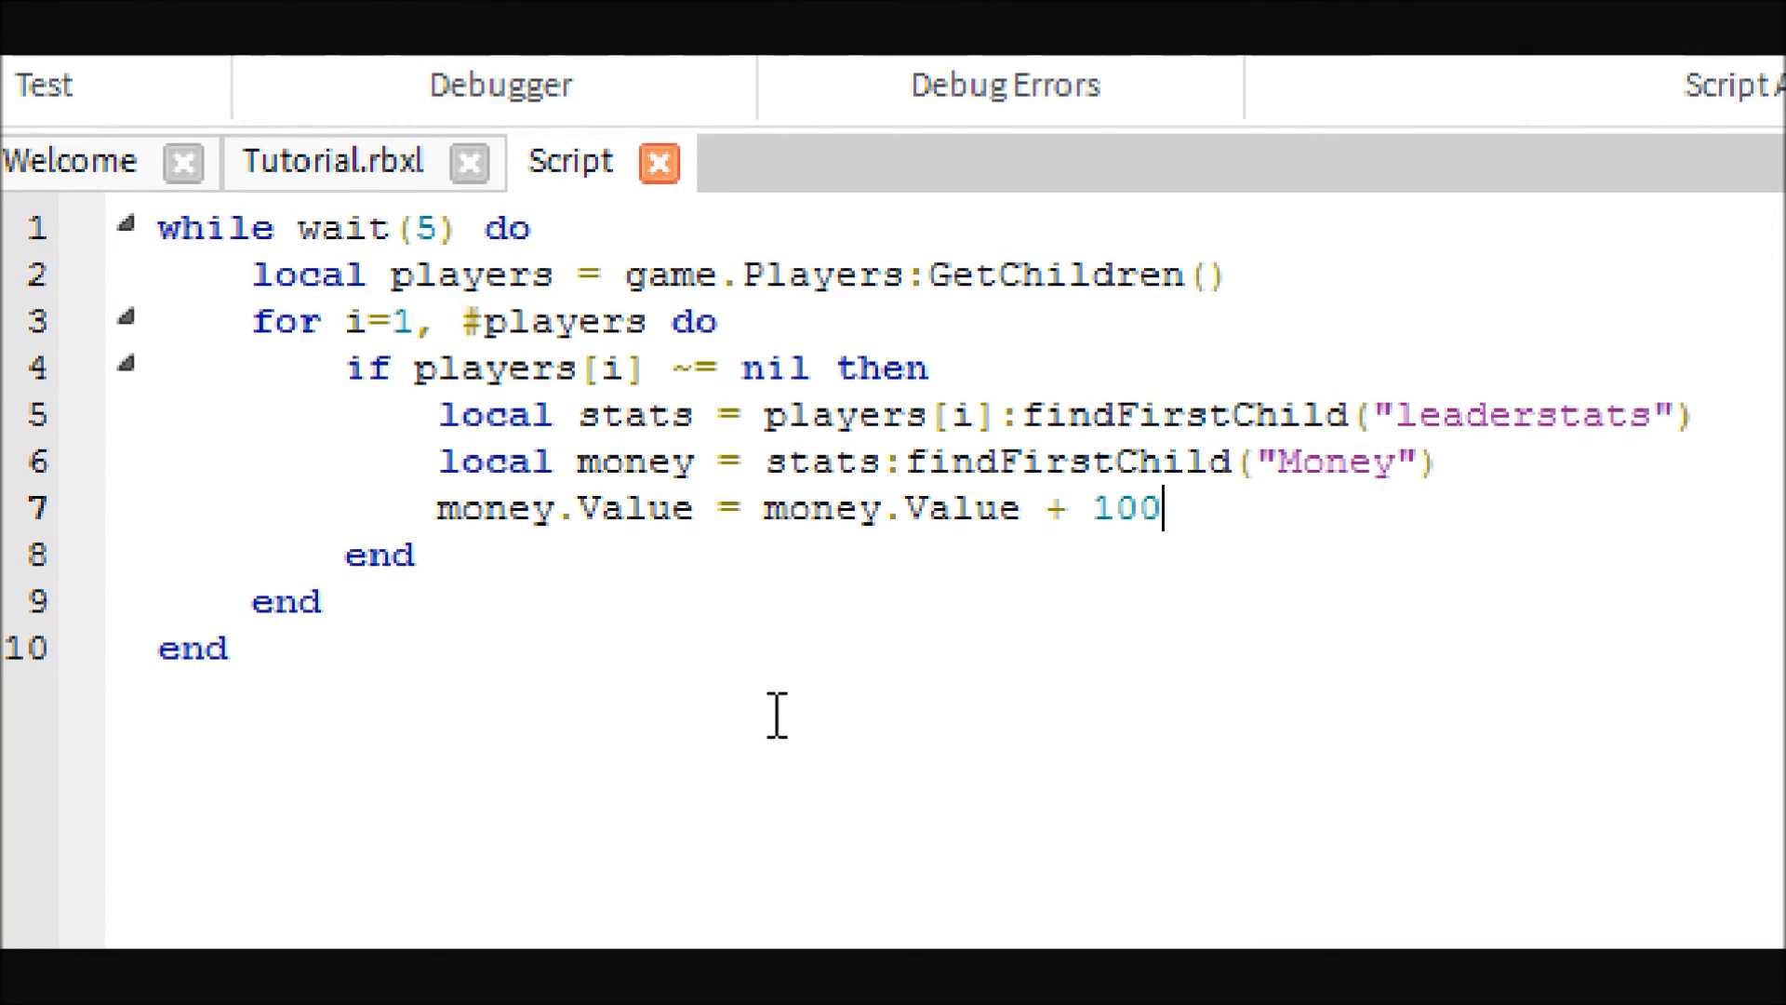